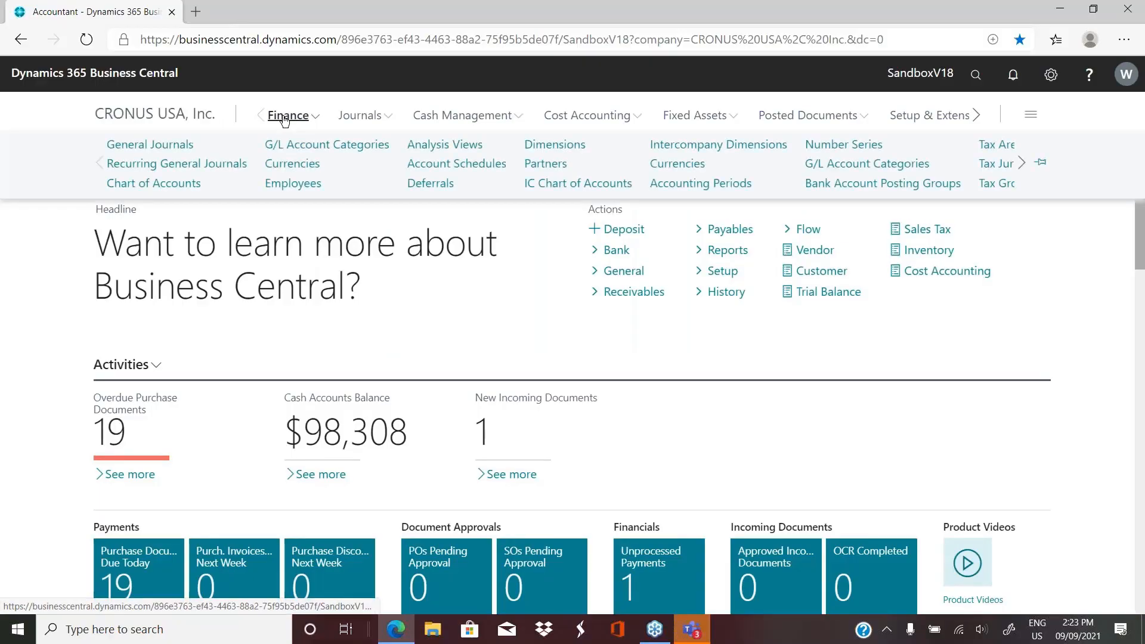
{"action": "mouse_move", "coordinate": [456, 163]}
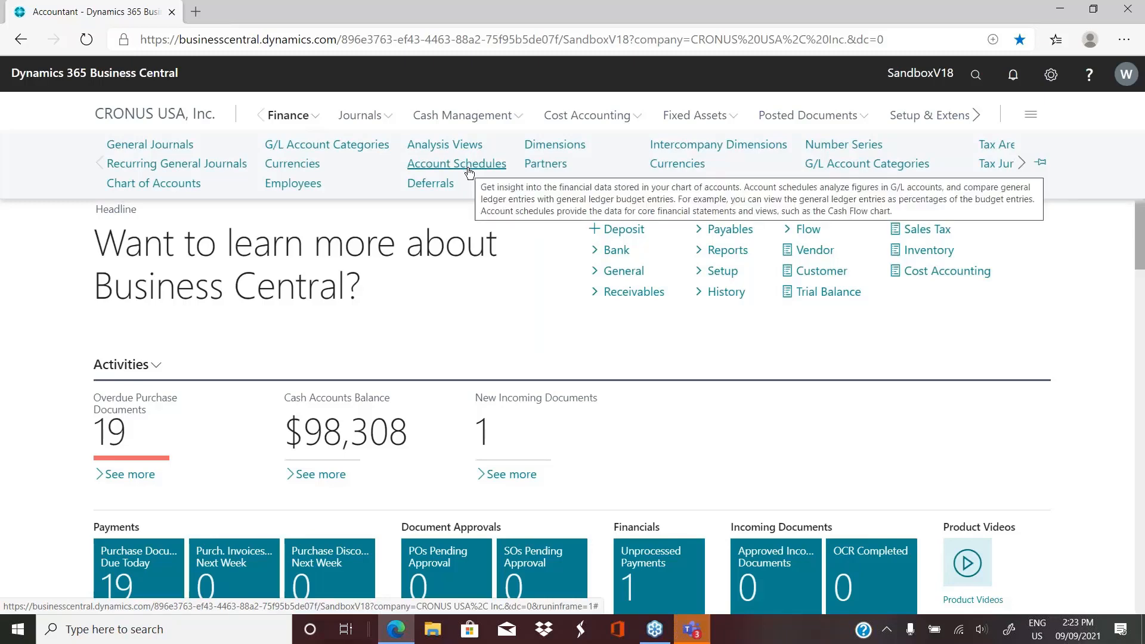
View the IS DET account schedule lines, then return to the Account Schedules list.
{"action": "left_click", "coordinate": [457, 163]}
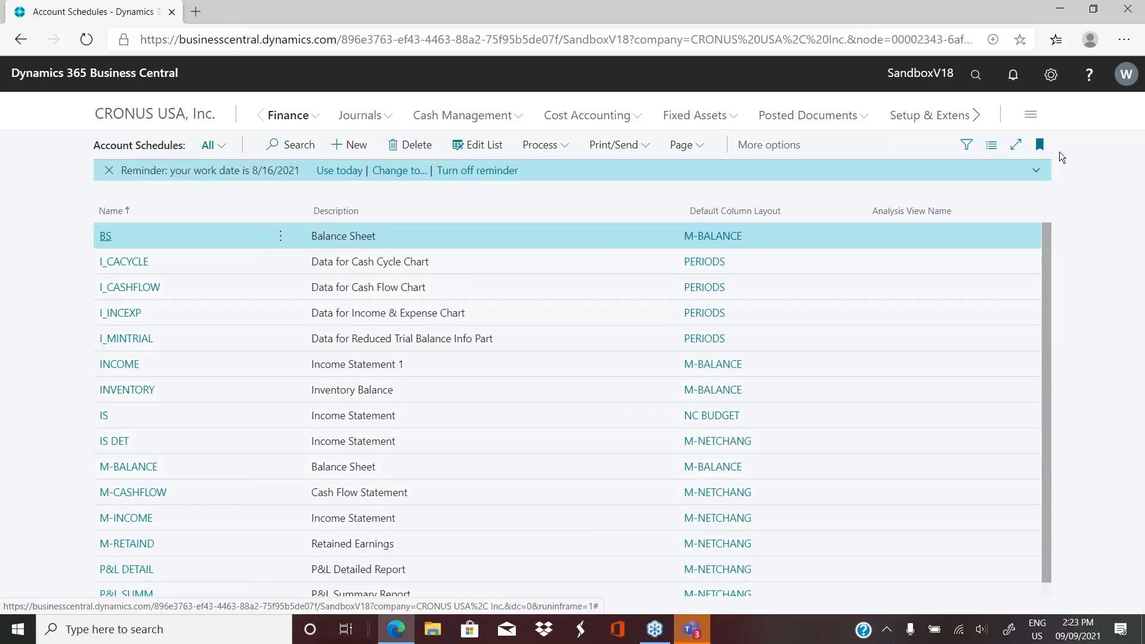
{"action": "left_click", "coordinate": [113, 440]}
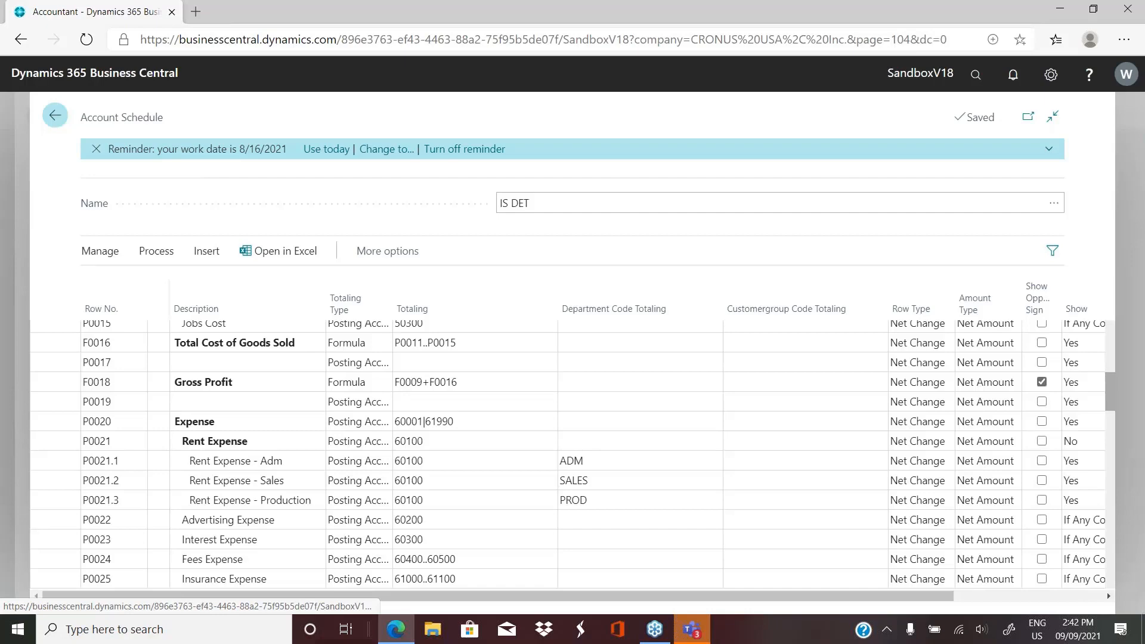
{"action": "left_click", "coordinate": [54, 116]}
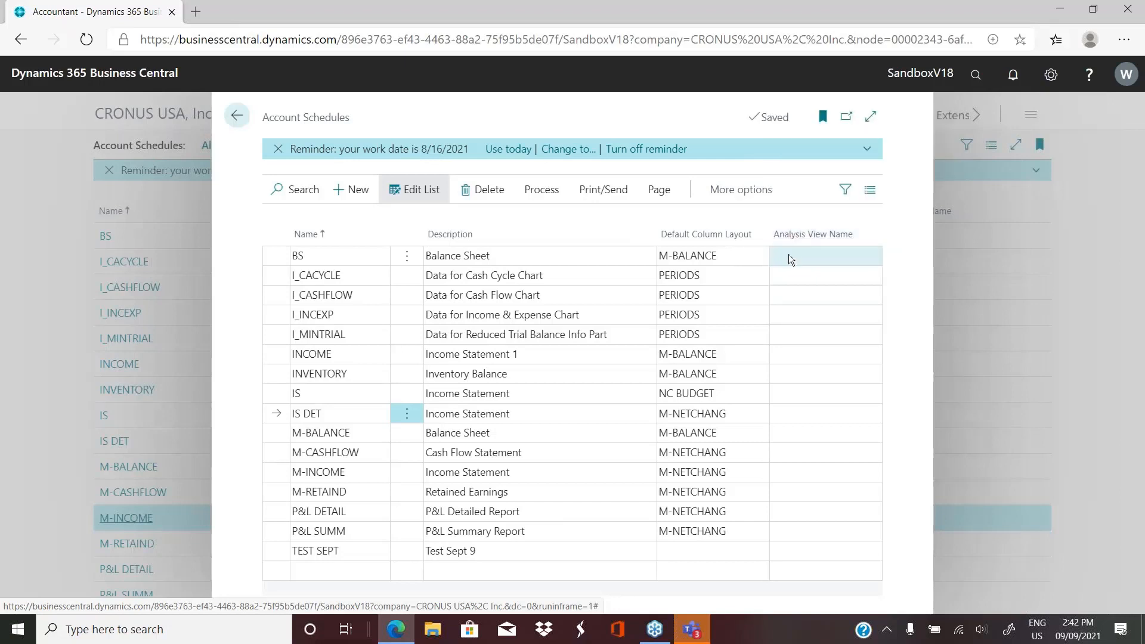
{"action": "mouse_move", "coordinate": [803, 233]}
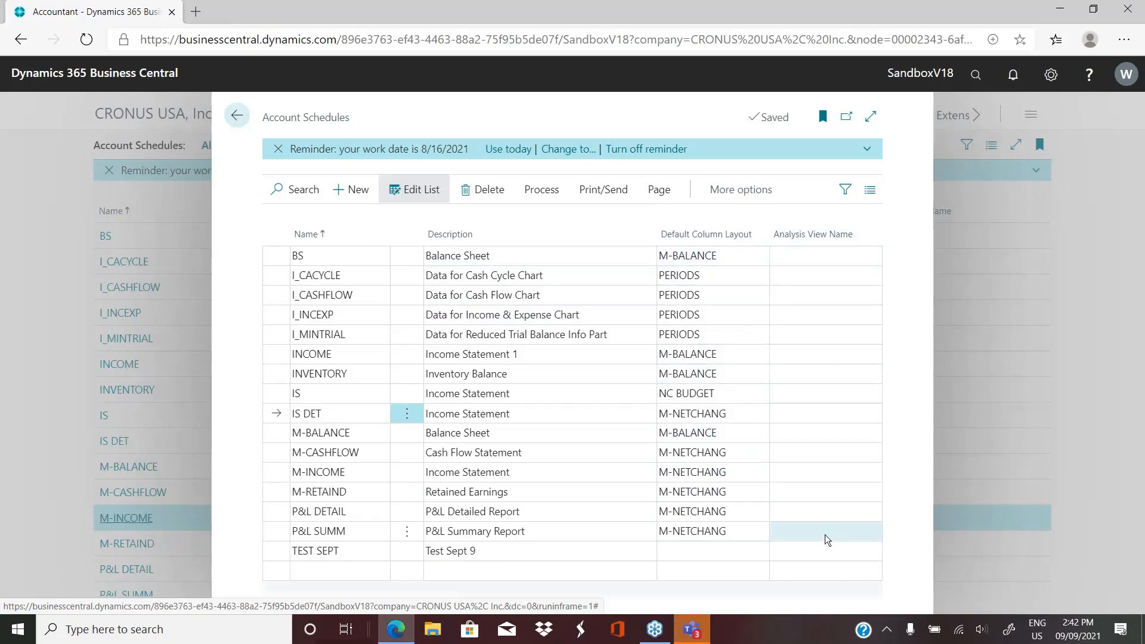
{"action": "mouse_move", "coordinate": [959, 111]}
{"action": "type", "text": "anal"}
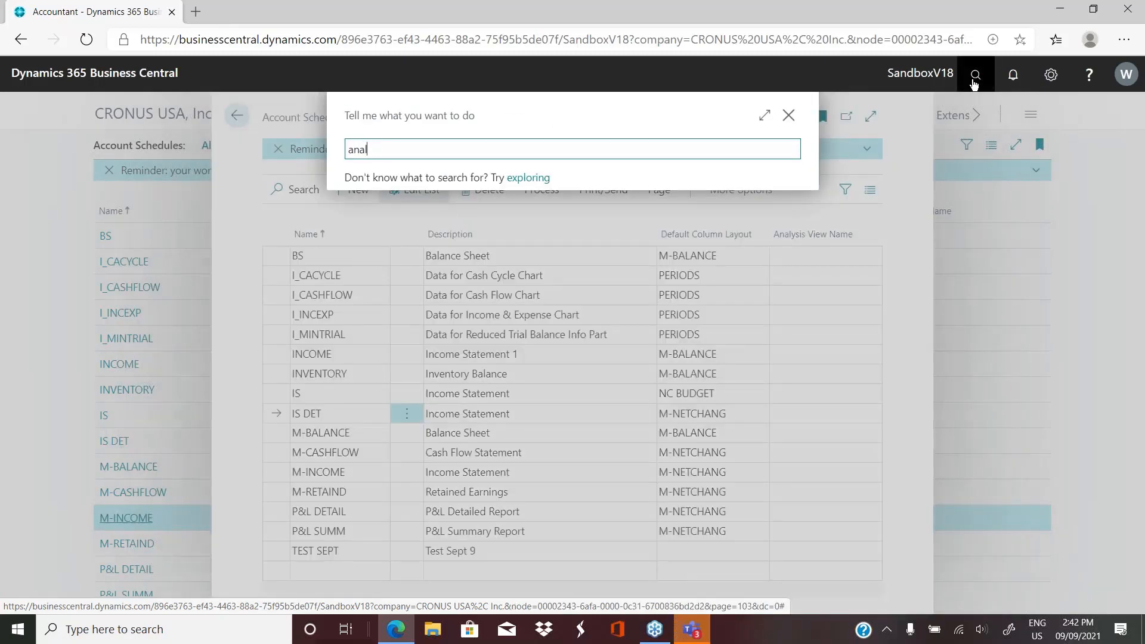
Search 'anal vi', open the Analysis Views list full-page, and select GEN_LEDGER.
{"action": "type", "text": "vi"}
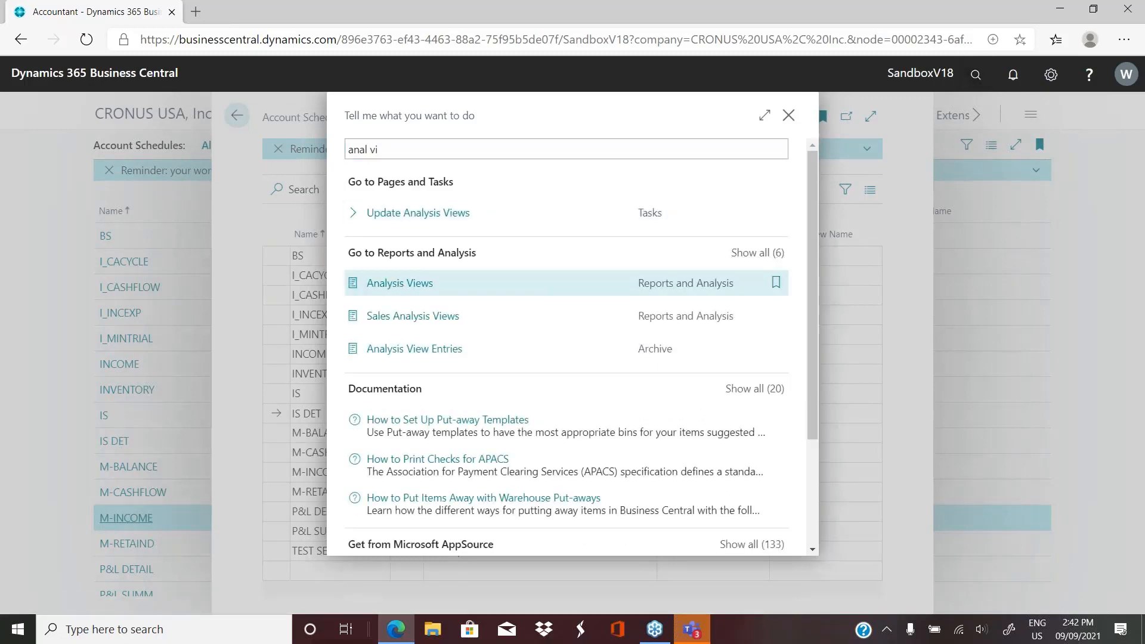
{"action": "left_click", "coordinate": [400, 283]}
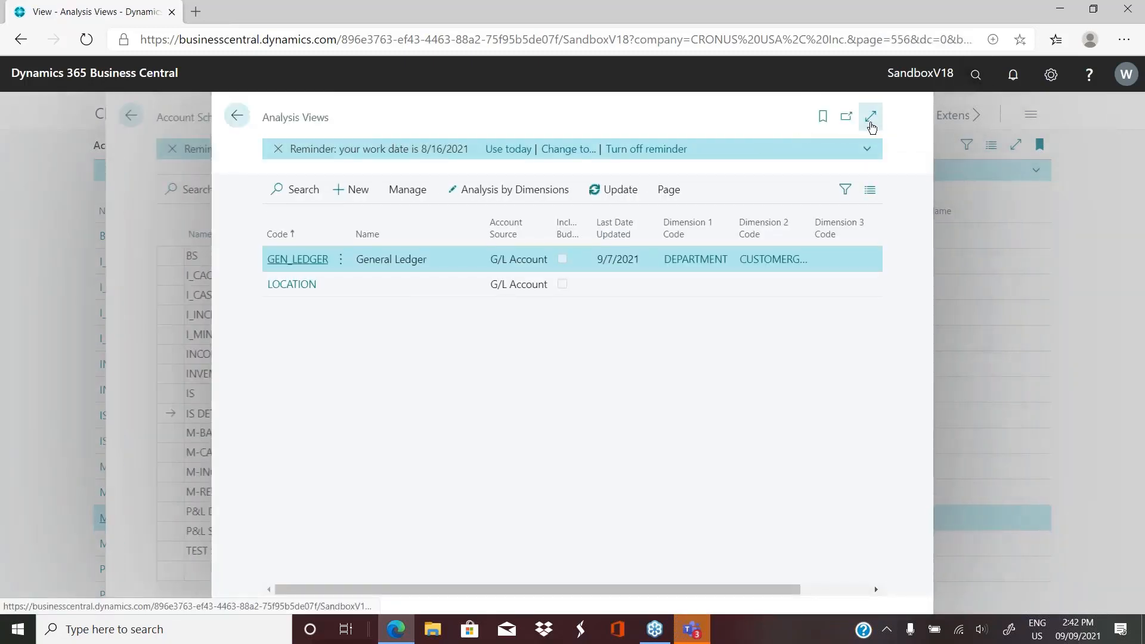
{"action": "left_click", "coordinate": [870, 116]}
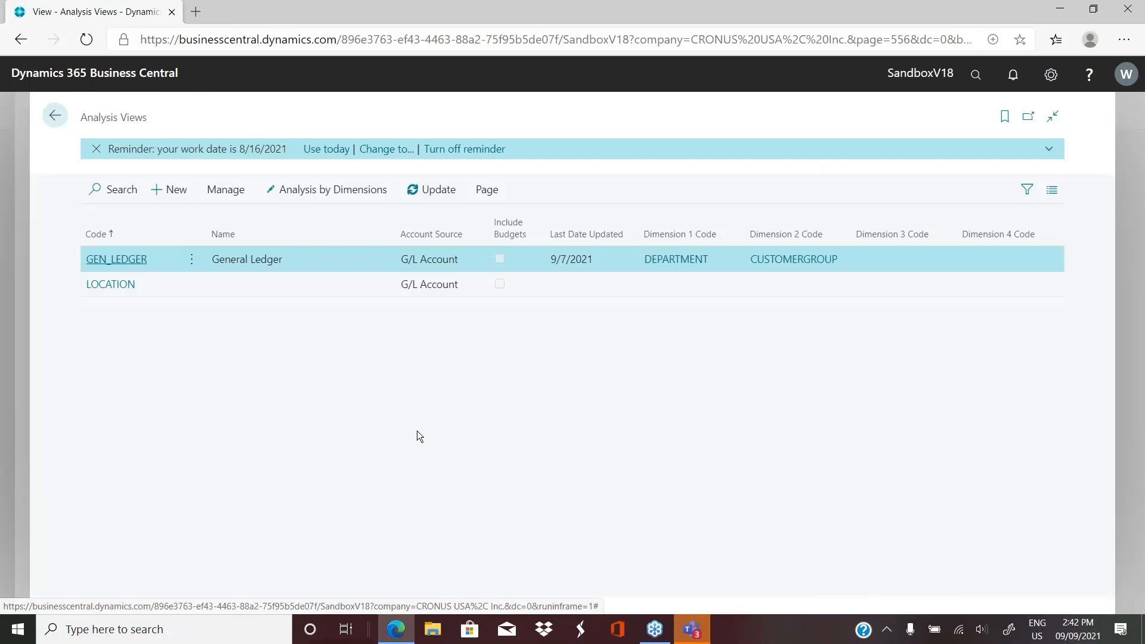
{"action": "mouse_move", "coordinate": [106, 264]}
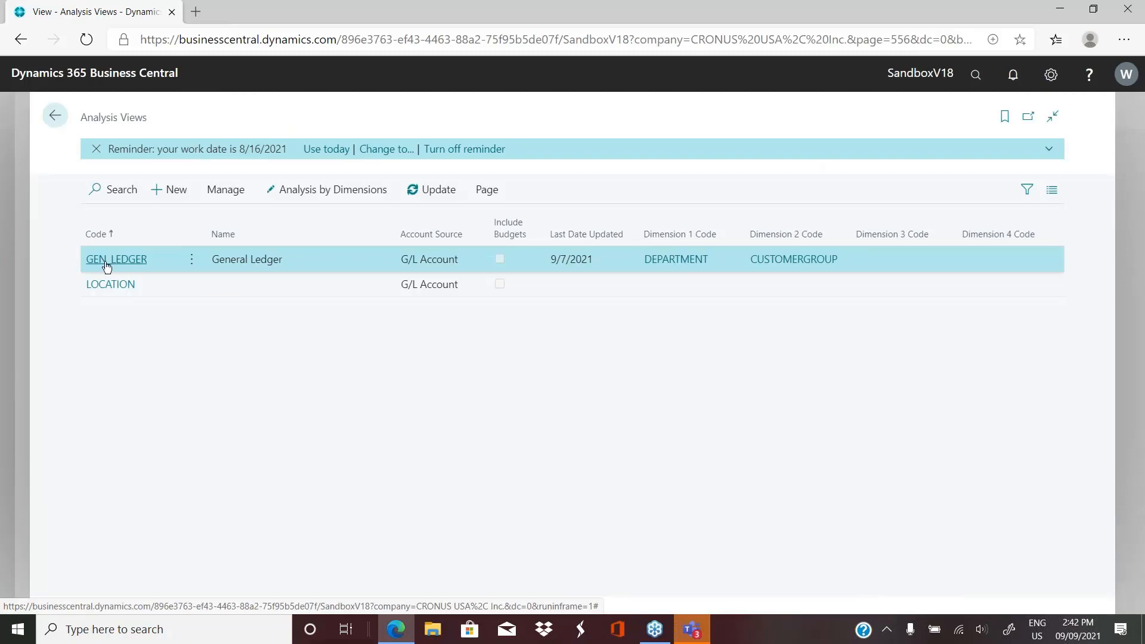
{"action": "mouse_move", "coordinate": [116, 259]}
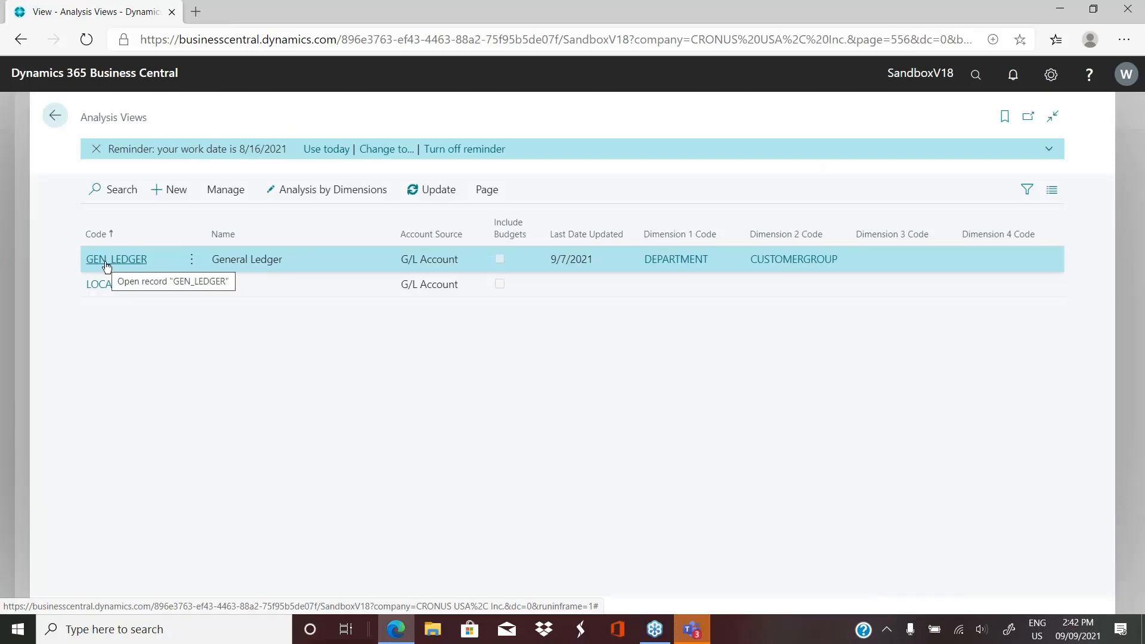
{"action": "left_click", "coordinate": [117, 260]}
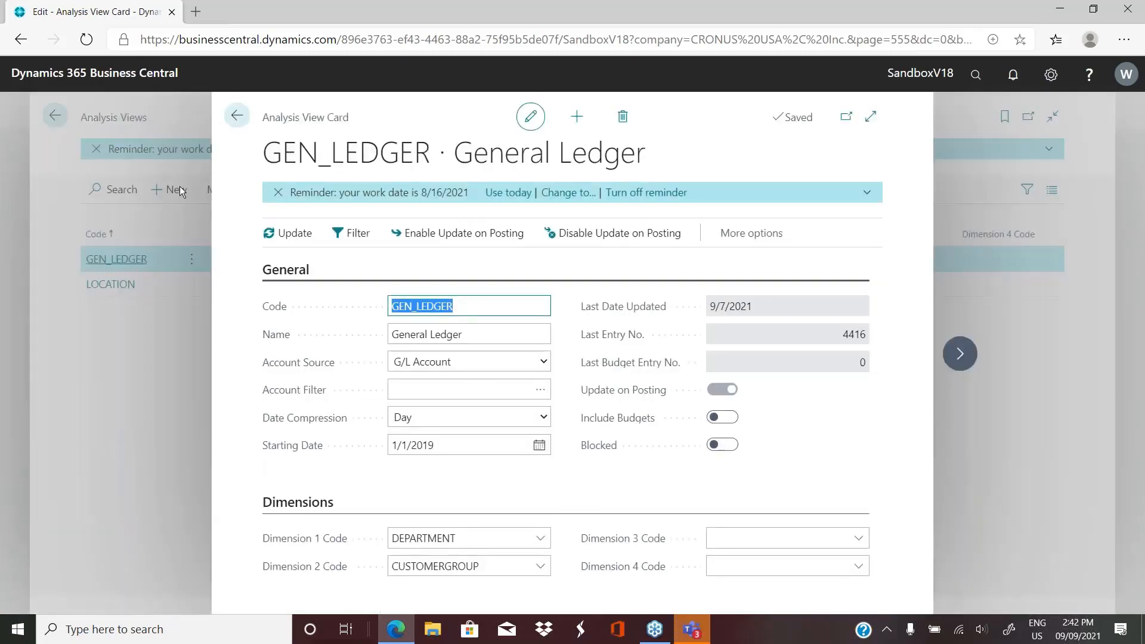
{"action": "mouse_move", "coordinate": [297, 286]}
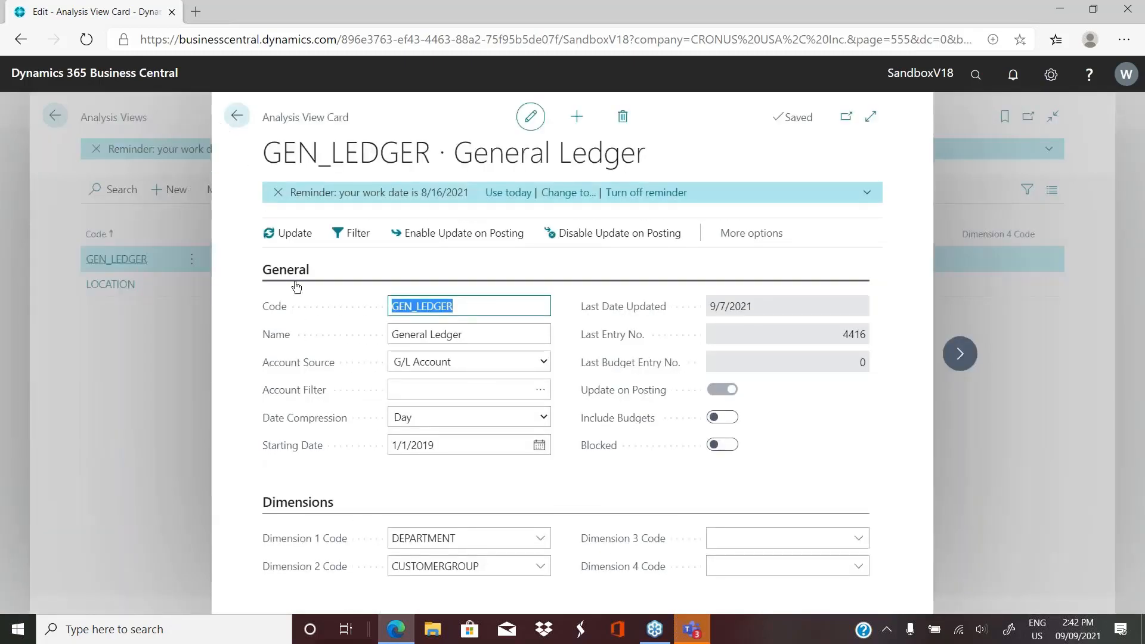
Check GEN_LEDGER's code, name and account source, keeping G/L Account unchanged.
{"action": "left_click", "coordinate": [502, 306]}
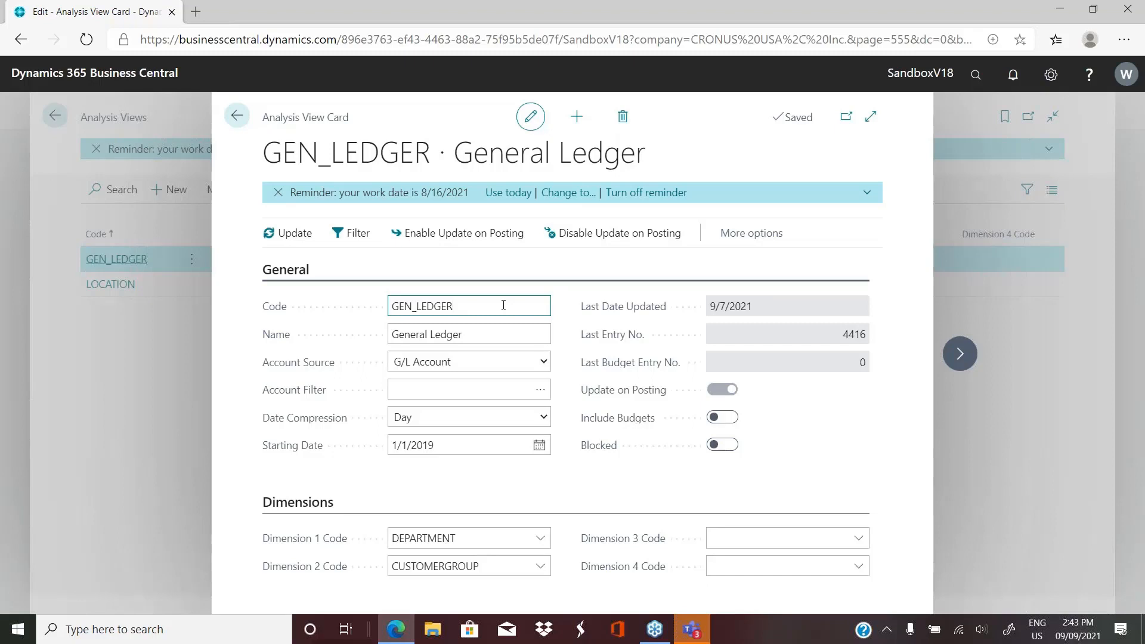
{"action": "left_click", "coordinate": [468, 334]}
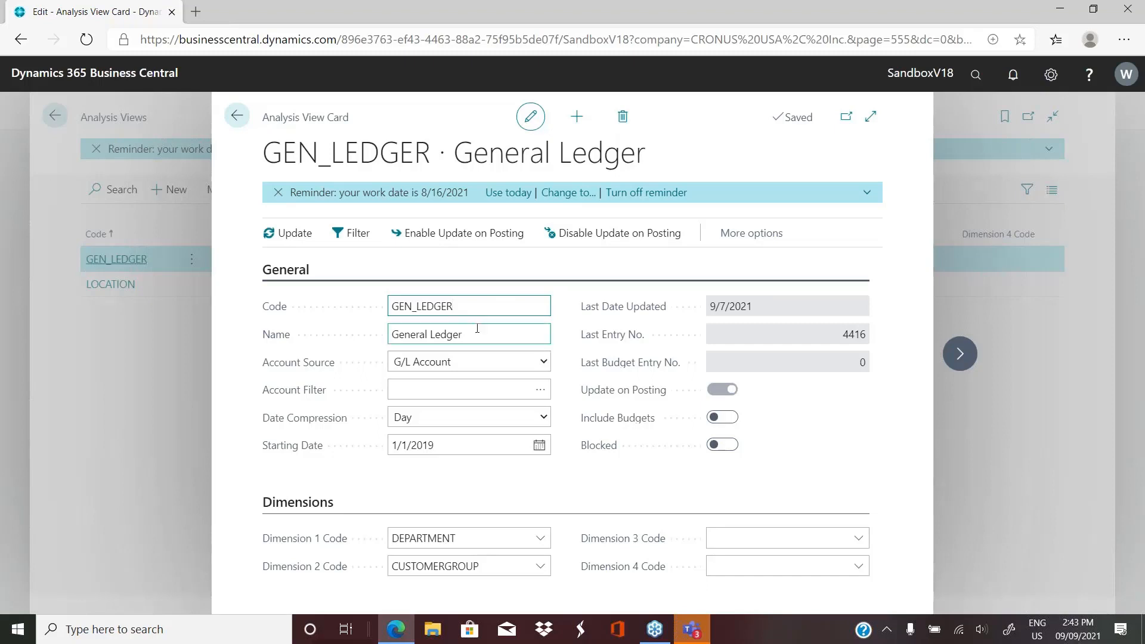
{"action": "left_click", "coordinate": [543, 361]}
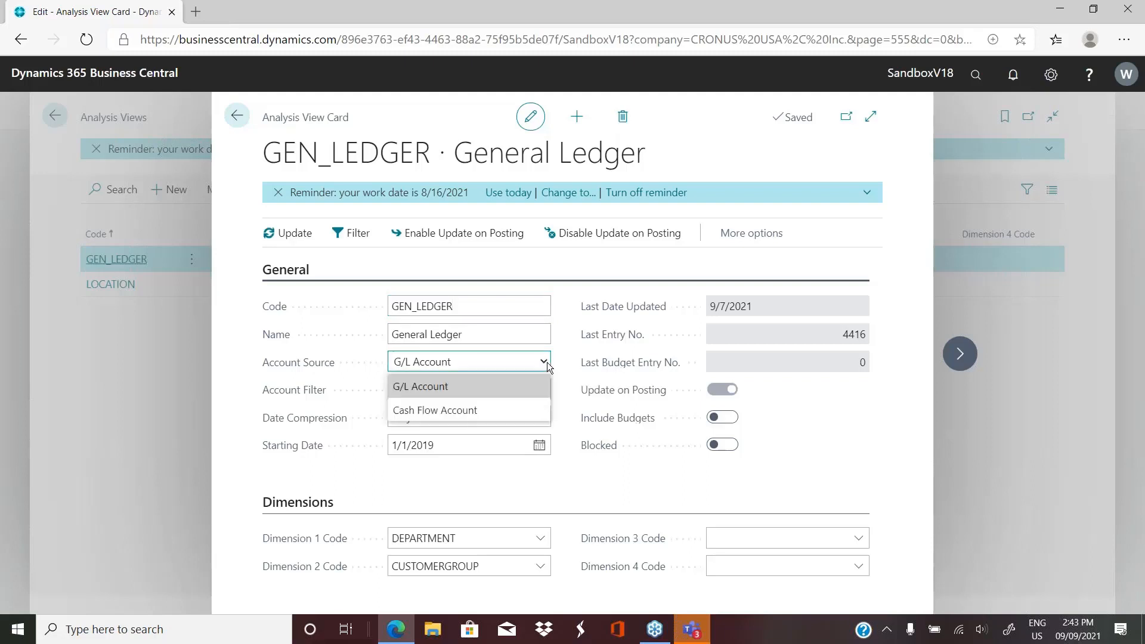
{"action": "mouse_move", "coordinate": [435, 409]}
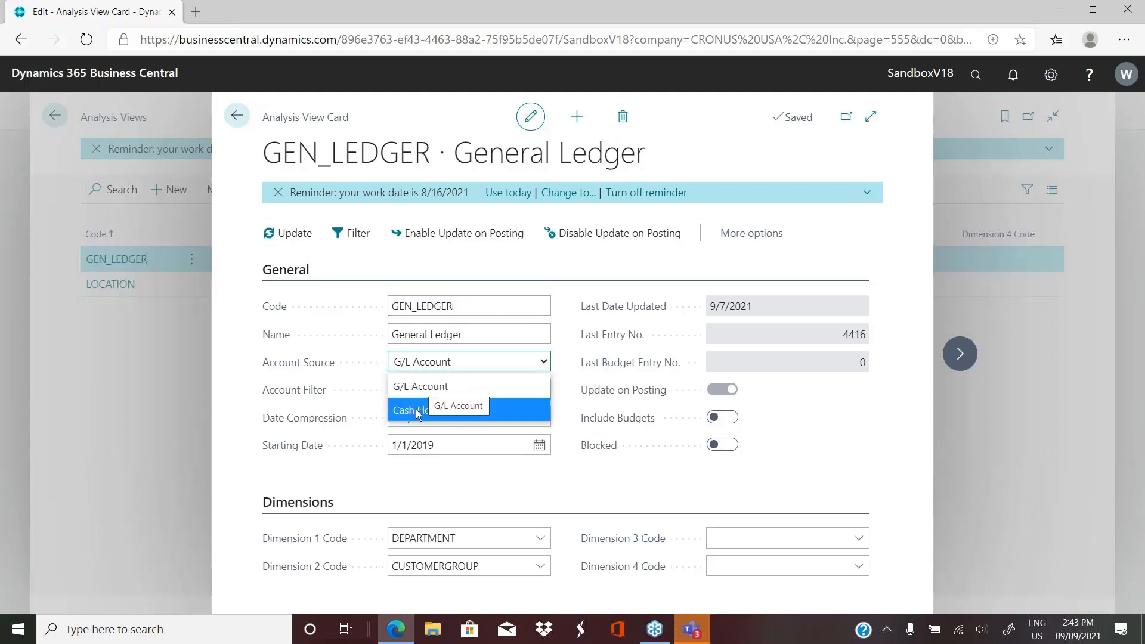
{"action": "left_click", "coordinate": [420, 386]}
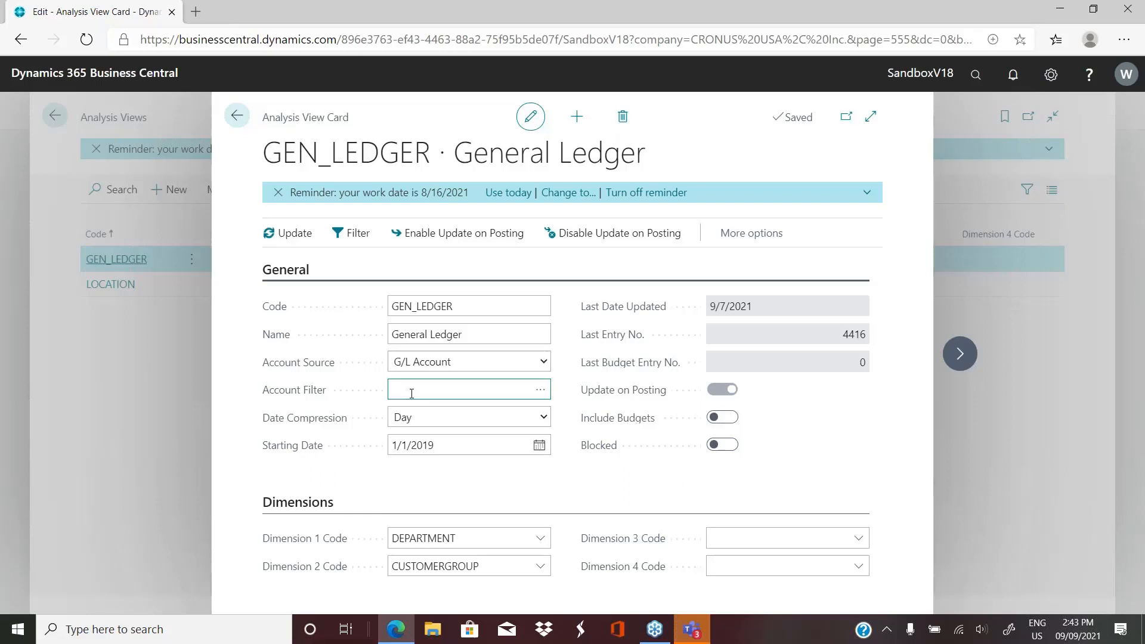
{"action": "mouse_move", "coordinate": [482, 389]}
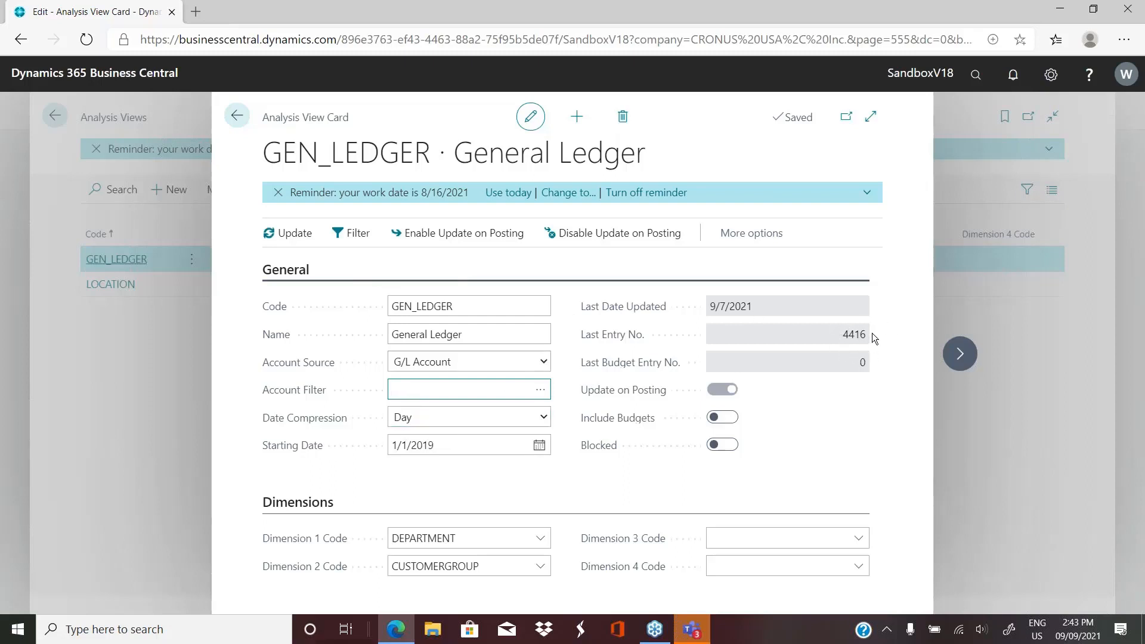
{"action": "mouse_move", "coordinate": [859, 345]}
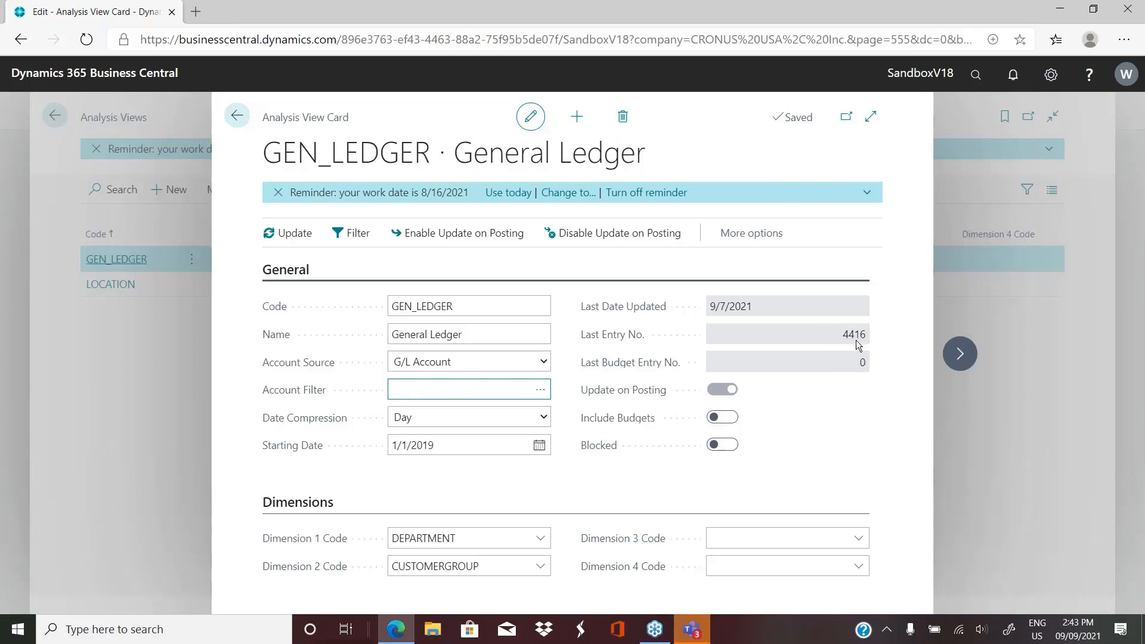
{"action": "mouse_move", "coordinate": [658, 394]}
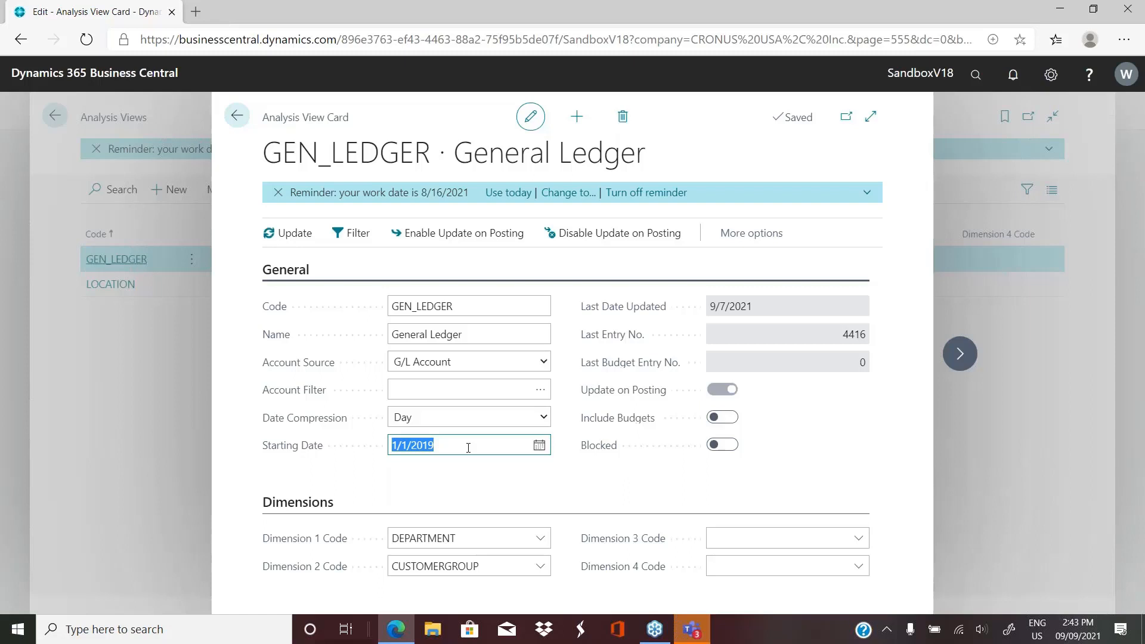
{"action": "mouse_move", "coordinate": [475, 482]}
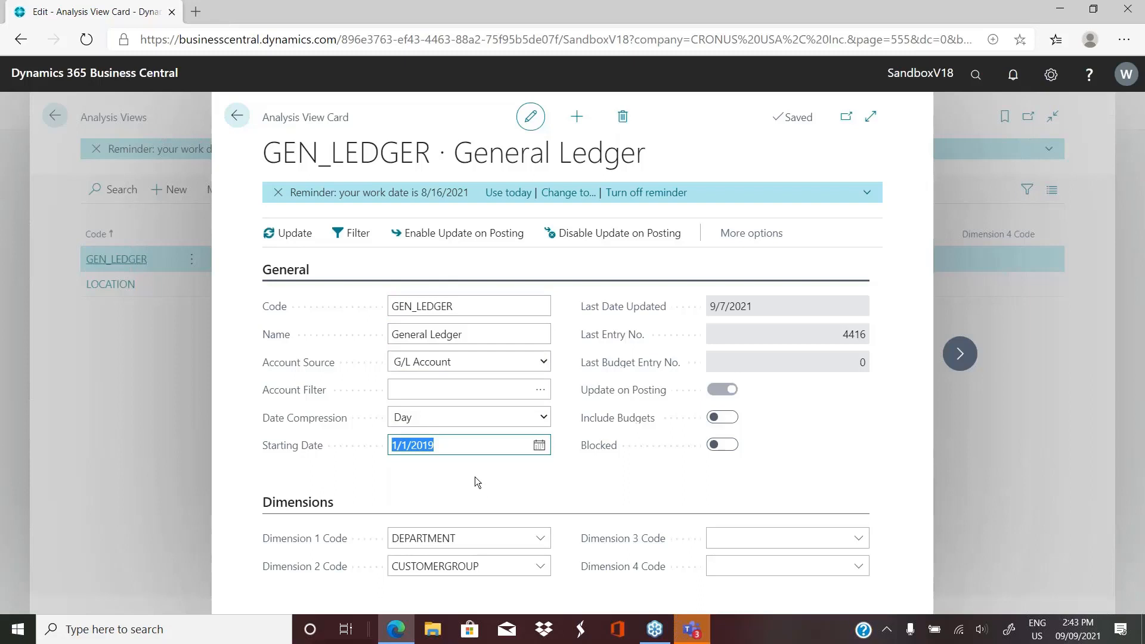
{"action": "mouse_move", "coordinate": [811, 310]}
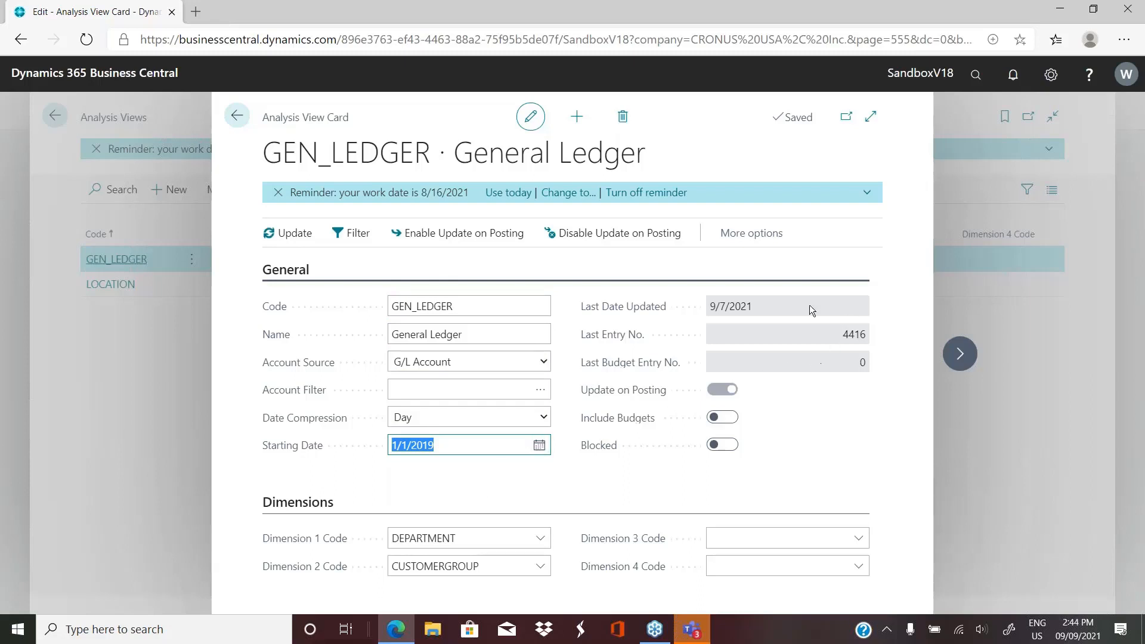
{"action": "mouse_move", "coordinate": [823, 384]}
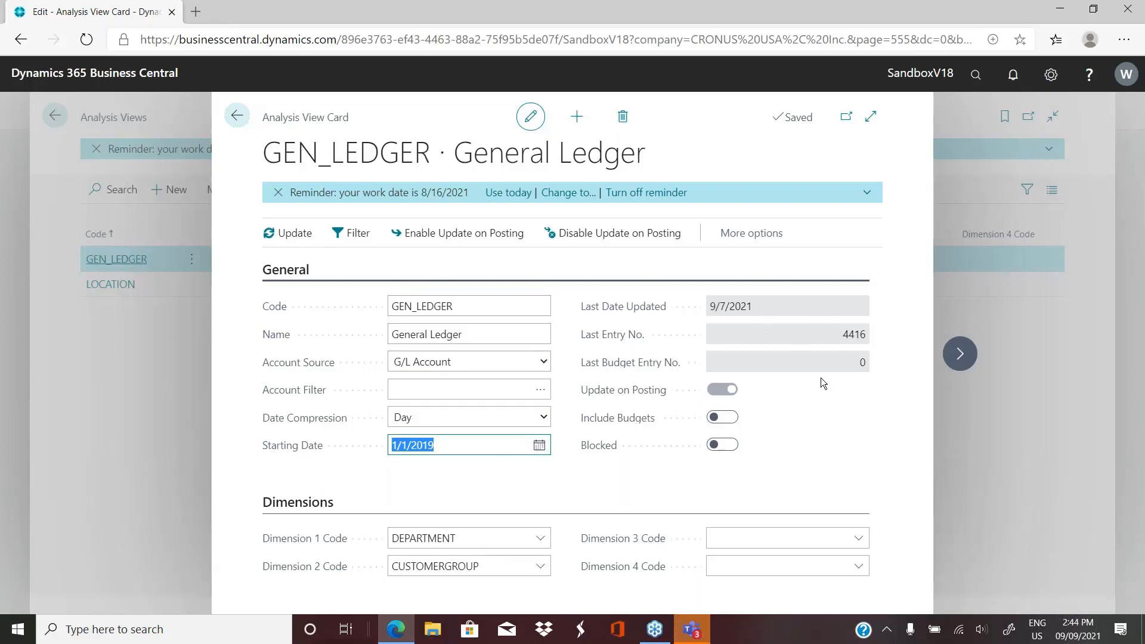
{"action": "mouse_move", "coordinate": [459, 447]}
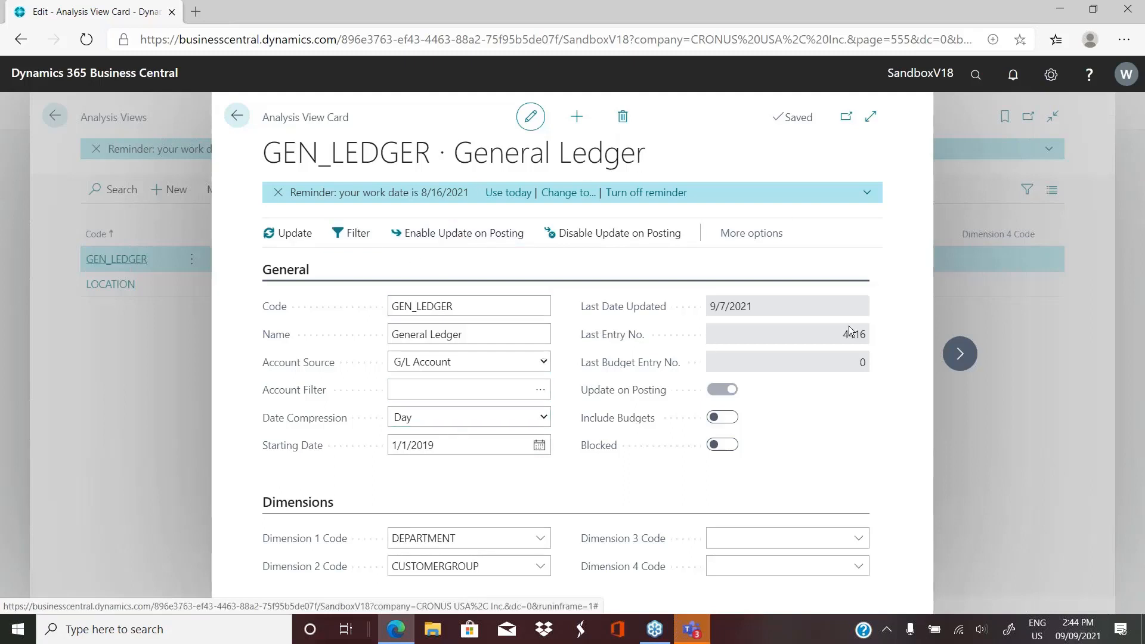
{"action": "mouse_move", "coordinate": [676, 401]}
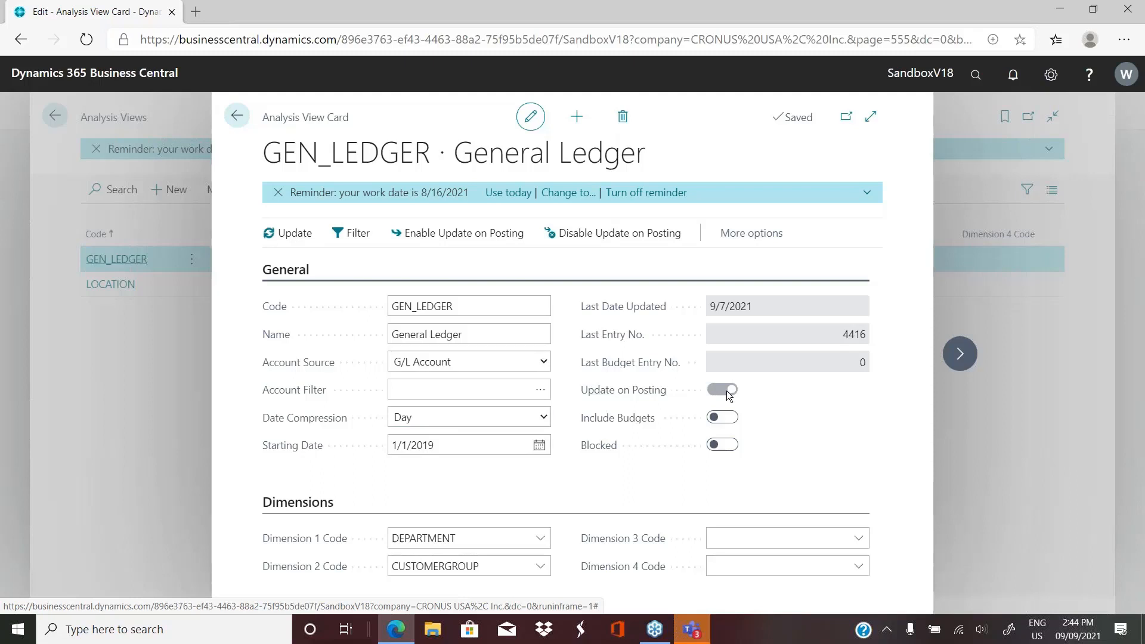
Review the GEN_LEDGER card's DEPARTMENT and CUSTOMERGROUP dimensions, then go back to Analysis Views.
{"action": "left_click", "coordinate": [722, 389]}
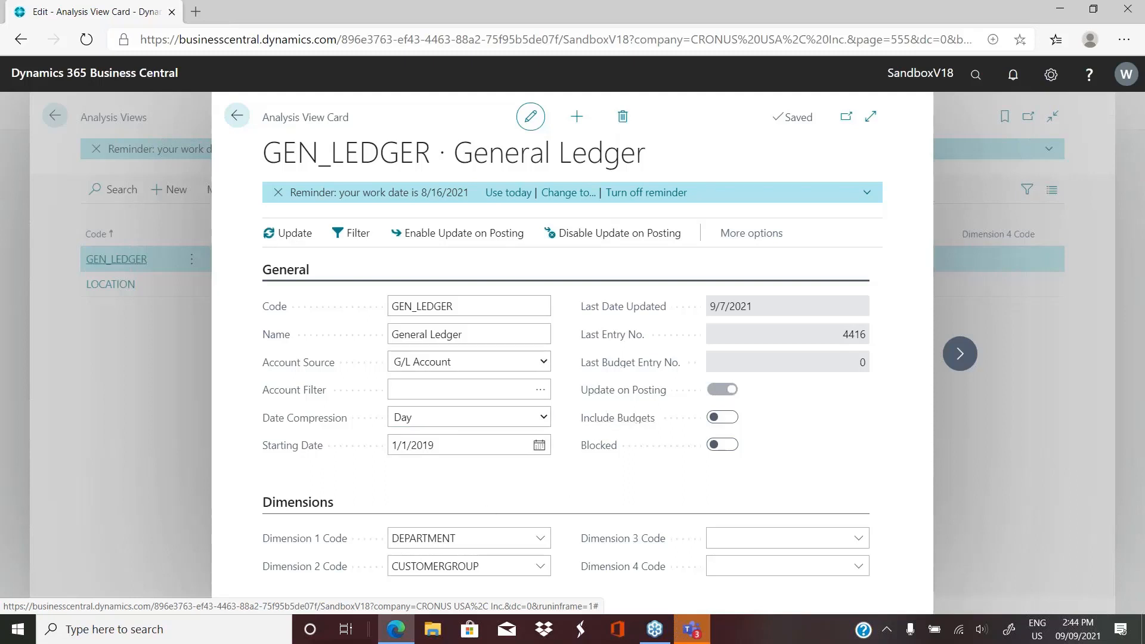
{"action": "mouse_move", "coordinate": [461, 498]}
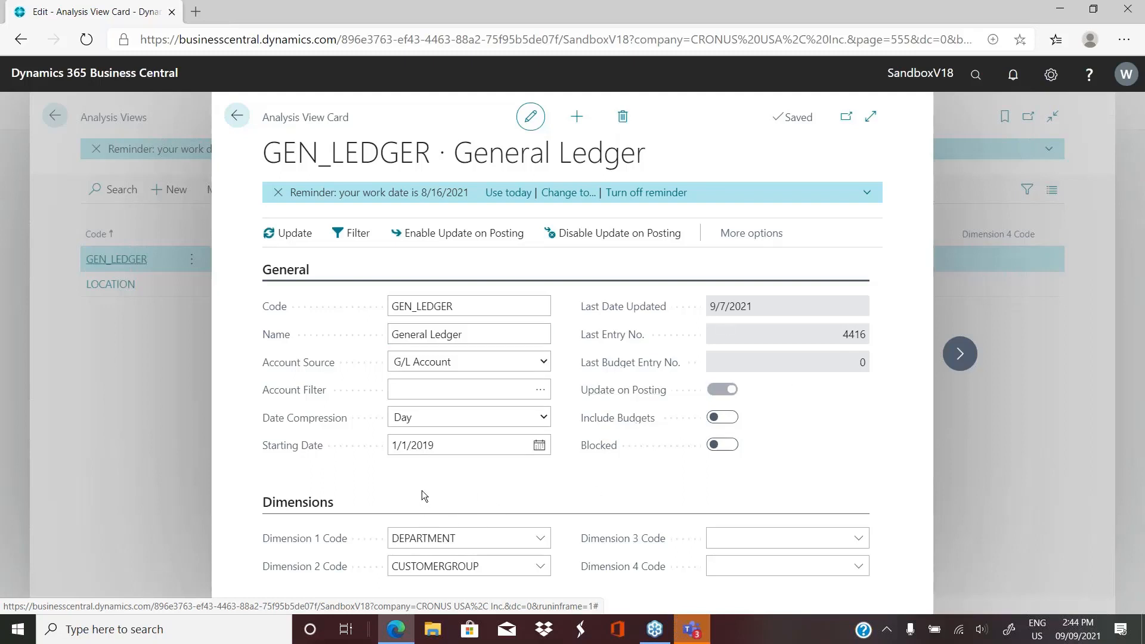
{"action": "mouse_move", "coordinate": [305, 537]}
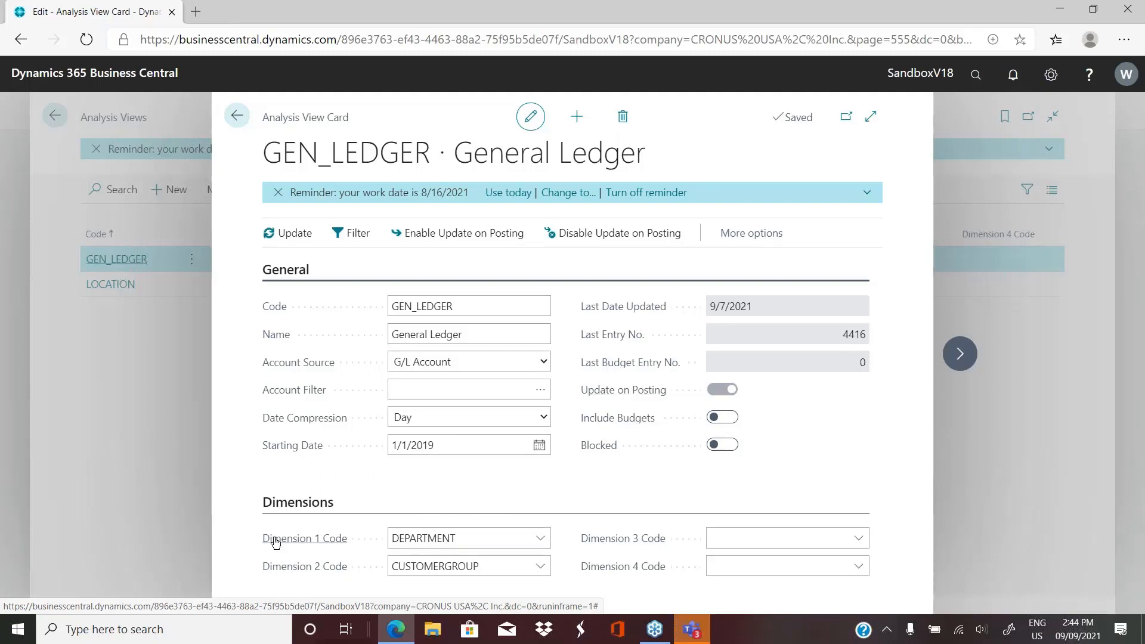
{"action": "mouse_move", "coordinate": [279, 602]}
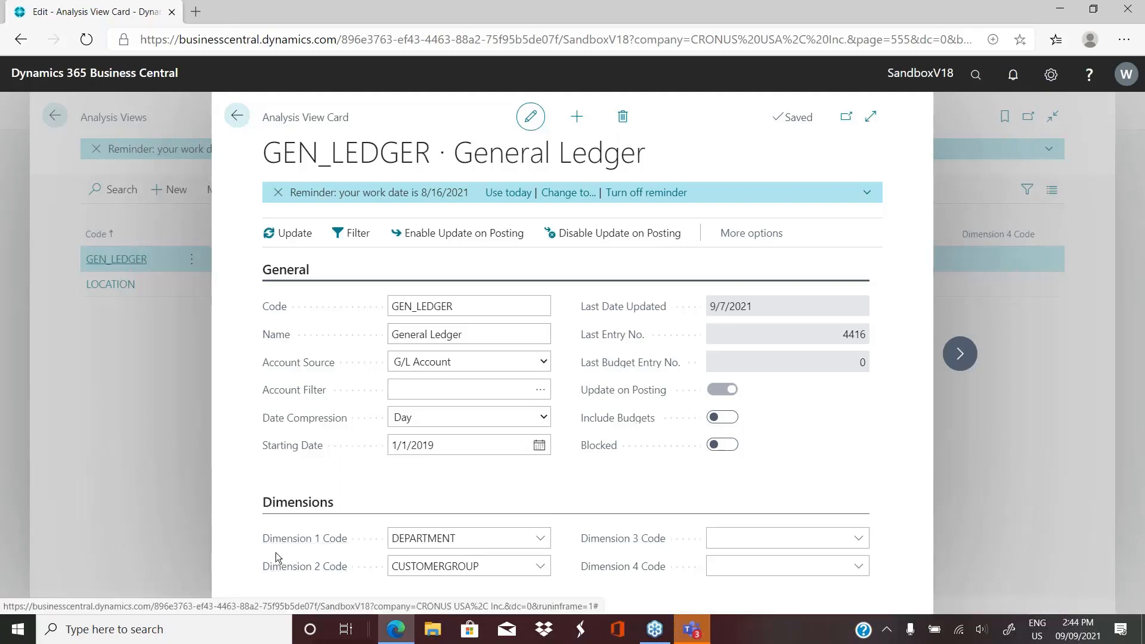
{"action": "mouse_move", "coordinate": [283, 548]}
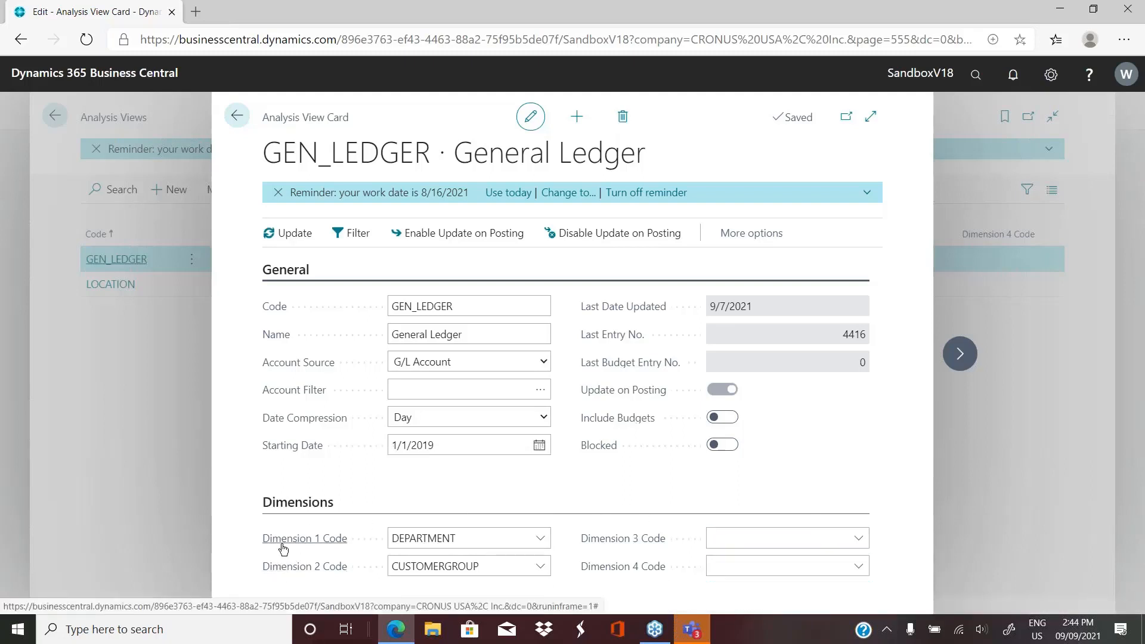
{"action": "mouse_move", "coordinate": [305, 566]}
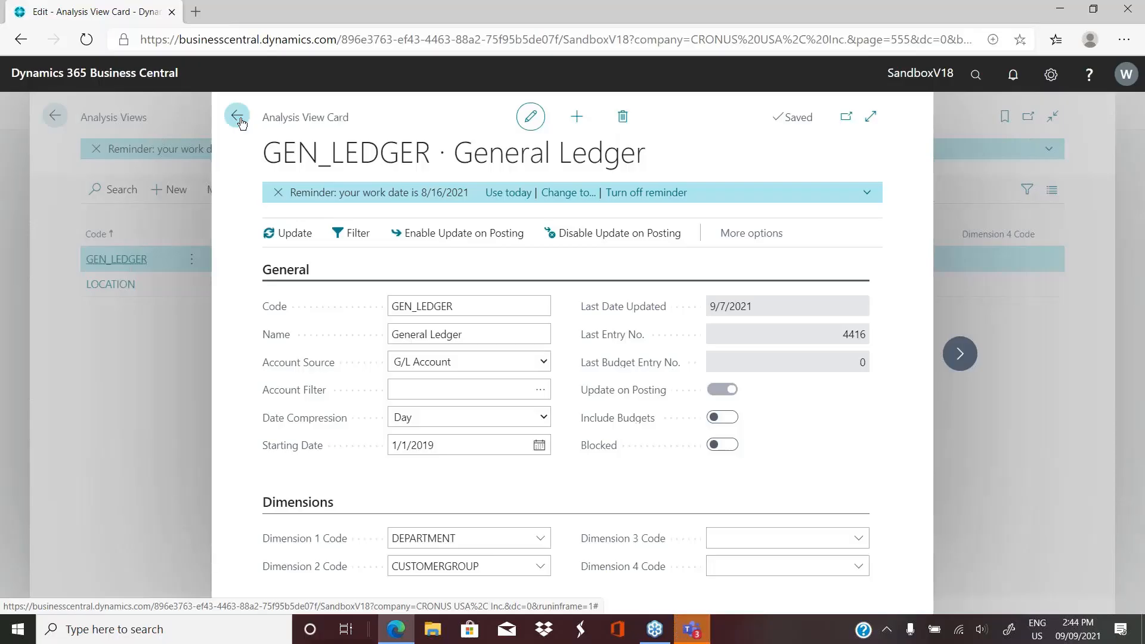
{"action": "left_click", "coordinate": [237, 117]}
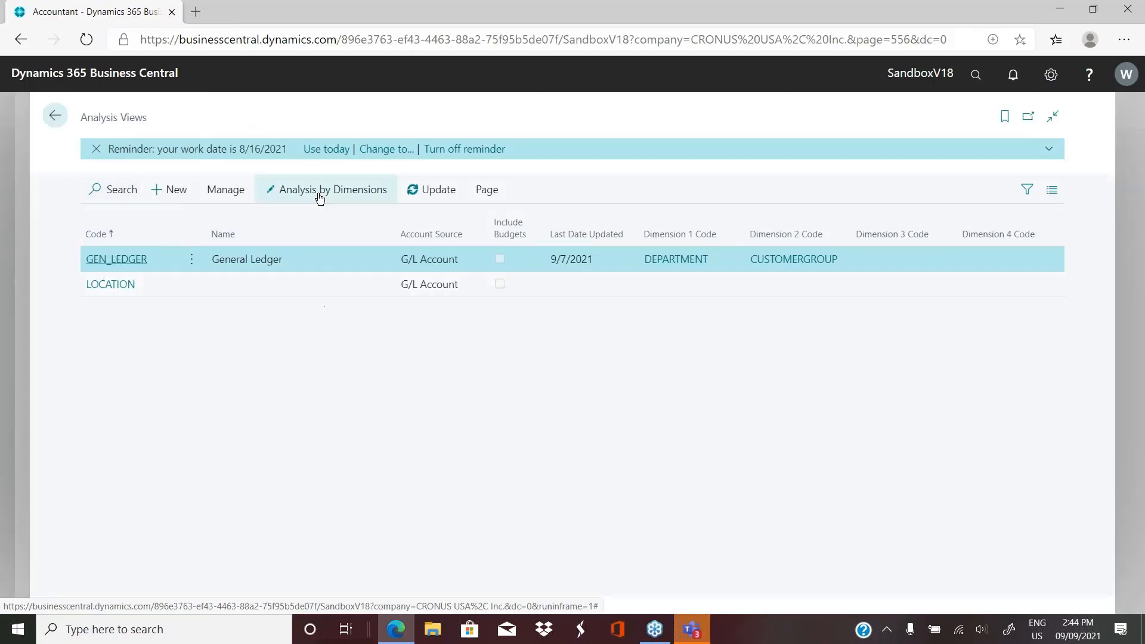
{"action": "mouse_move", "coordinate": [326, 189]}
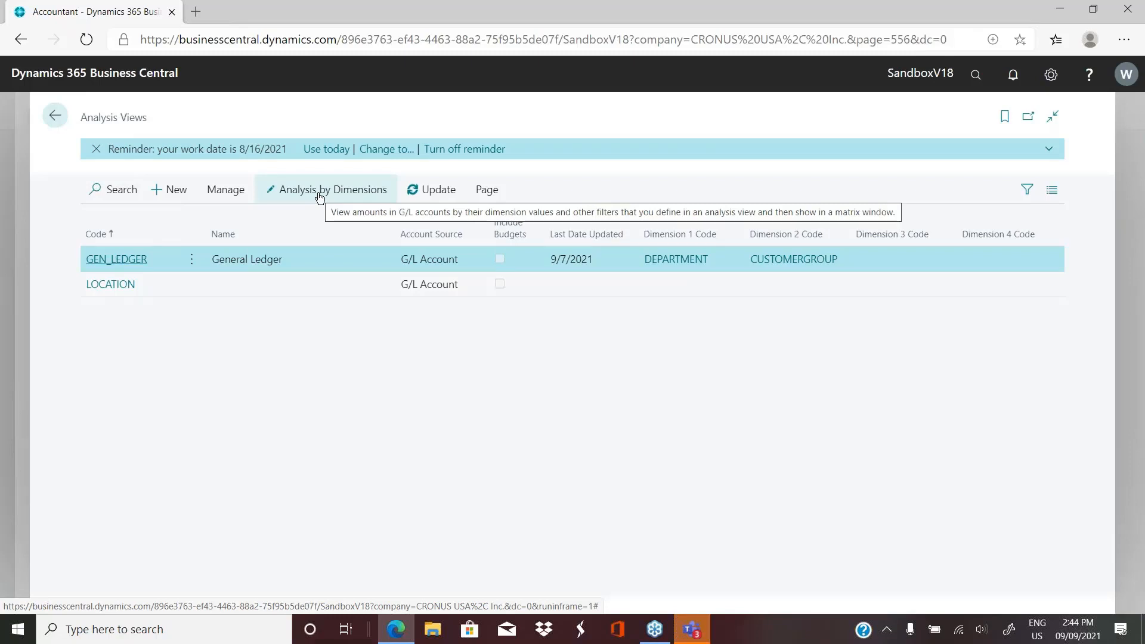
Open Analysis by Dimensions for the GEN_LEDGER view.
{"action": "left_click", "coordinate": [332, 189]}
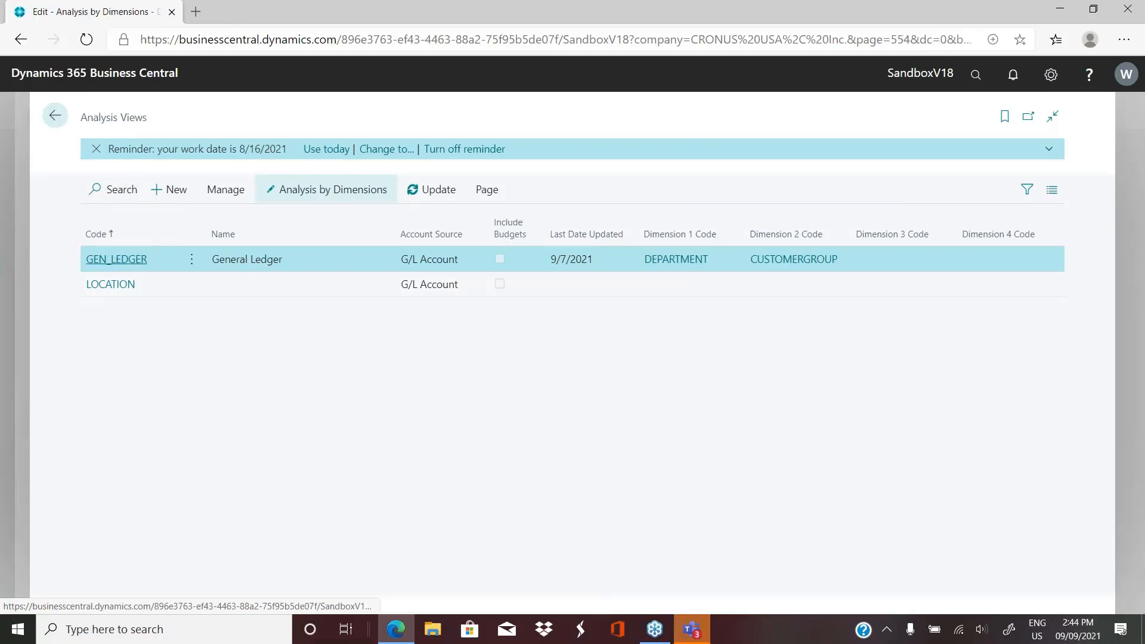
{"action": "left_click", "coordinate": [325, 189]}
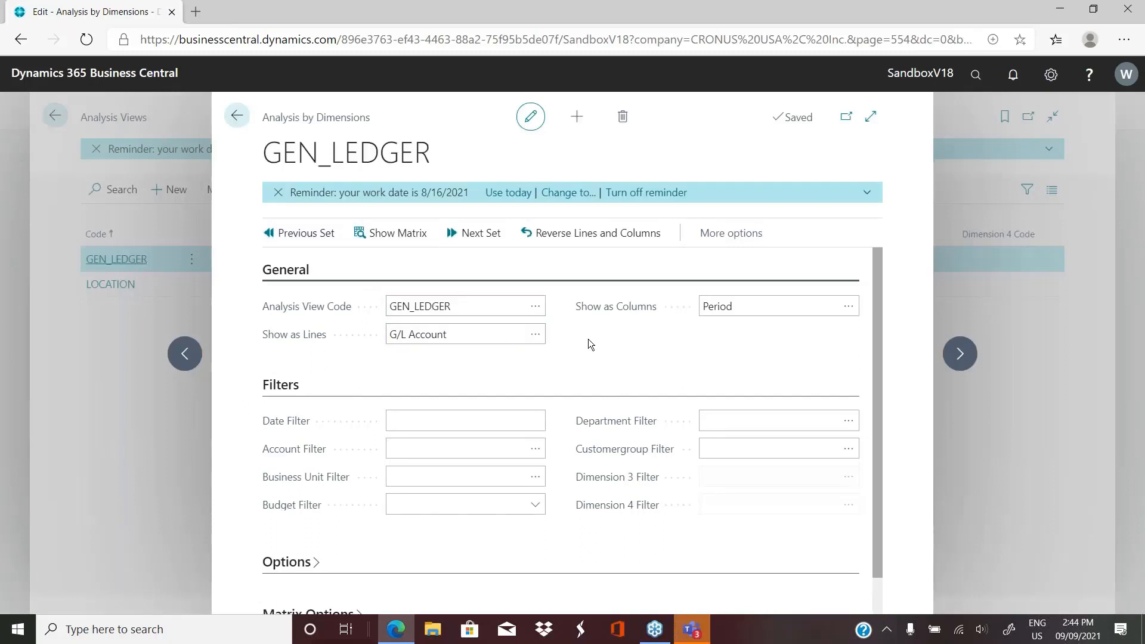
{"action": "mouse_move", "coordinate": [699, 306]}
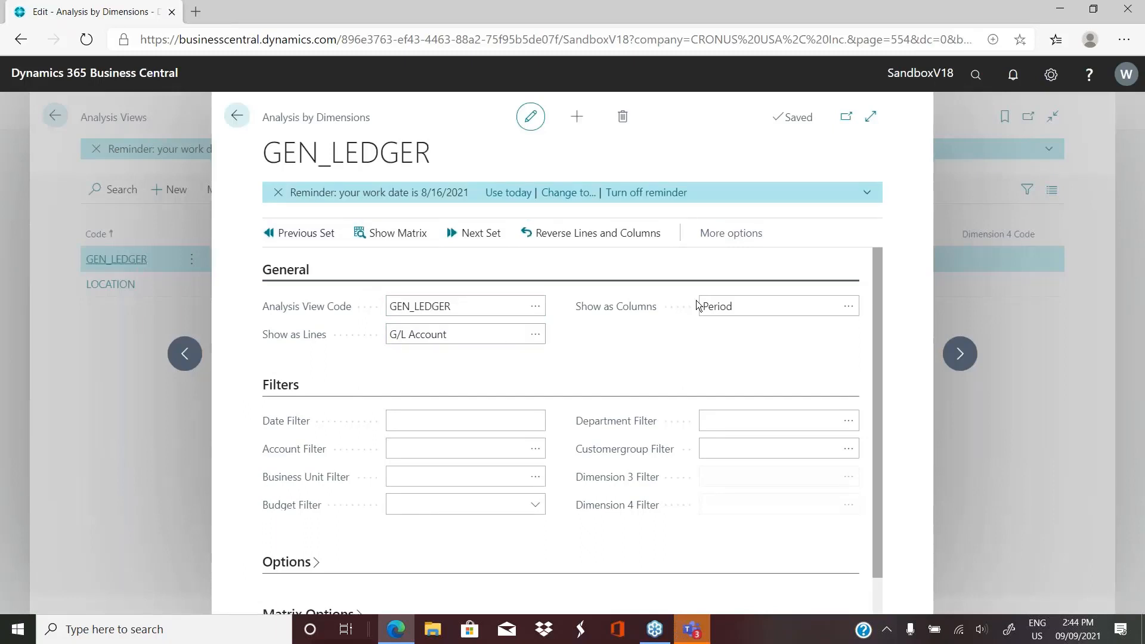
{"action": "mouse_move", "coordinate": [307, 306]}
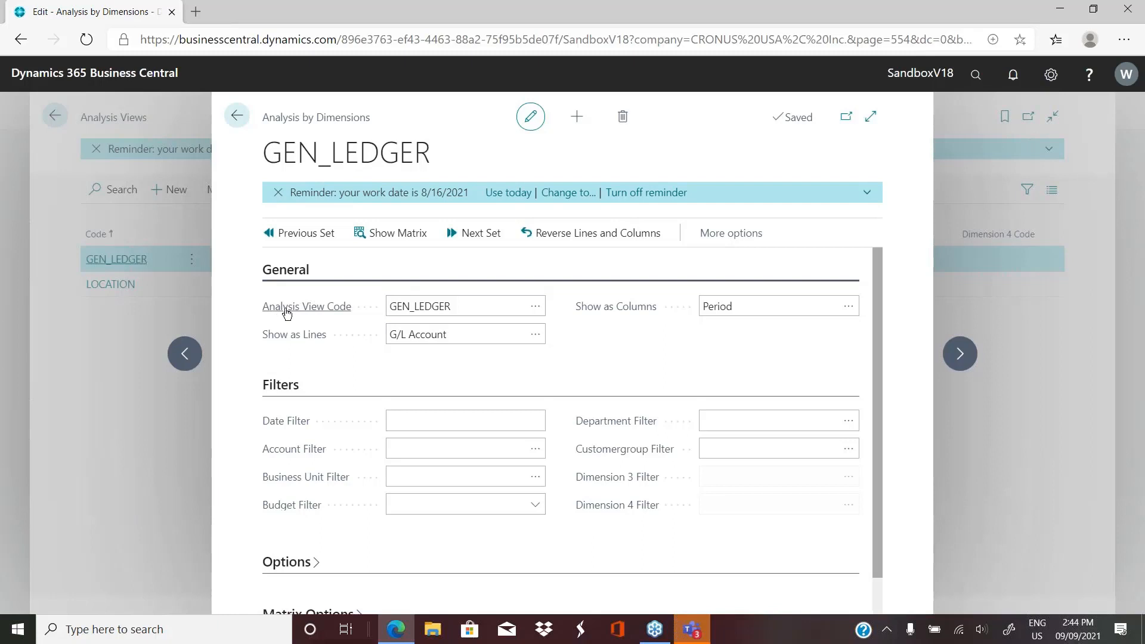
Choose DEPARTMENT as the column dimension in Dimension Selection.
{"action": "left_click", "coordinate": [464, 306]}
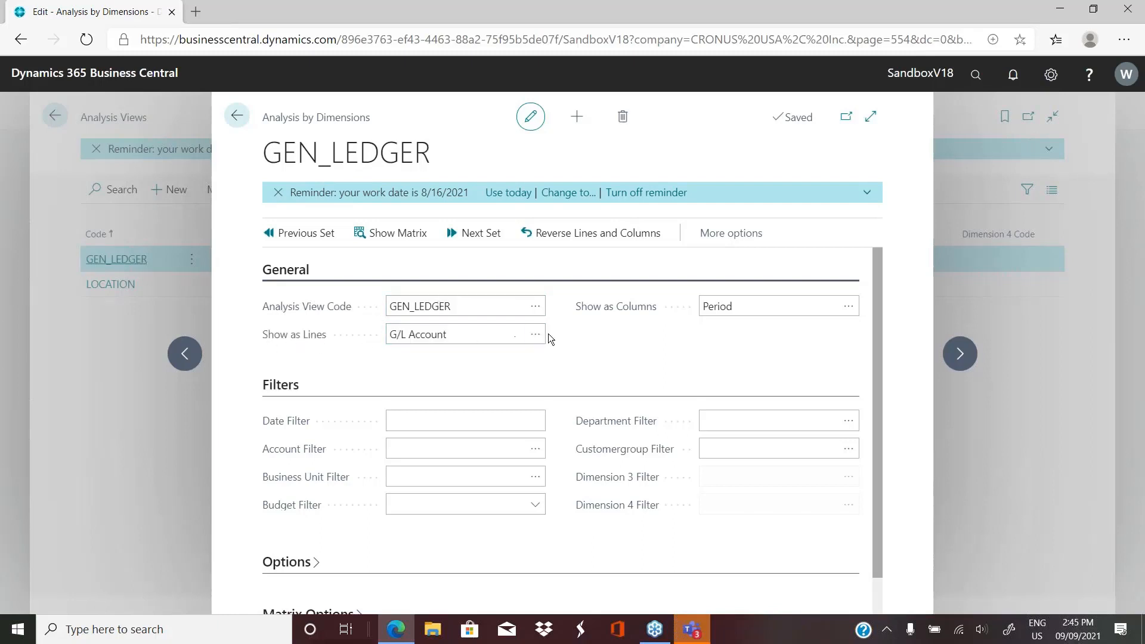
{"action": "left_click", "coordinate": [535, 333]}
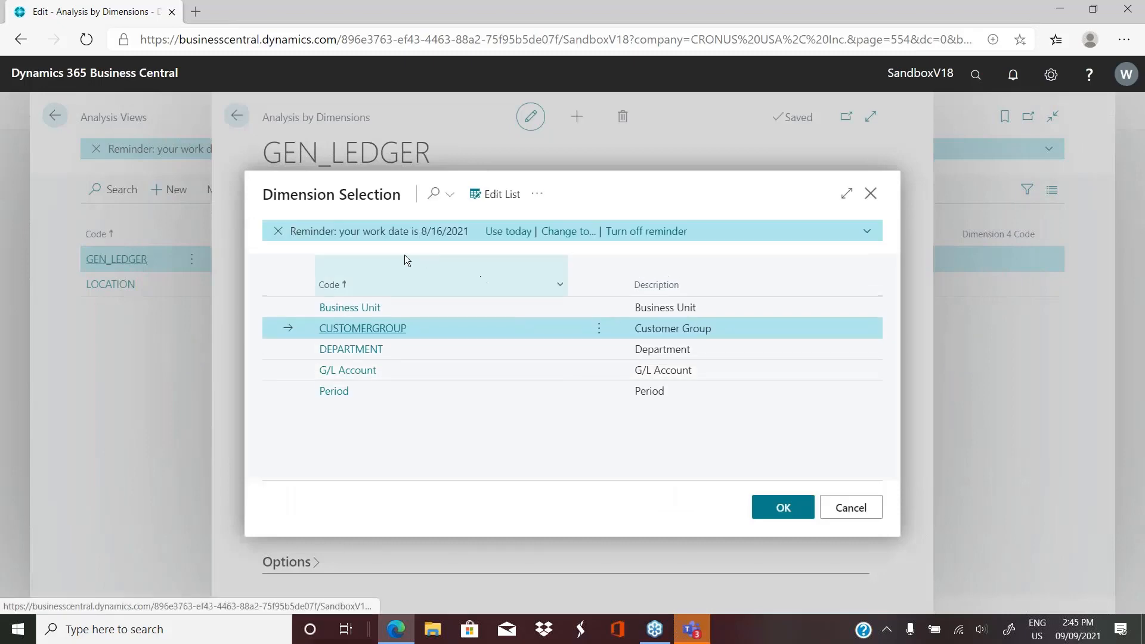
{"action": "mouse_move", "coordinate": [362, 328]}
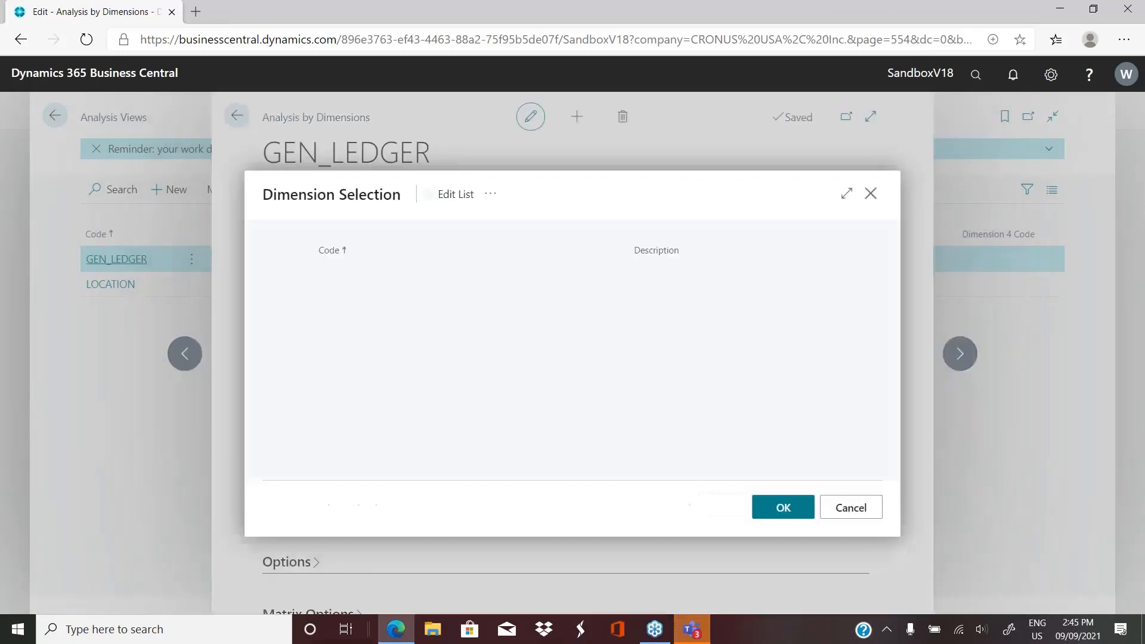
{"action": "left_click", "coordinate": [782, 507]}
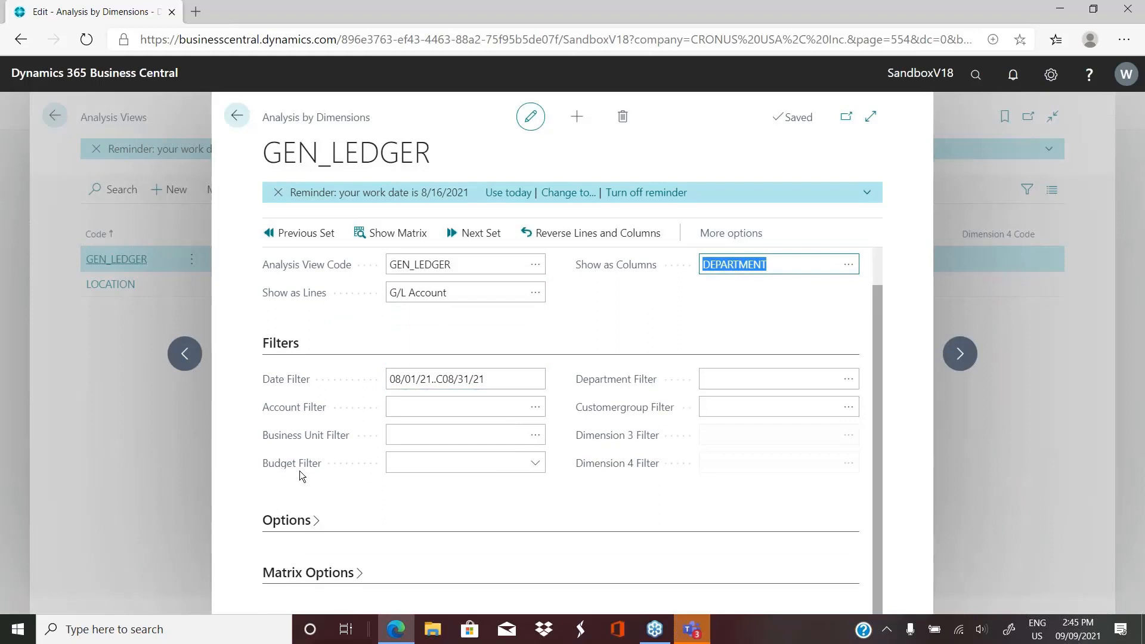
{"action": "left_click", "coordinate": [464, 406]}
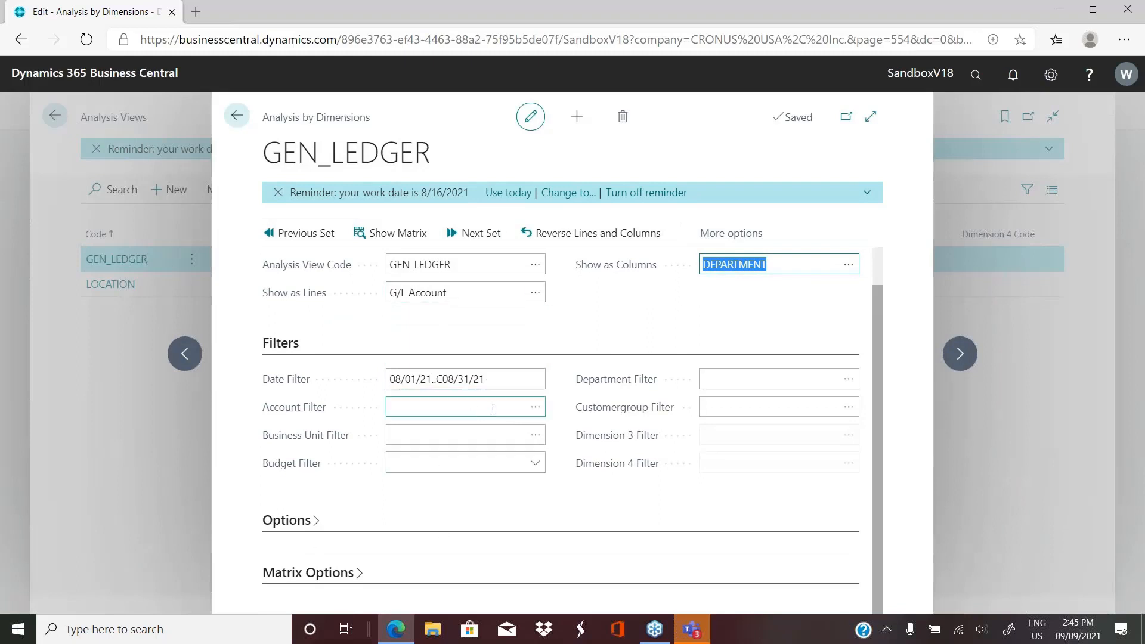
{"action": "left_click", "coordinate": [453, 378]}
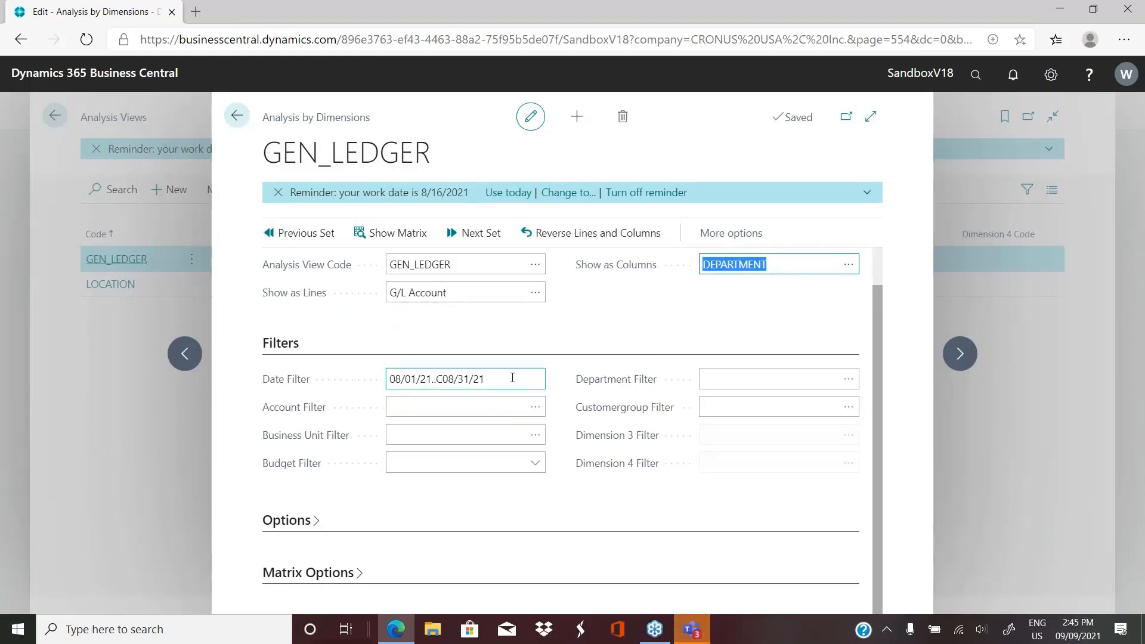
{"action": "left_click", "coordinate": [465, 406]}
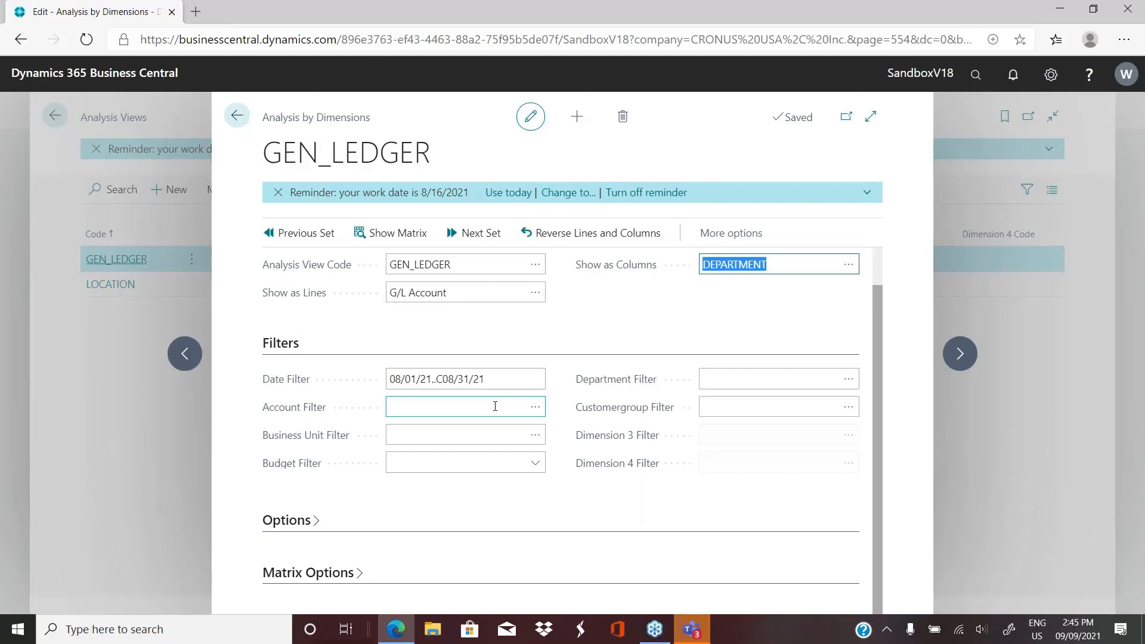
{"action": "mouse_move", "coordinate": [537, 406]}
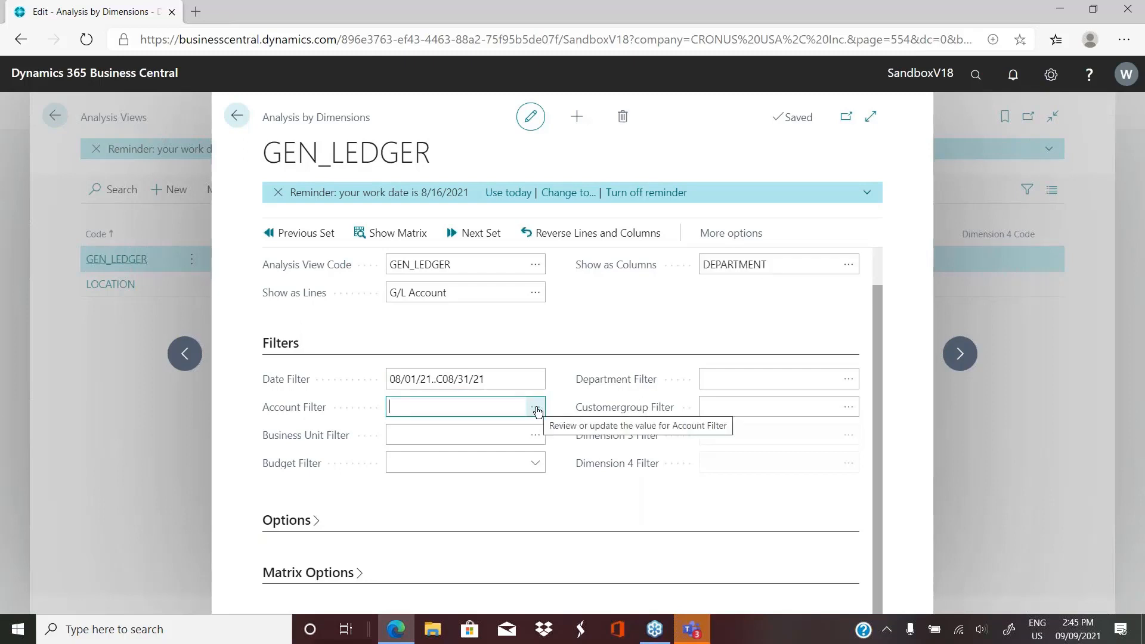
Set the account filter to all G/L accounts with Account Category Expense.
{"action": "left_click", "coordinate": [537, 407]}
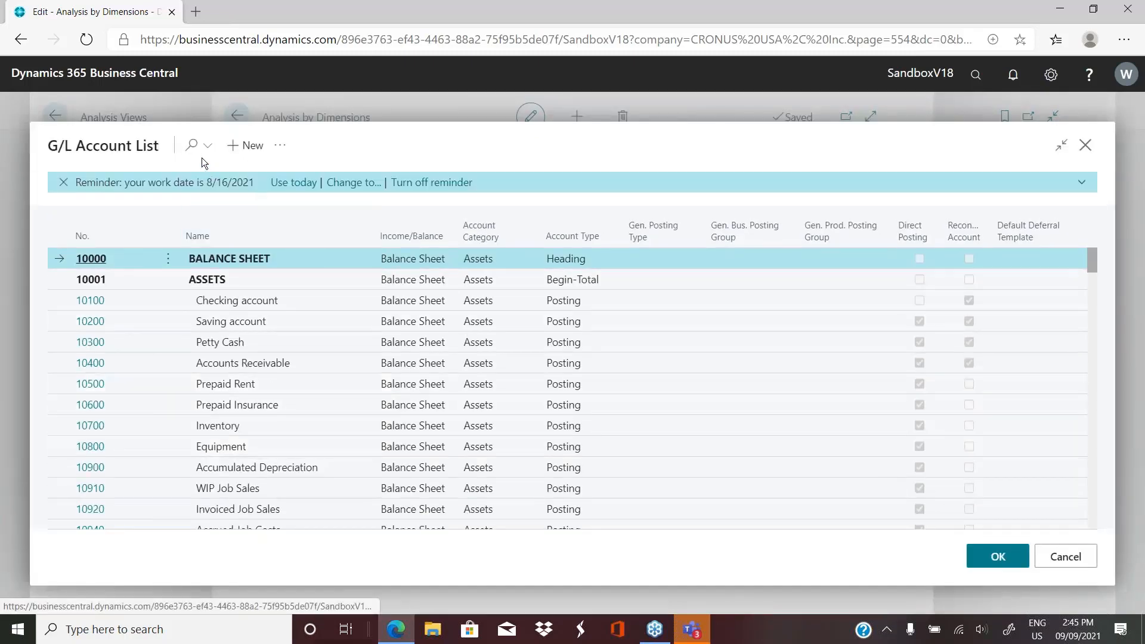
{"action": "type", "text": "exp"}
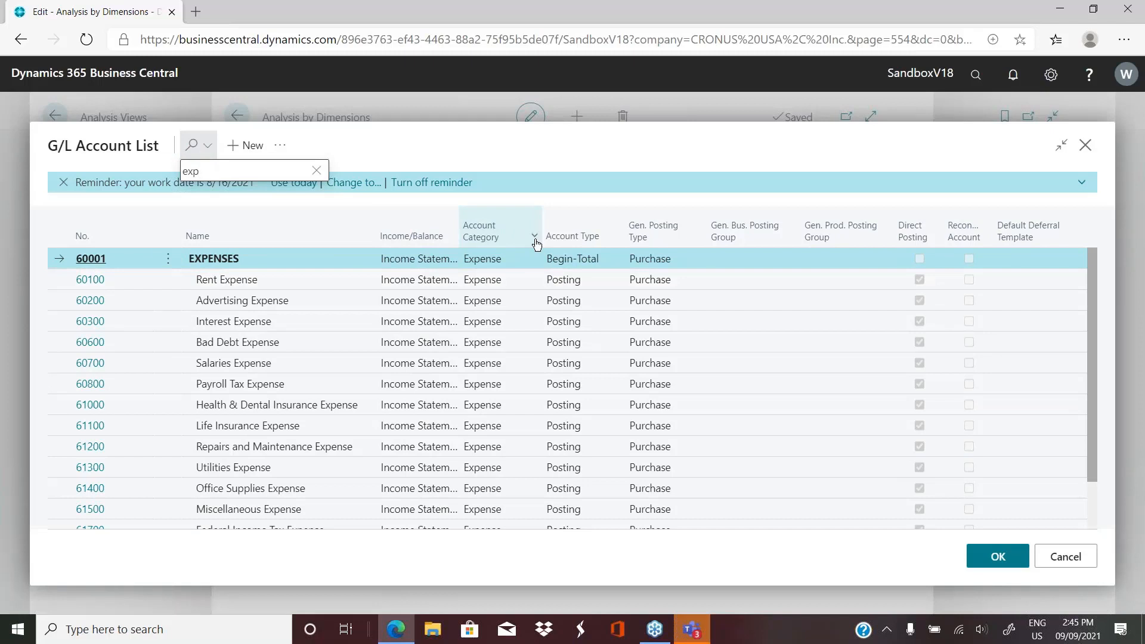
{"action": "left_click", "coordinate": [535, 244]}
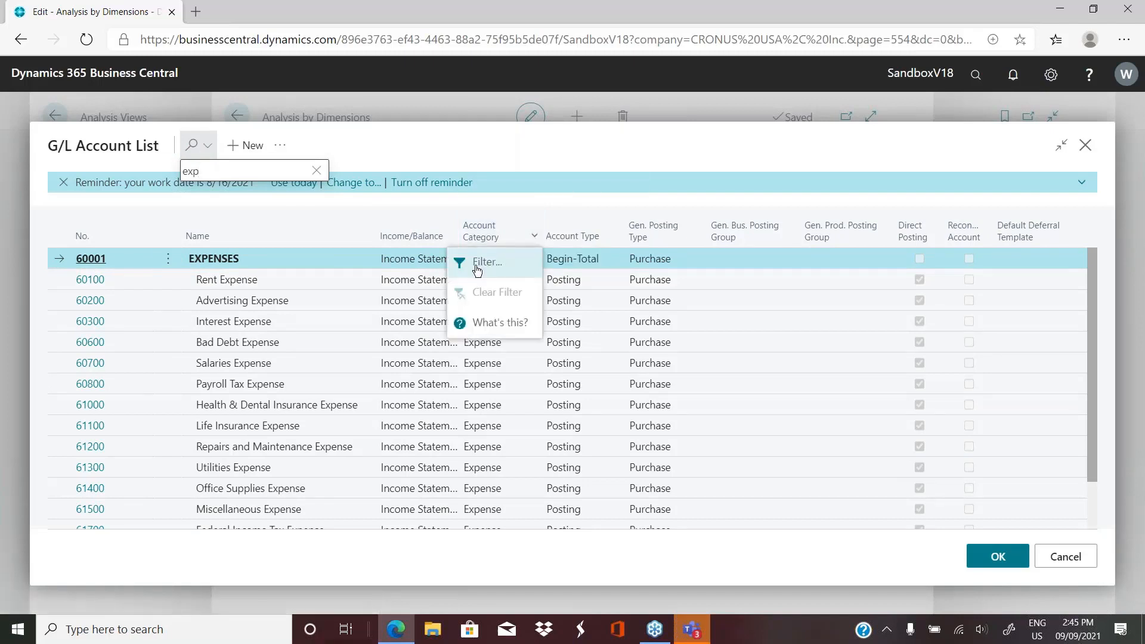
{"action": "left_click", "coordinate": [486, 262]}
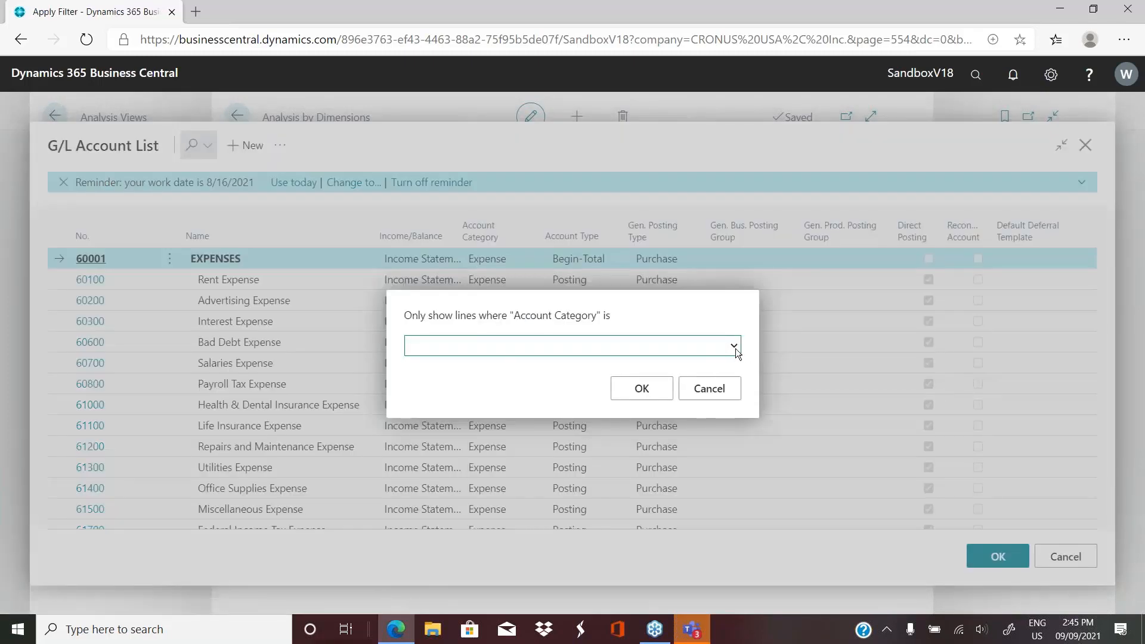
{"action": "left_click", "coordinate": [733, 346]}
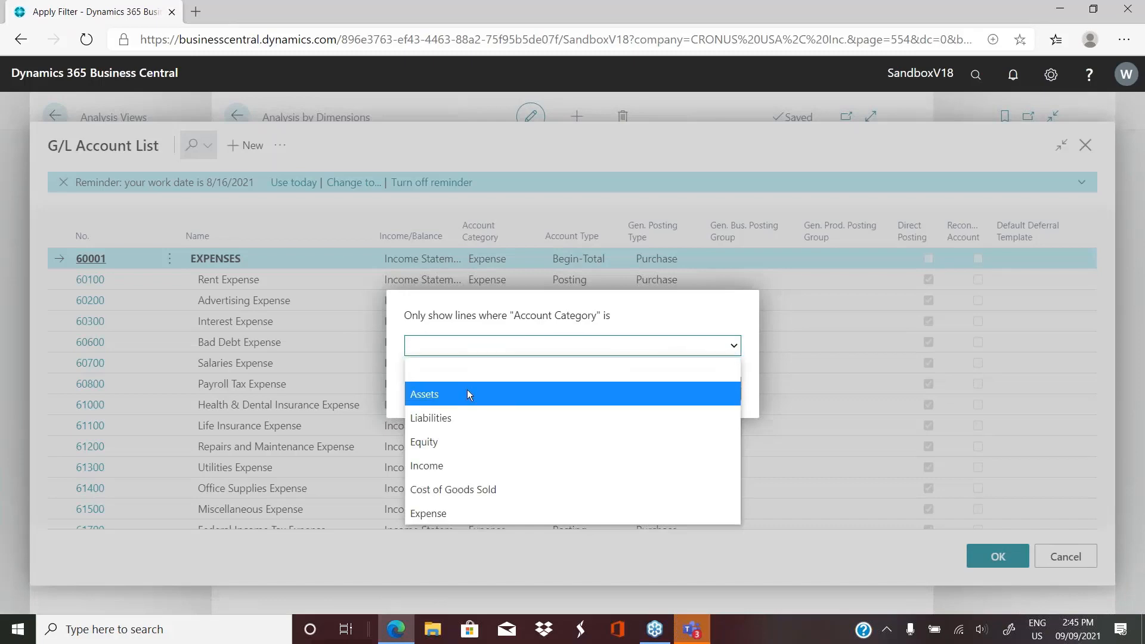
{"action": "left_click", "coordinate": [428, 513]}
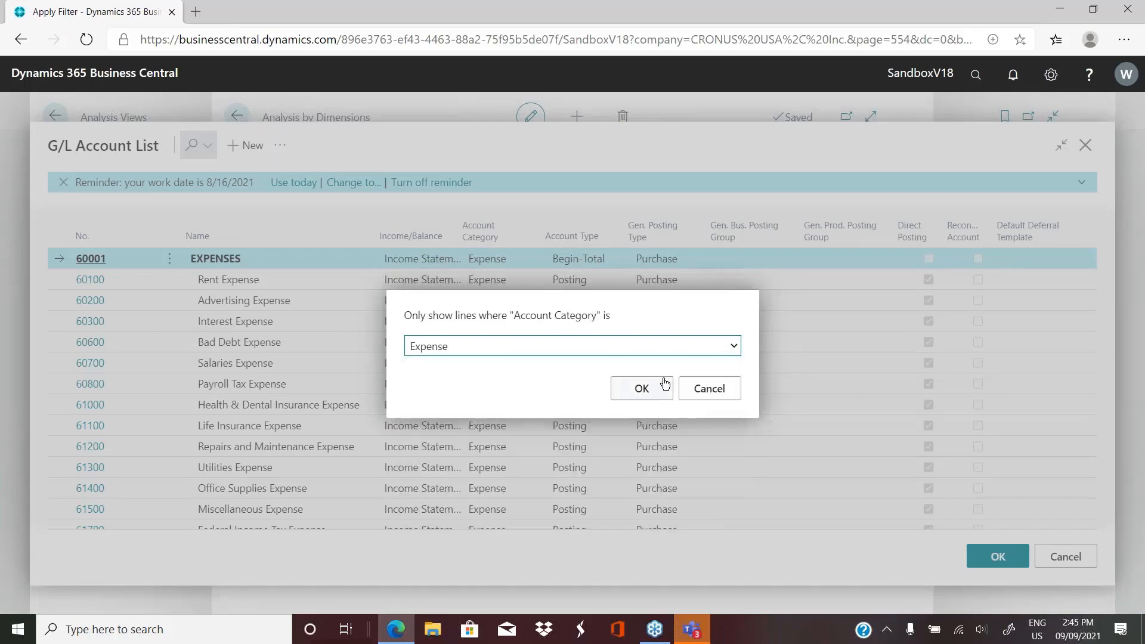
{"action": "left_click", "coordinate": [641, 388]}
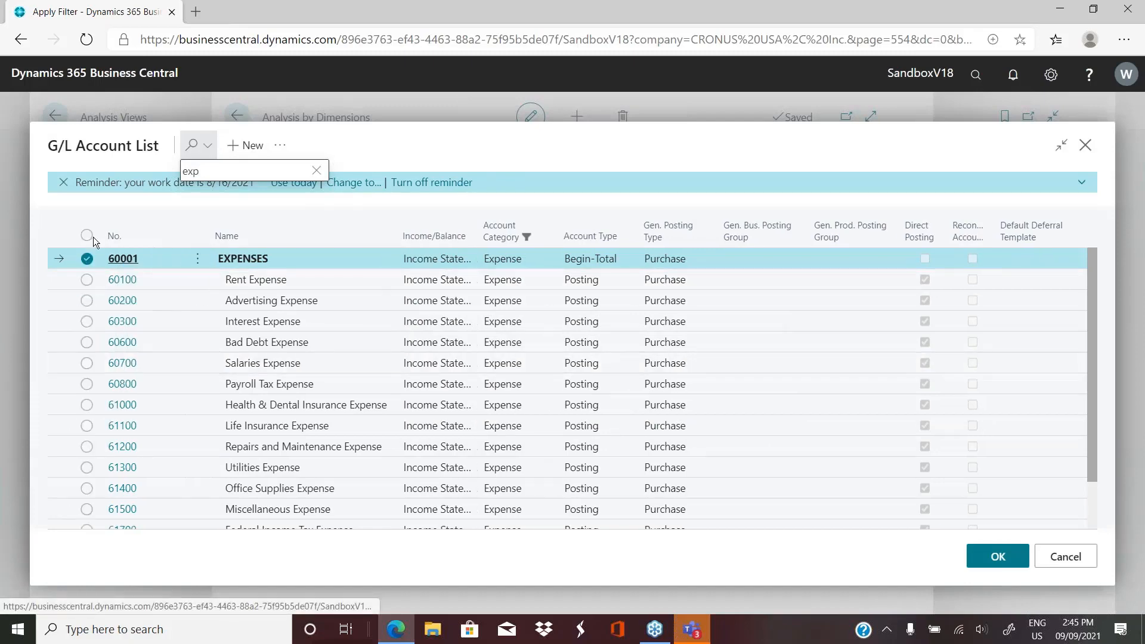
{"action": "left_click", "coordinate": [86, 235]}
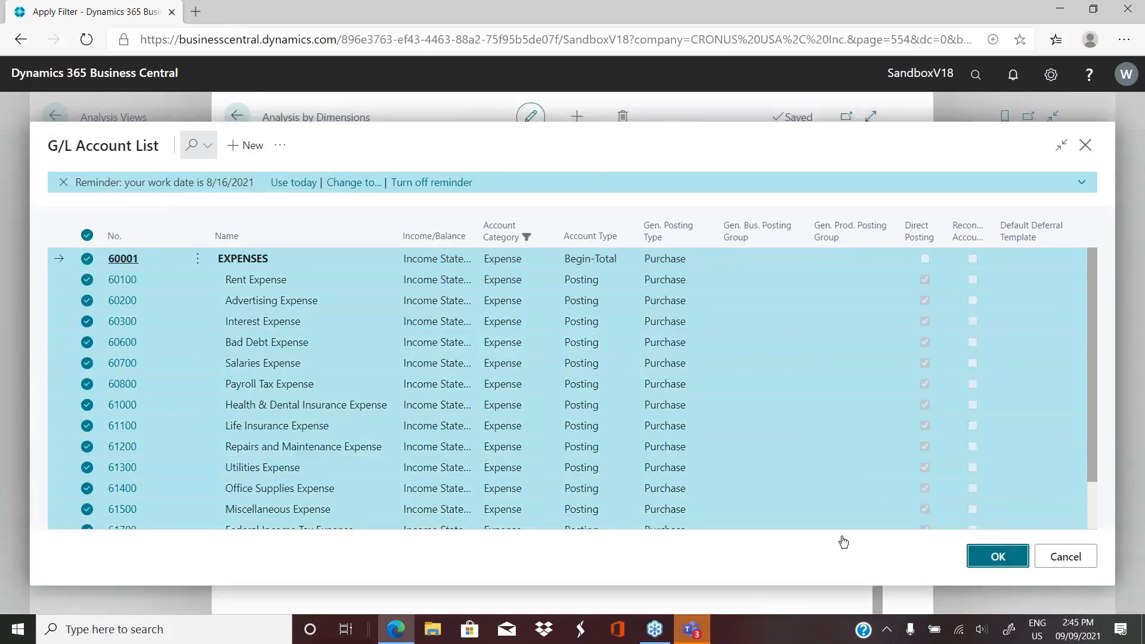
{"action": "left_click", "coordinate": [996, 556]}
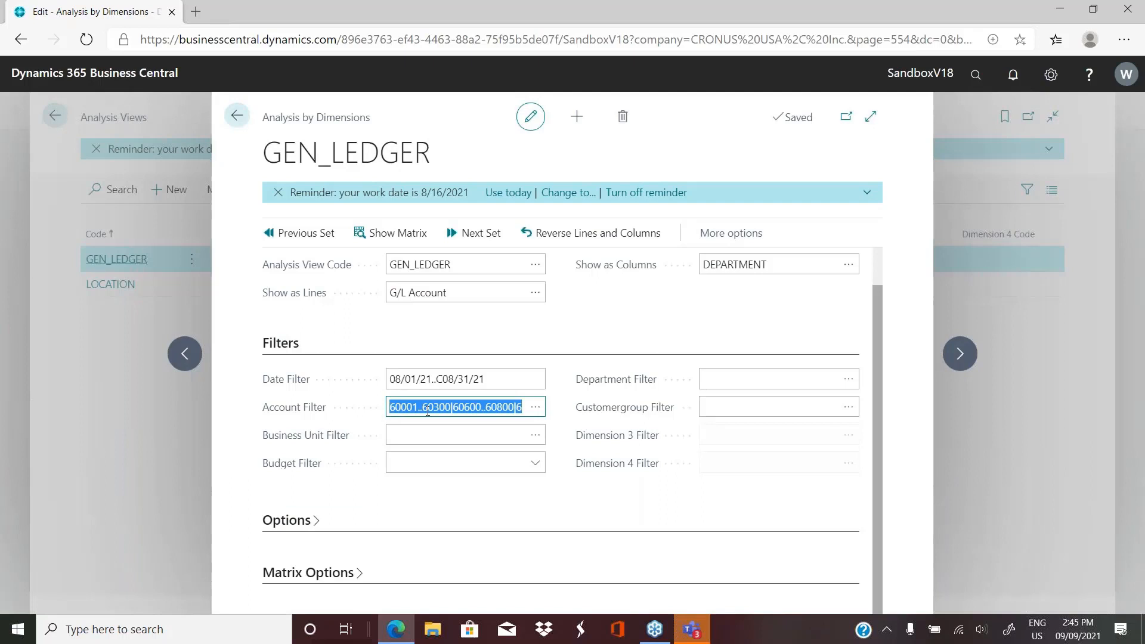
{"action": "mouse_move", "coordinate": [532, 406]}
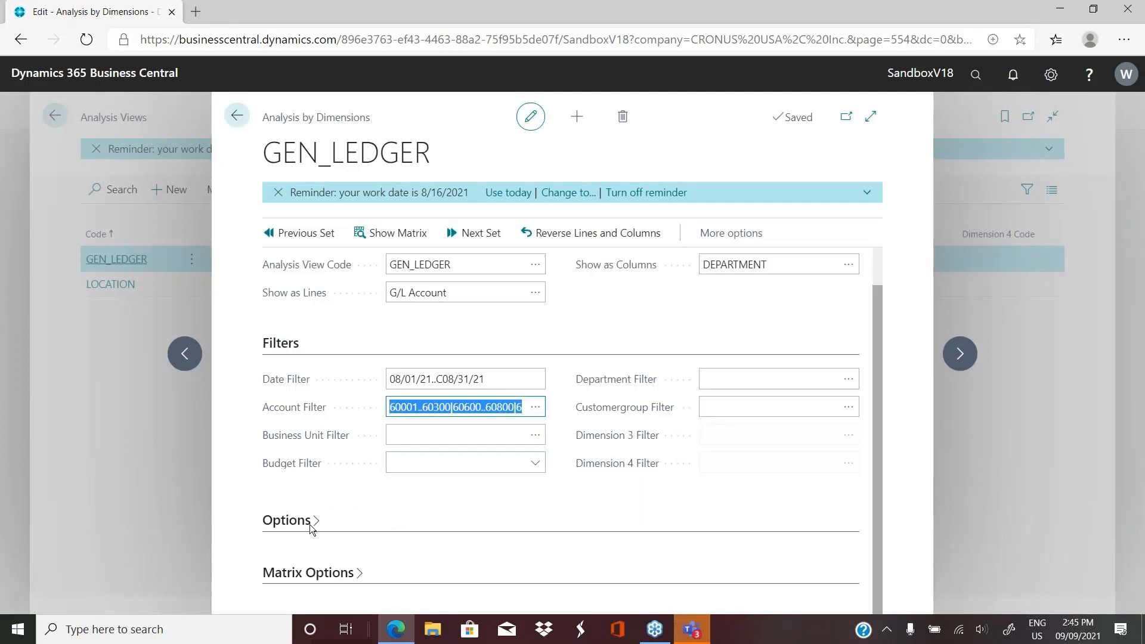
Review the Options tab keeping Actual Amounts and column names, then view Matrix Options.
{"action": "left_click", "coordinate": [286, 520]}
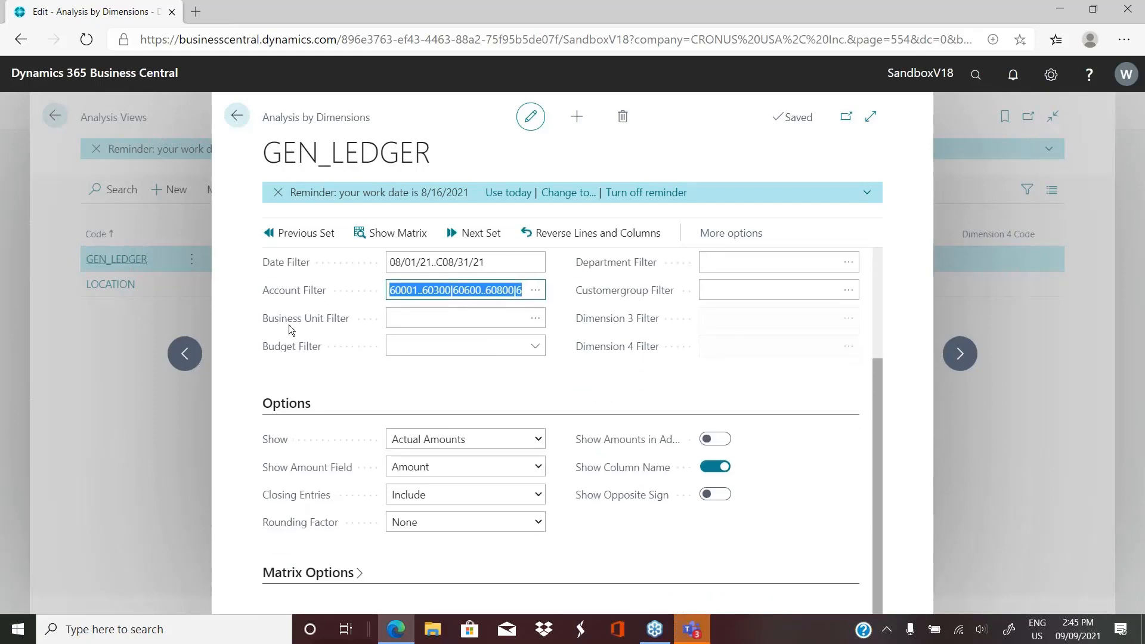
{"action": "mouse_move", "coordinate": [418, 443]}
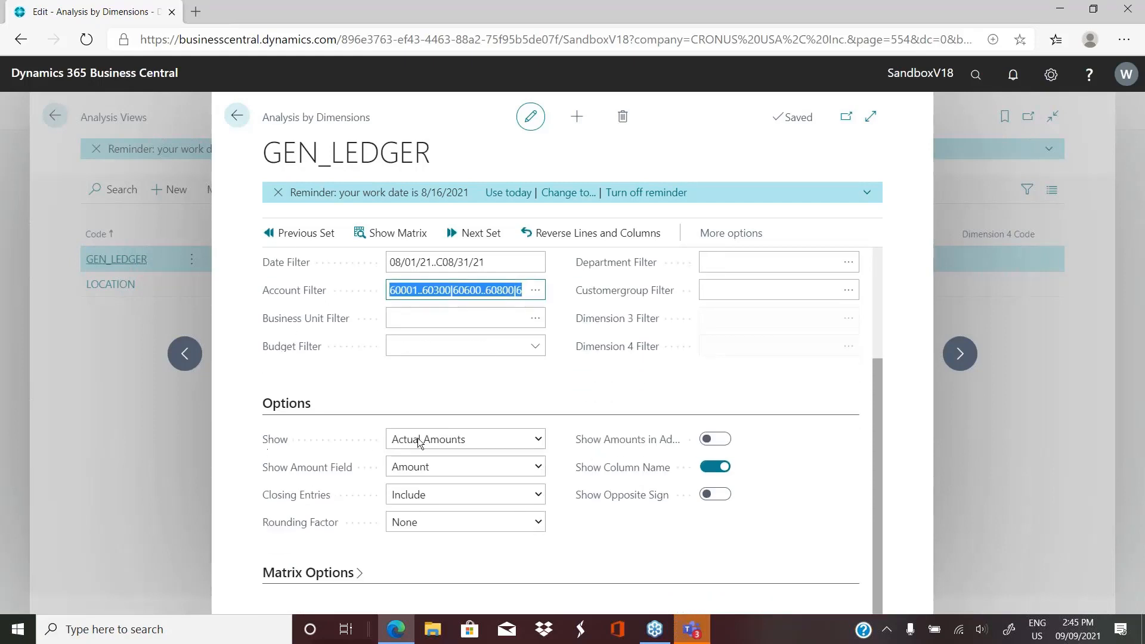
{"action": "left_click", "coordinate": [535, 439]}
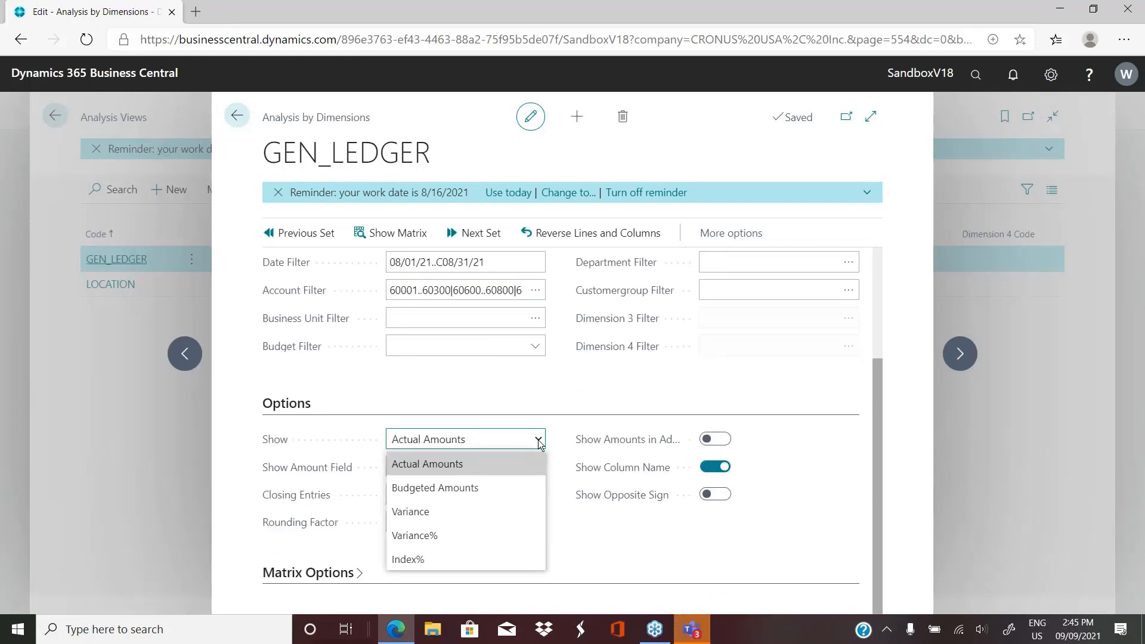
{"action": "mouse_move", "coordinate": [365, 397]}
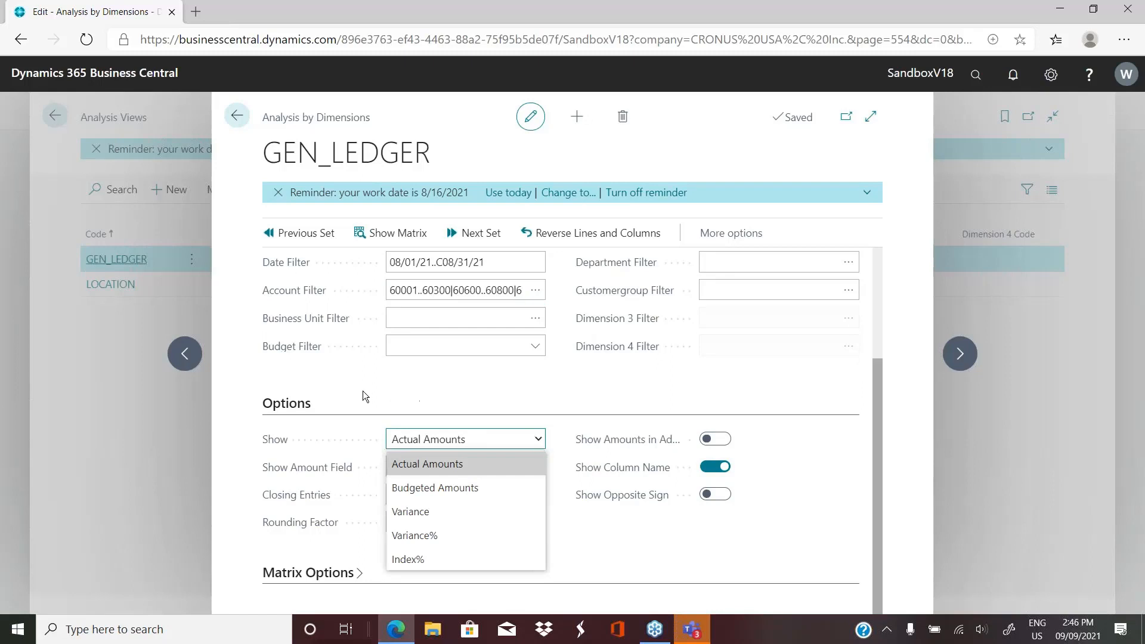
{"action": "left_click", "coordinate": [427, 464]}
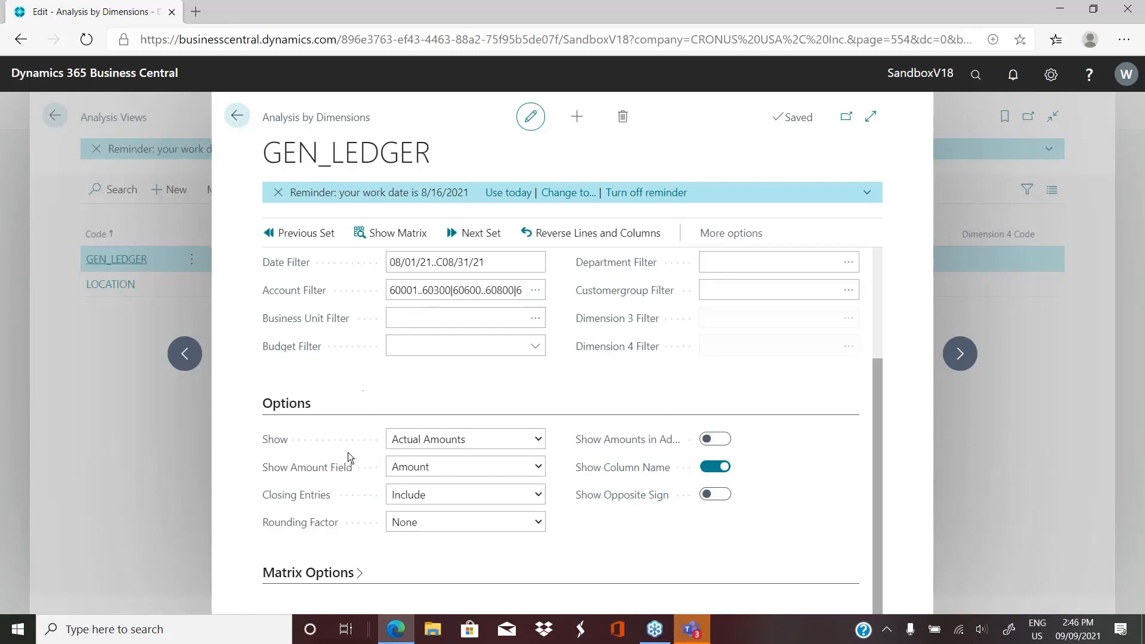
{"action": "left_click", "coordinate": [536, 466]}
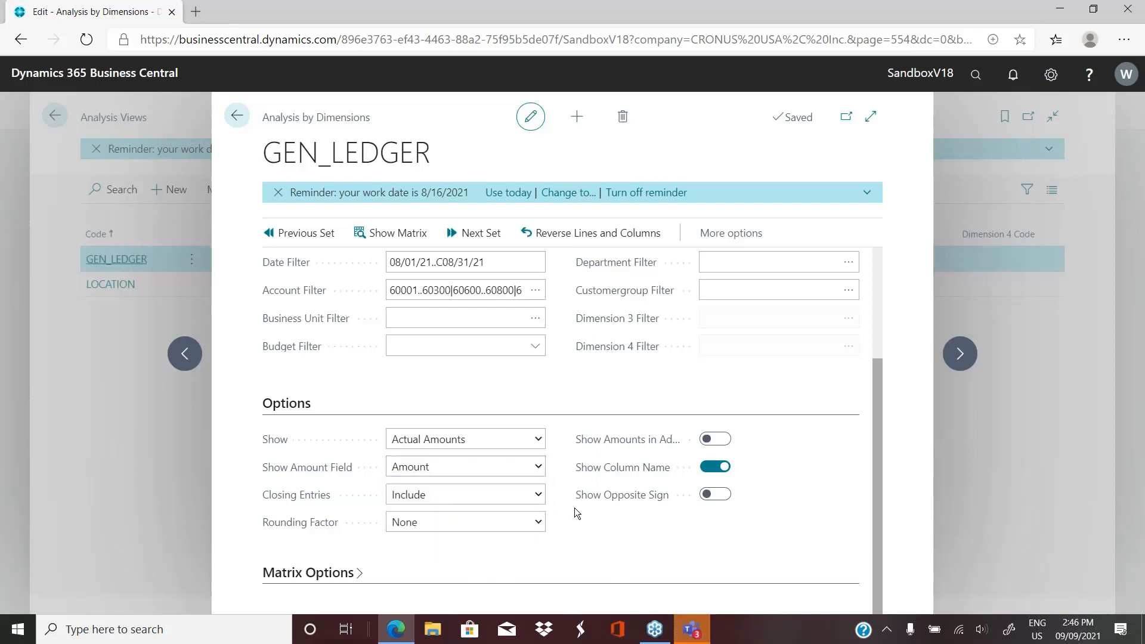
{"action": "mouse_move", "coordinate": [296, 494]}
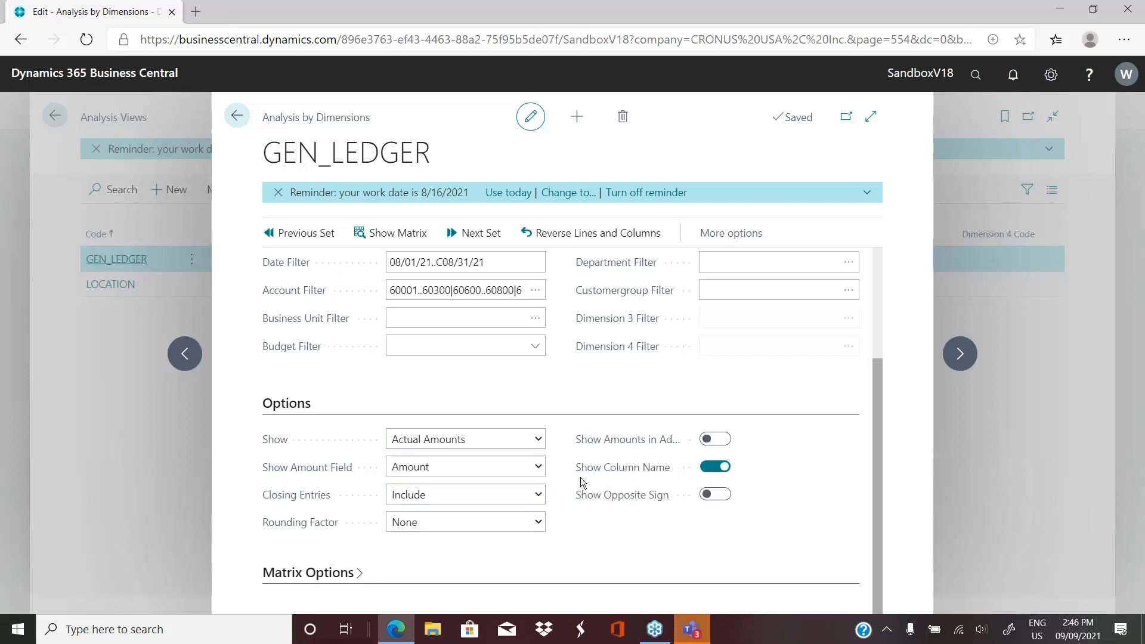
{"action": "mouse_move", "coordinate": [622, 467]}
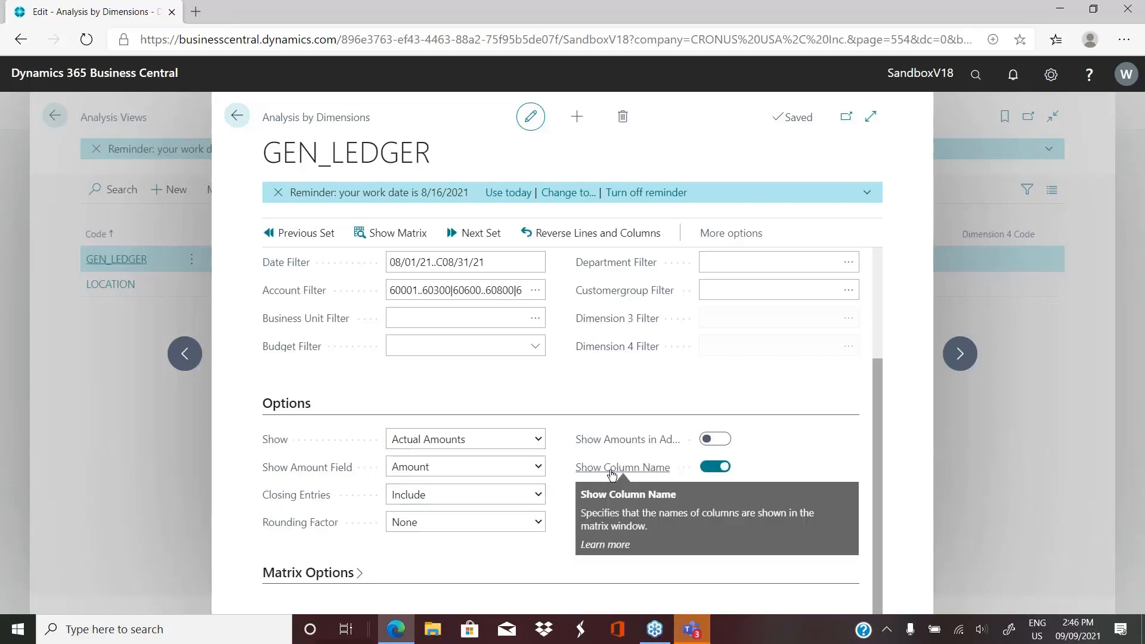
{"action": "mouse_move", "coordinate": [671, 474]}
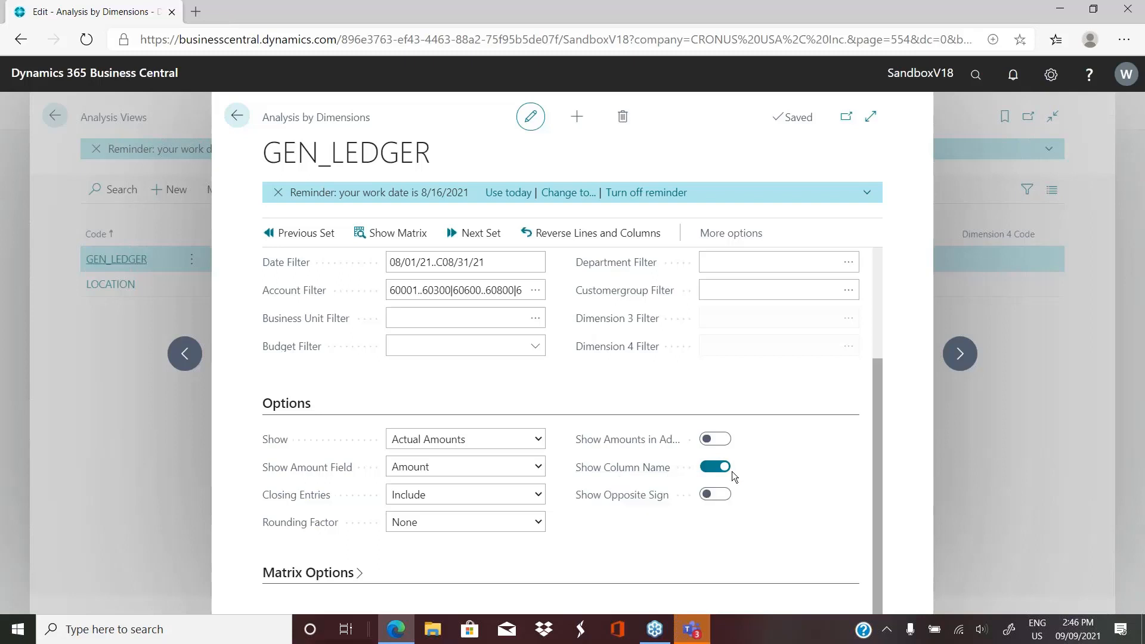
{"action": "mouse_move", "coordinate": [609, 513]}
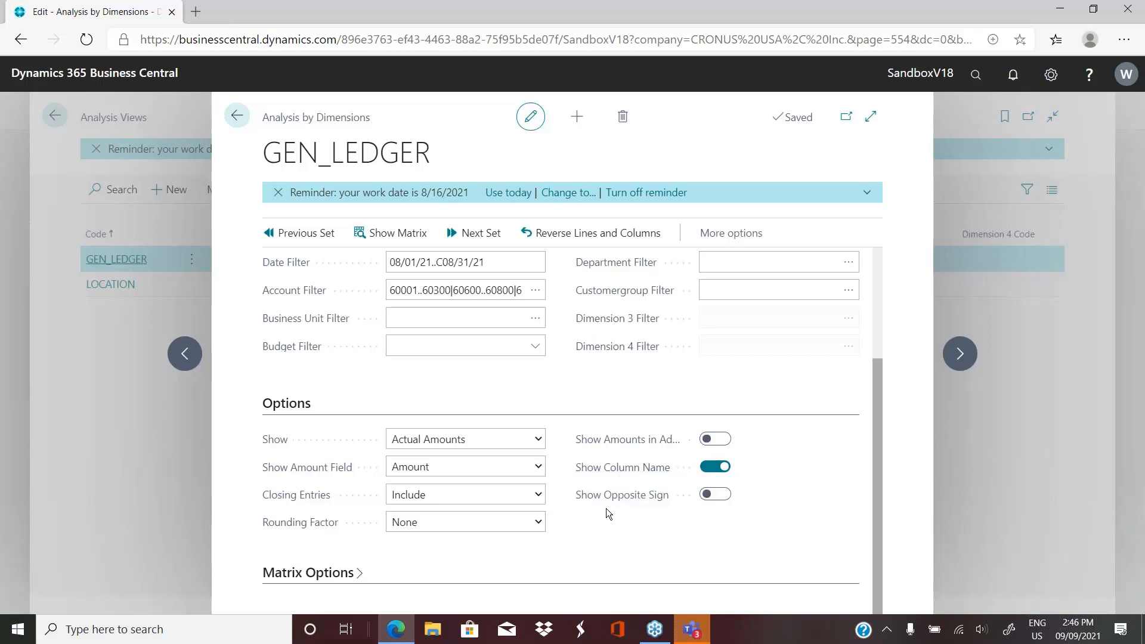
{"action": "mouse_move", "coordinate": [572, 560]}
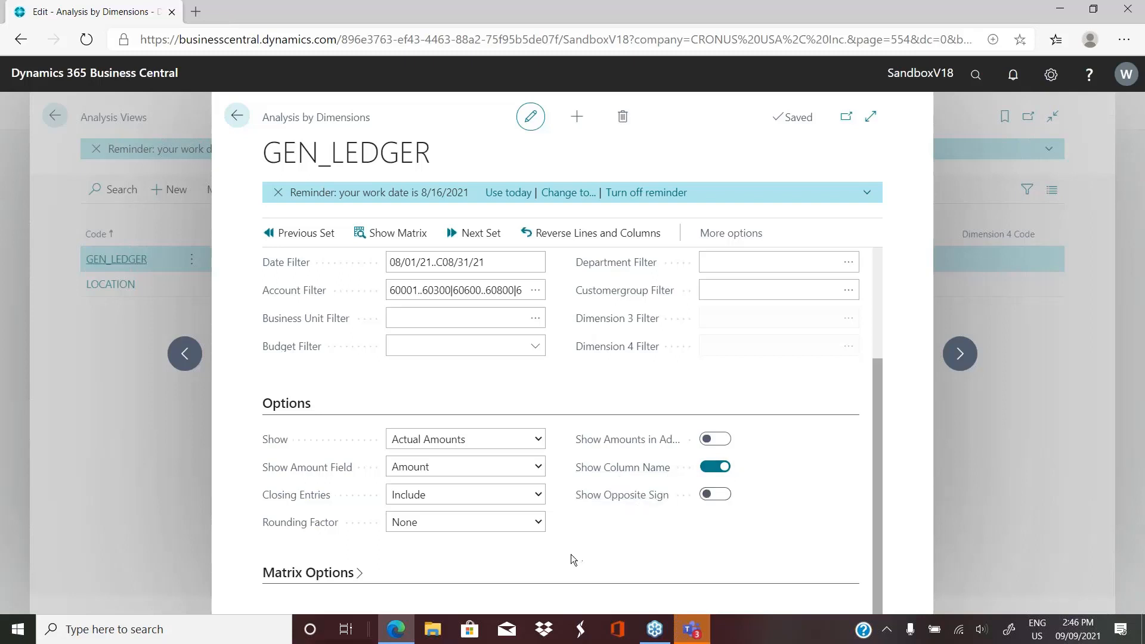
{"action": "scroll", "scroll_direction": "down", "scroll_amount": 3}
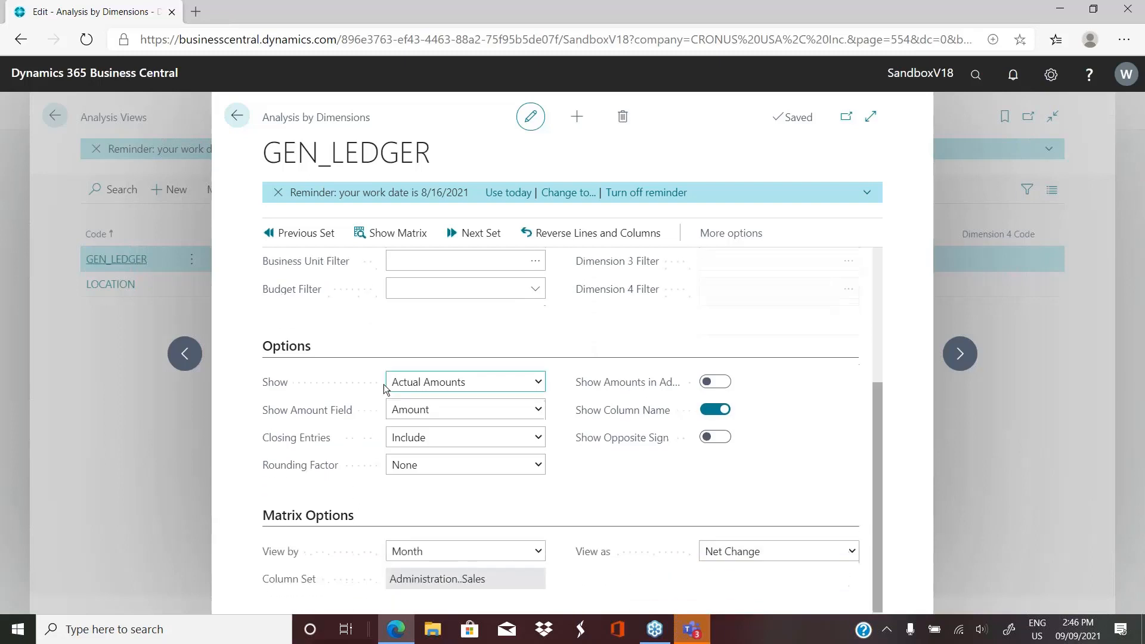
{"action": "scroll", "scroll_direction": "down", "scroll_amount": 3}
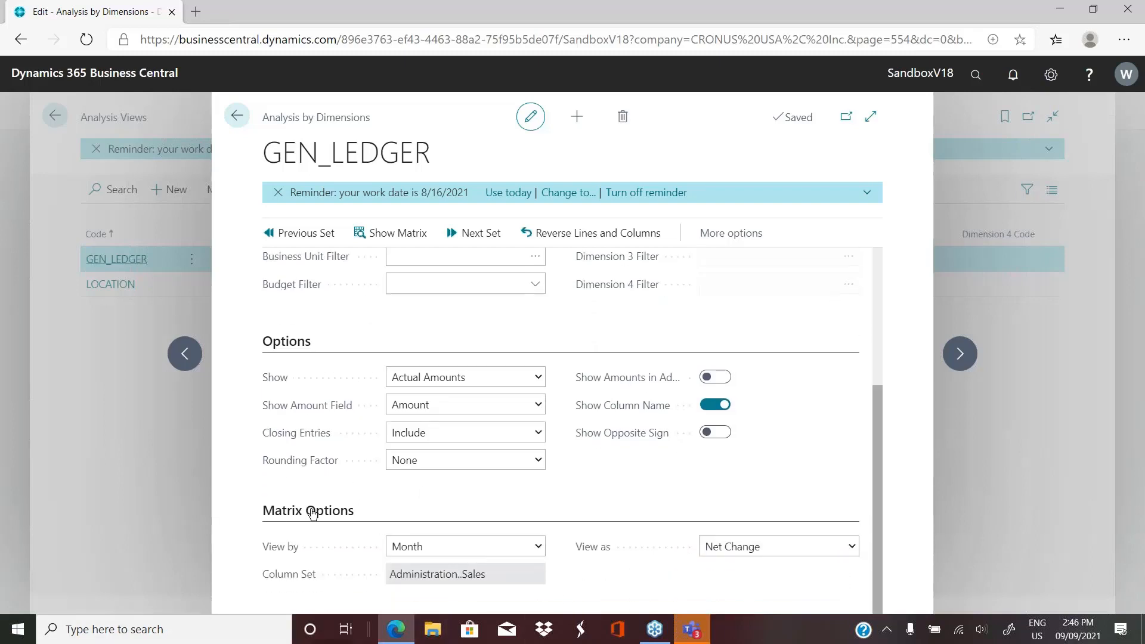
{"action": "mouse_move", "coordinate": [280, 546]}
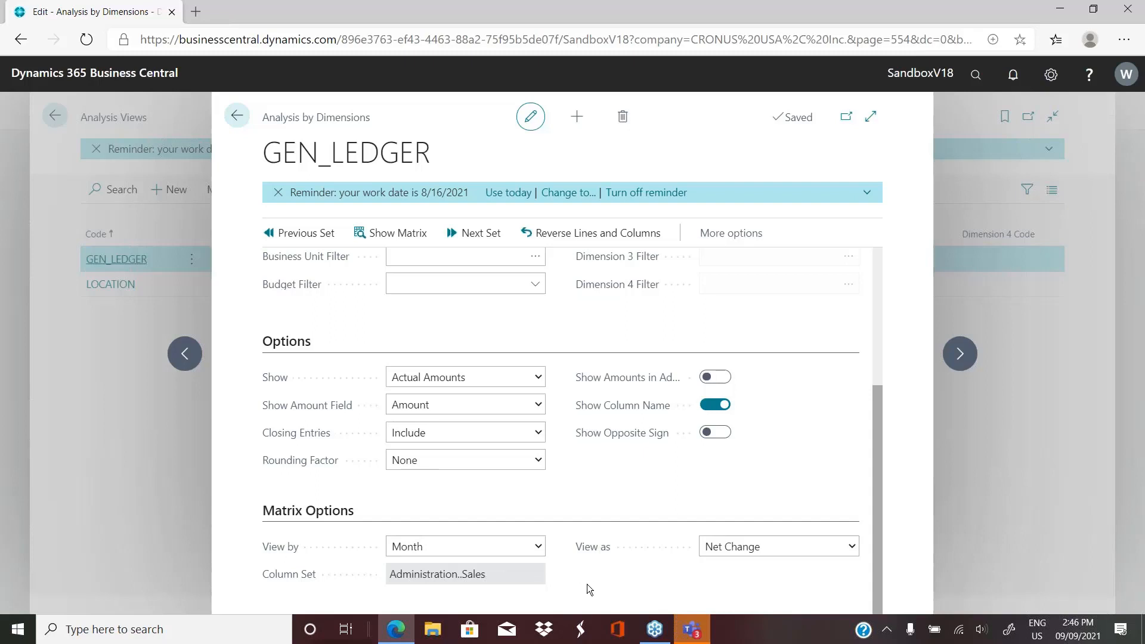
{"action": "scroll", "scroll_direction": "up", "scroll_amount": 3}
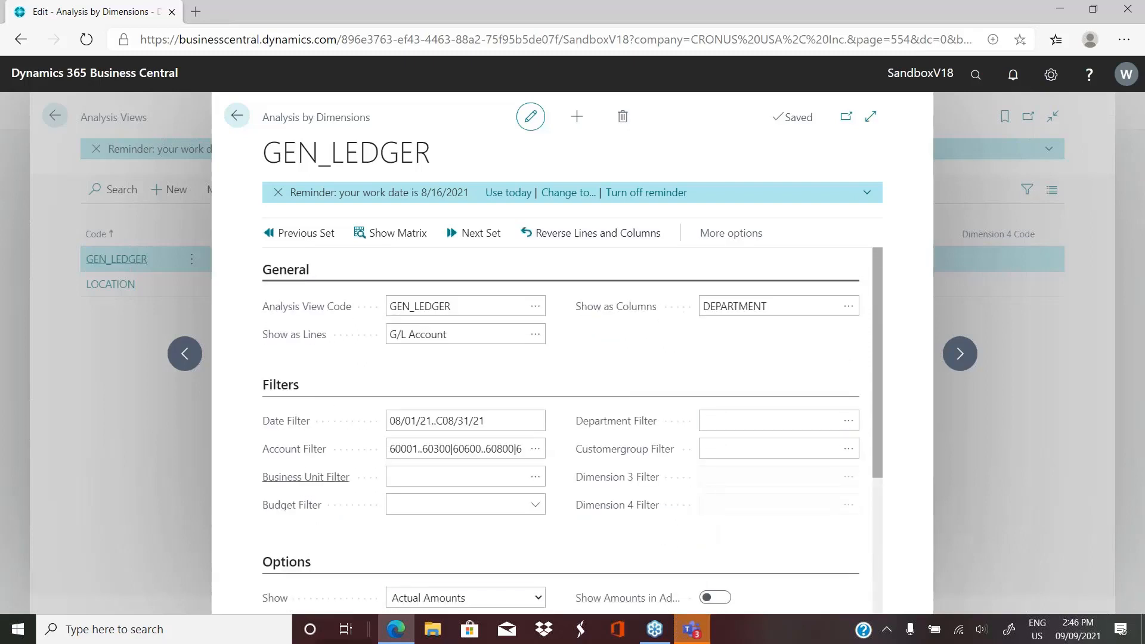
{"action": "mouse_move", "coordinate": [390, 232]}
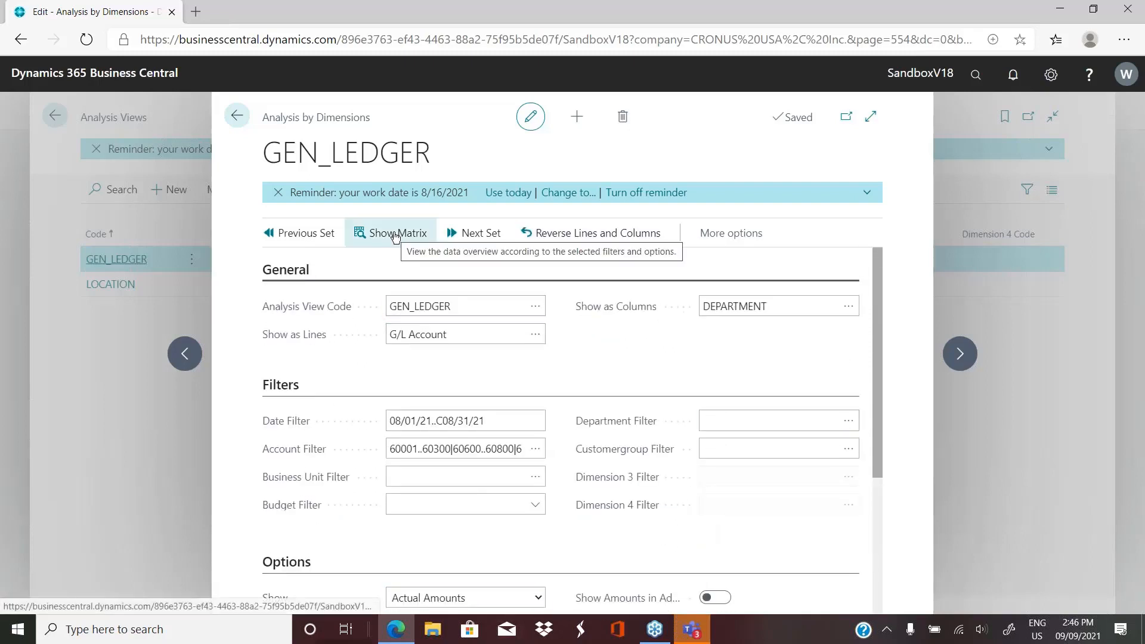
{"action": "left_click", "coordinate": [390, 232]}
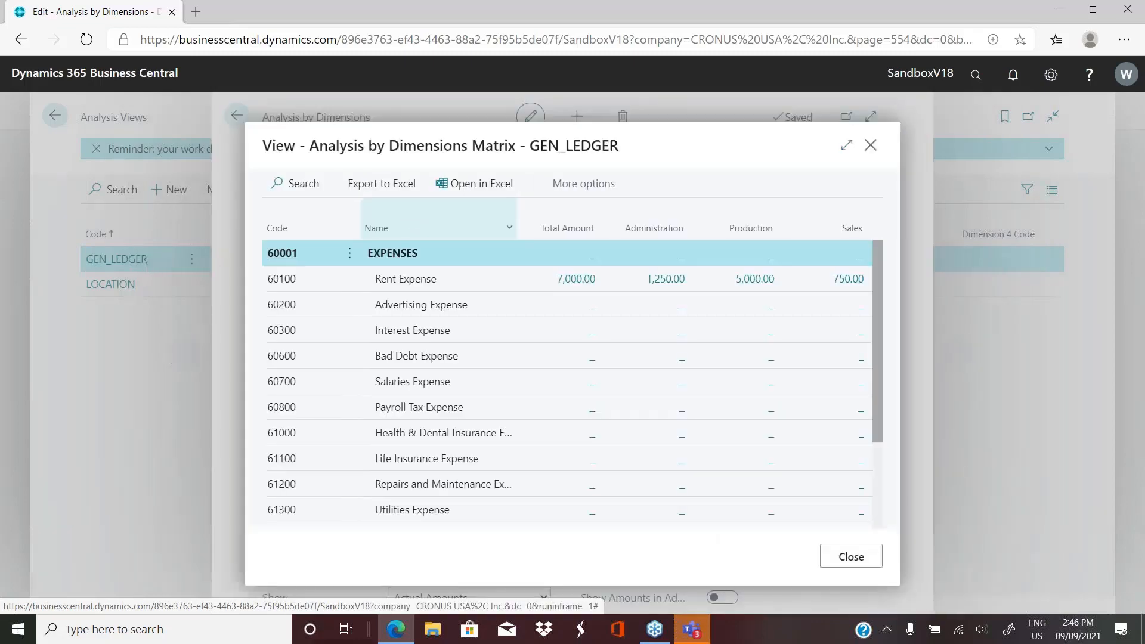
{"action": "left_click", "coordinate": [846, 146]}
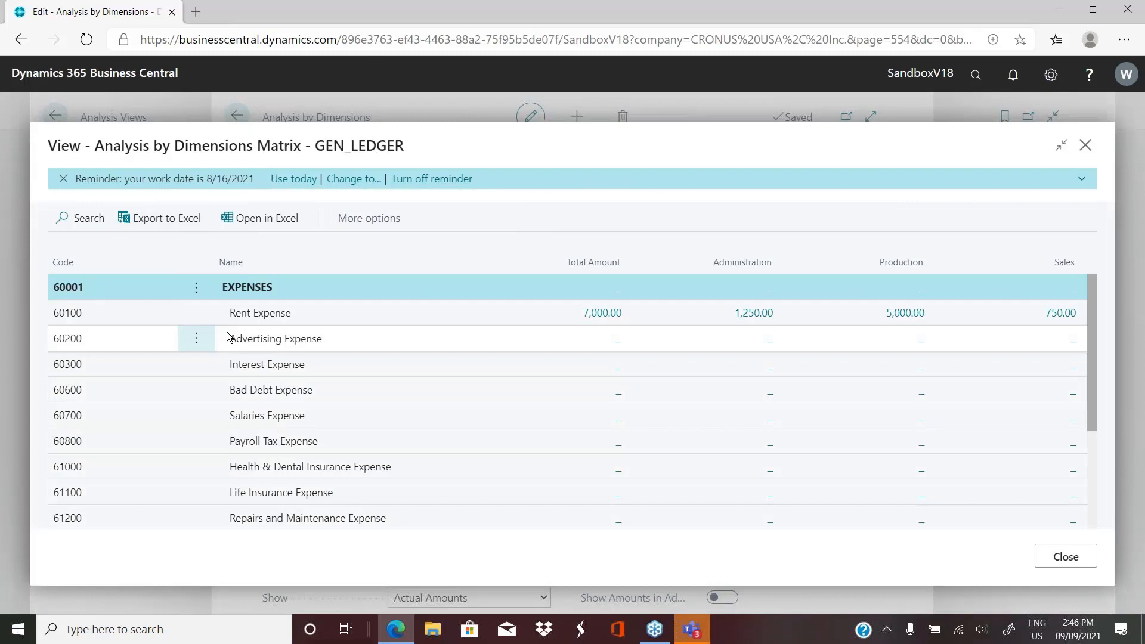
{"action": "mouse_move", "coordinate": [533, 574]}
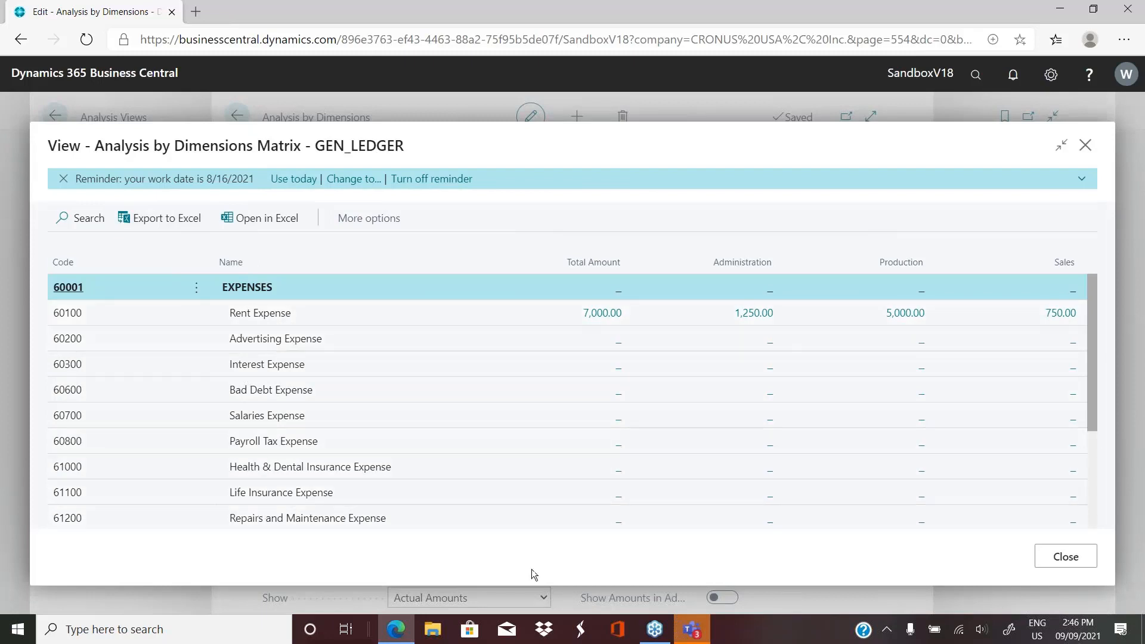
{"action": "mouse_move", "coordinate": [1064, 261]}
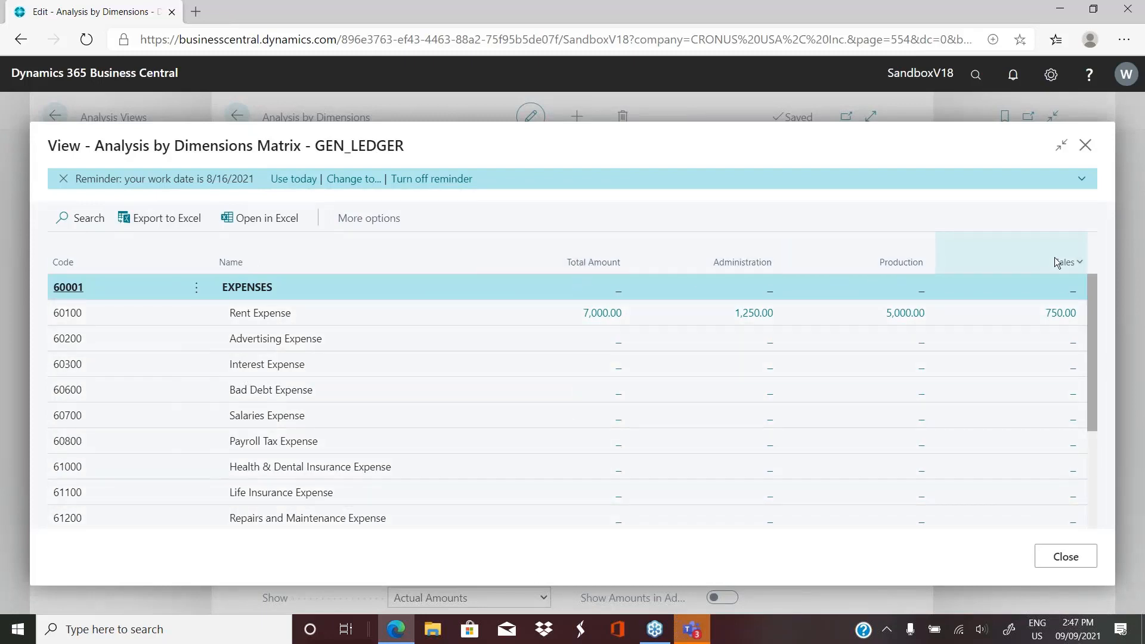
{"action": "mouse_move", "coordinate": [892, 279]}
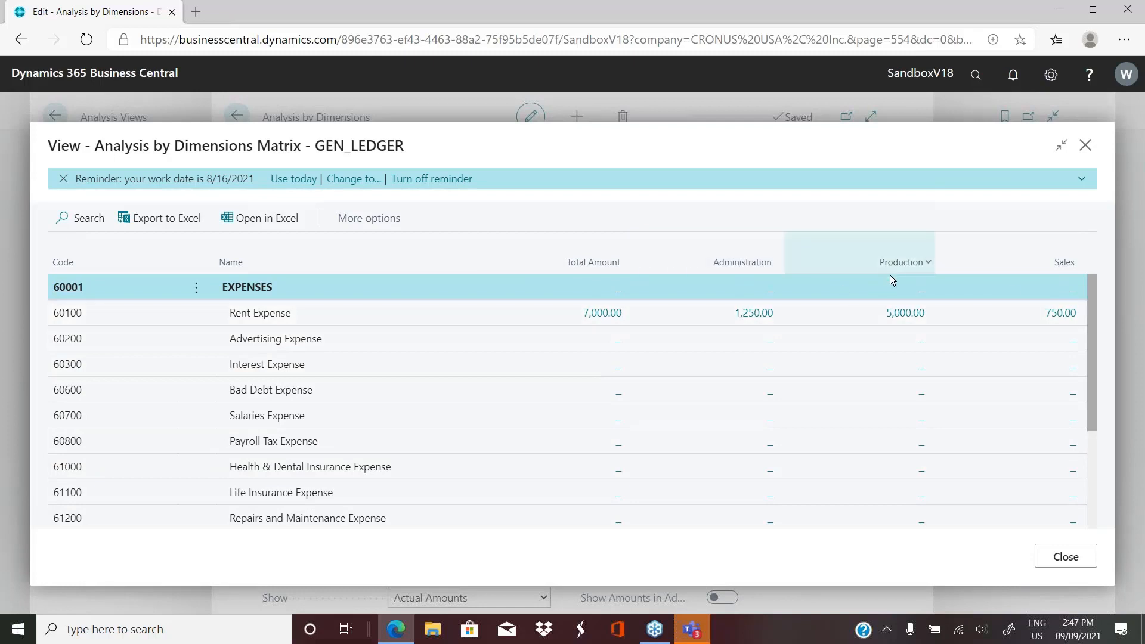
{"action": "mouse_move", "coordinate": [1048, 269]}
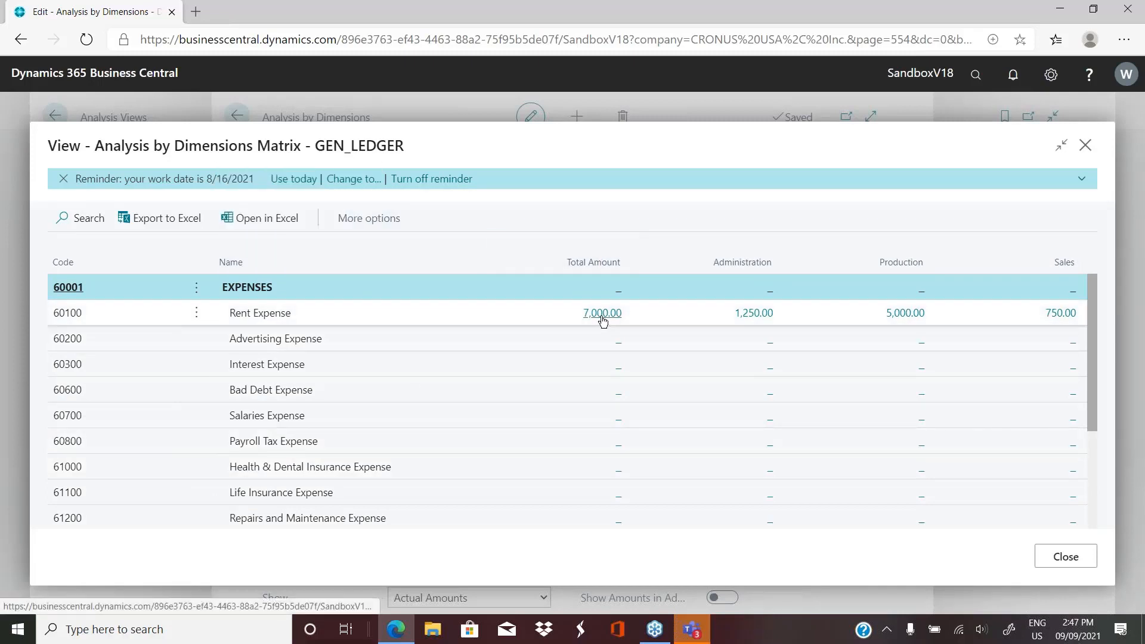
{"action": "left_click", "coordinate": [602, 312]}
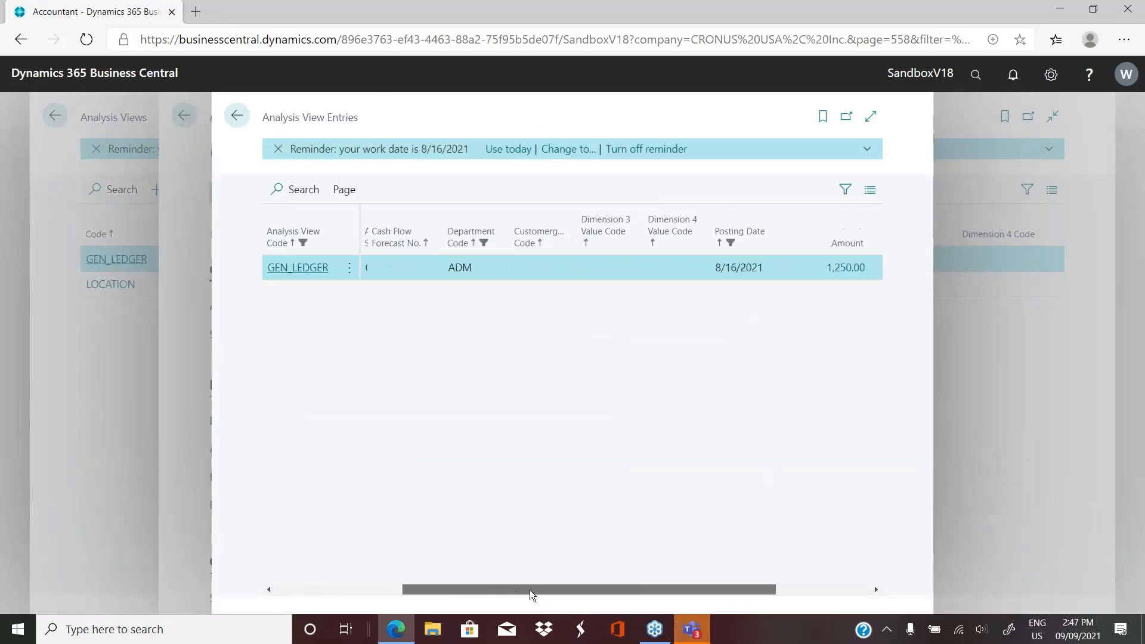
Review the Rent Expense general ledger entry and close it.
{"action": "scroll", "scroll_direction": "right", "scroll_amount": 3}
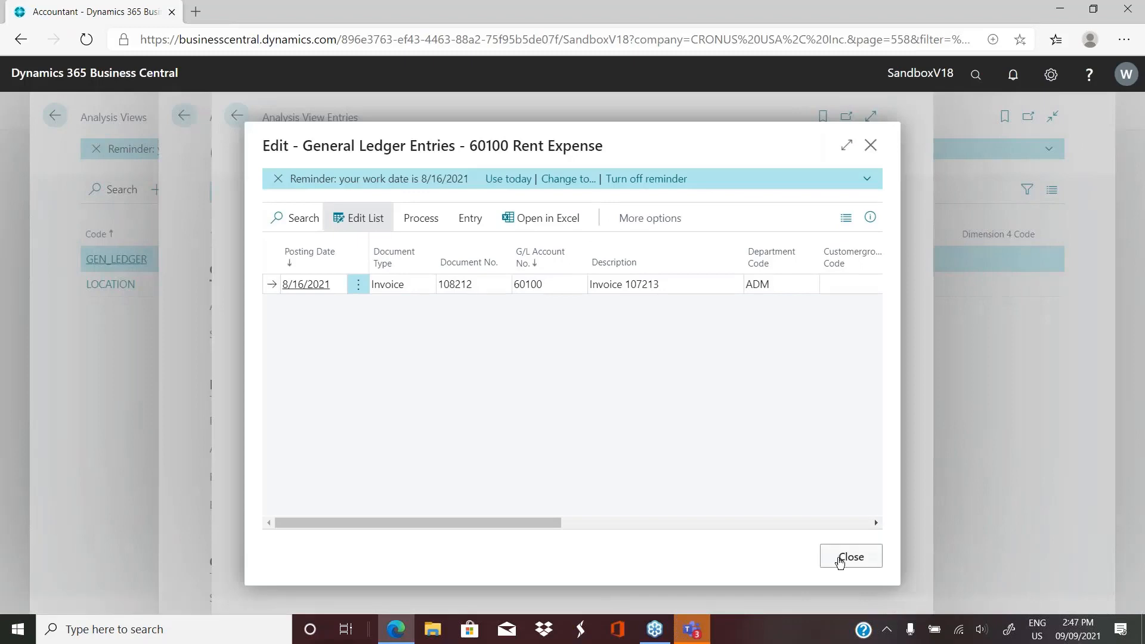
{"action": "left_click", "coordinate": [850, 557]}
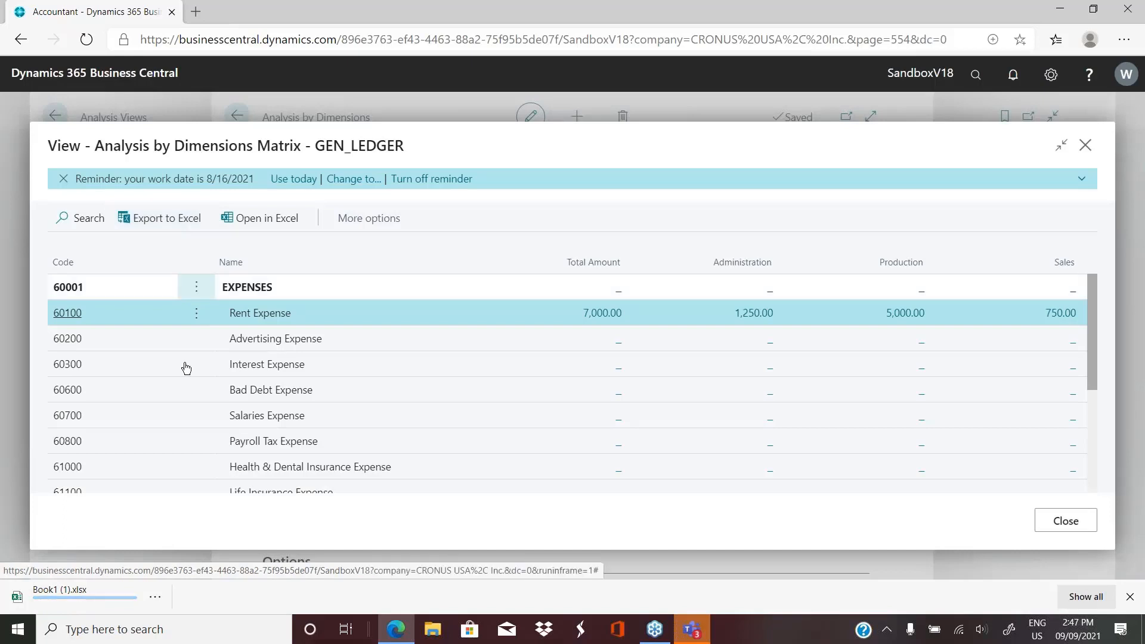
Open Book1 (1).xlsx in Excel and view the Data_GEN_LEDGER and General Info sheets.
{"action": "left_click", "coordinate": [59, 589]}
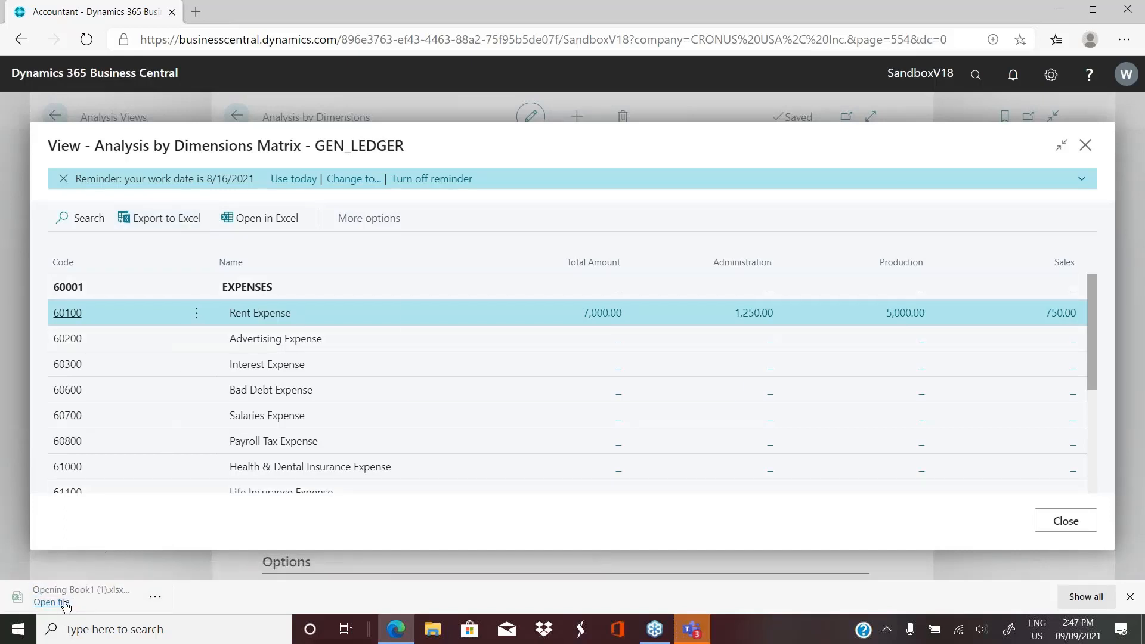
{"action": "left_click", "coordinate": [49, 602]}
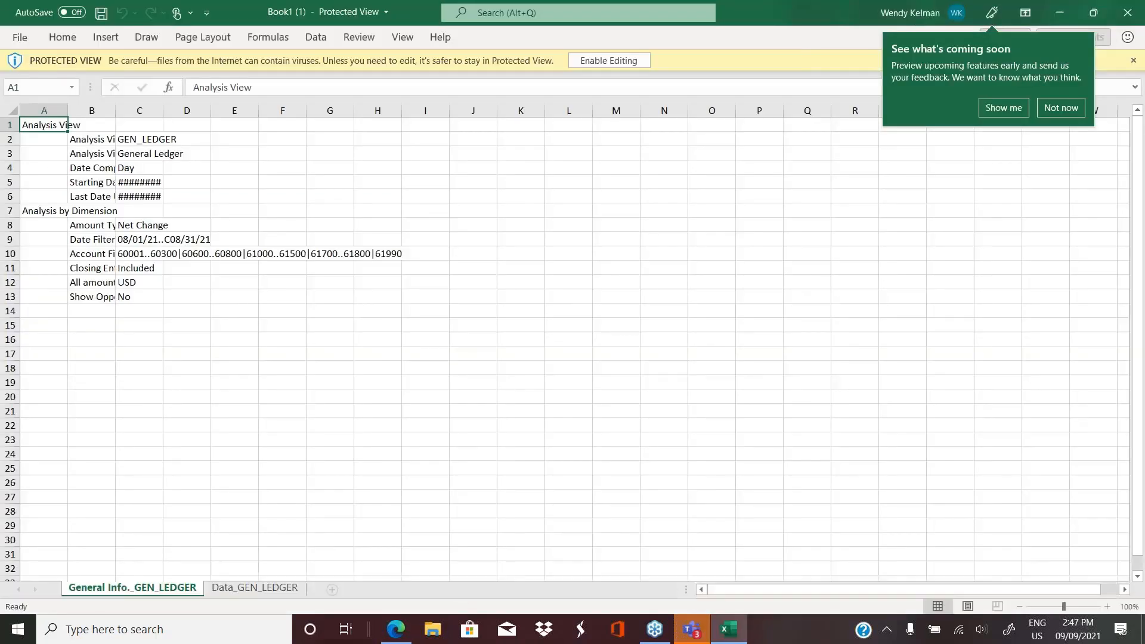
{"action": "left_click", "coordinate": [330, 424]}
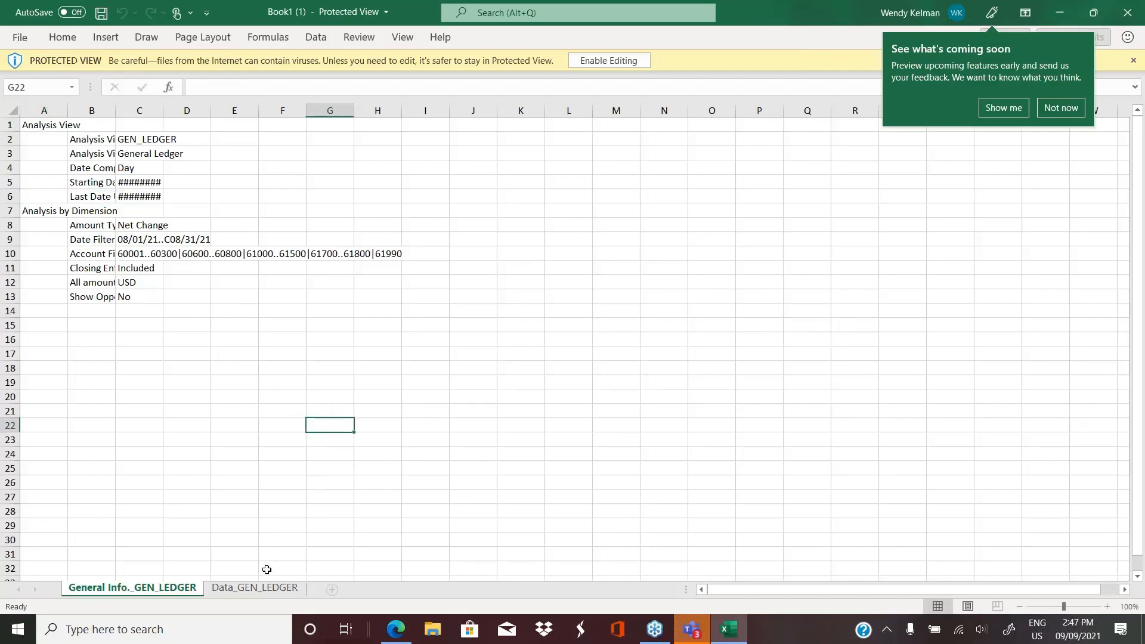
{"action": "left_click", "coordinate": [254, 586]}
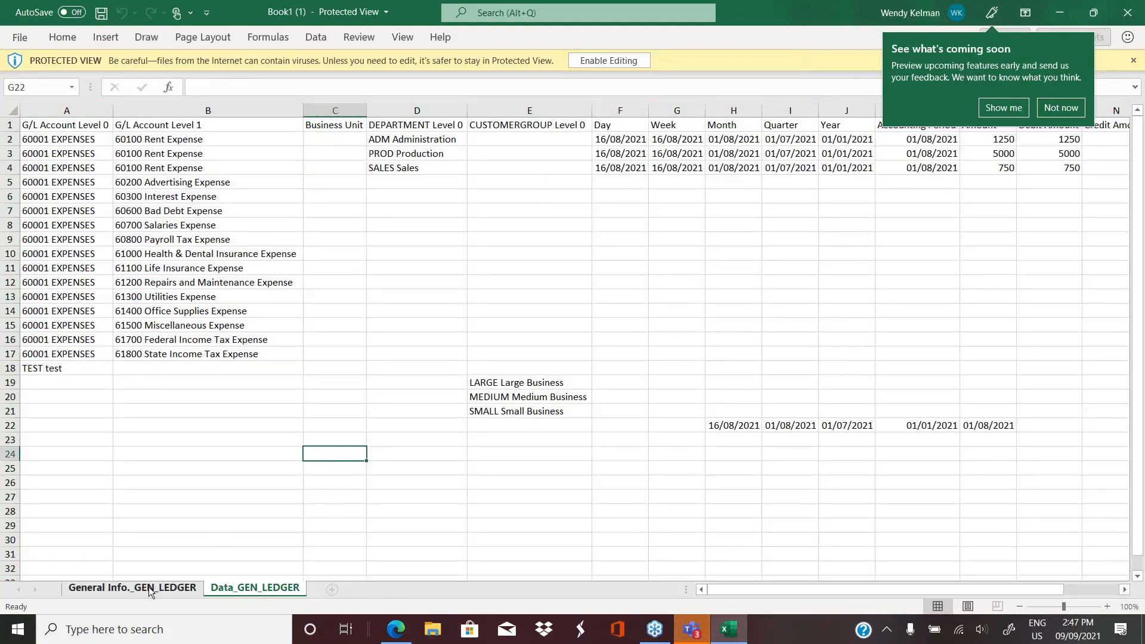
{"action": "left_click", "coordinate": [132, 587]}
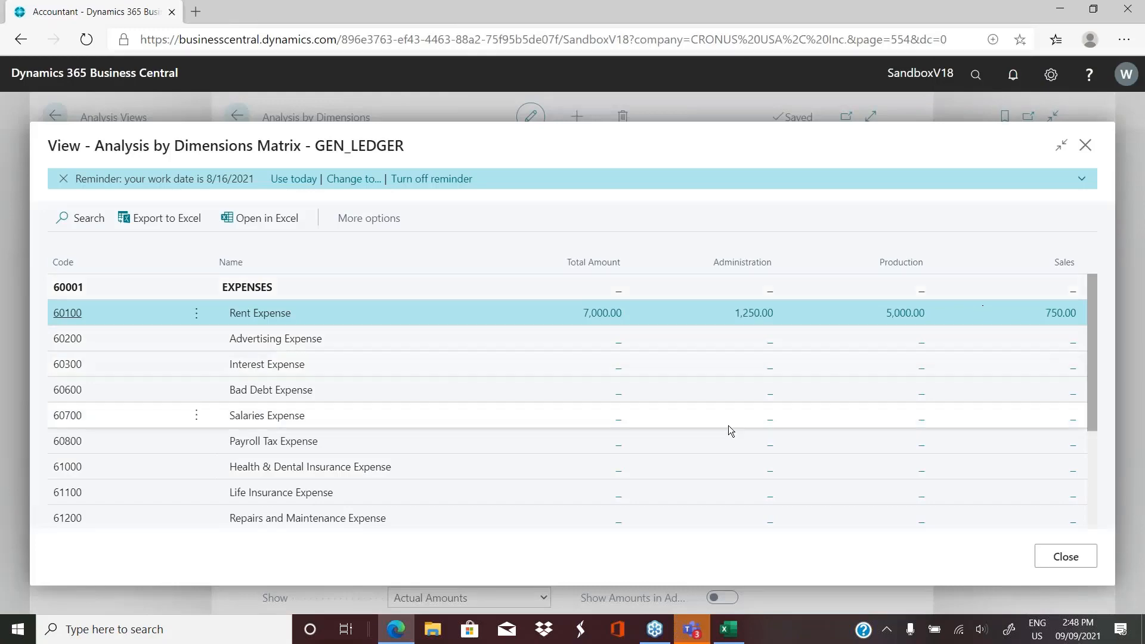
Close the department matrix to get back to the GEN_LEDGER analysis page.
{"action": "left_click", "coordinate": [369, 218]}
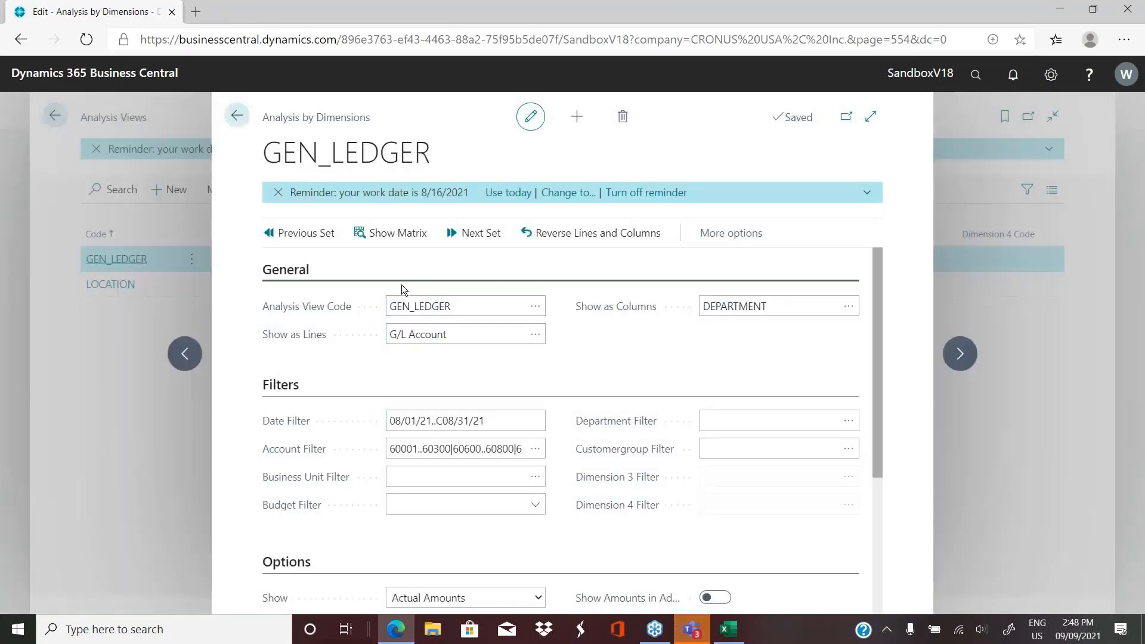
{"action": "mouse_move", "coordinate": [473, 232]}
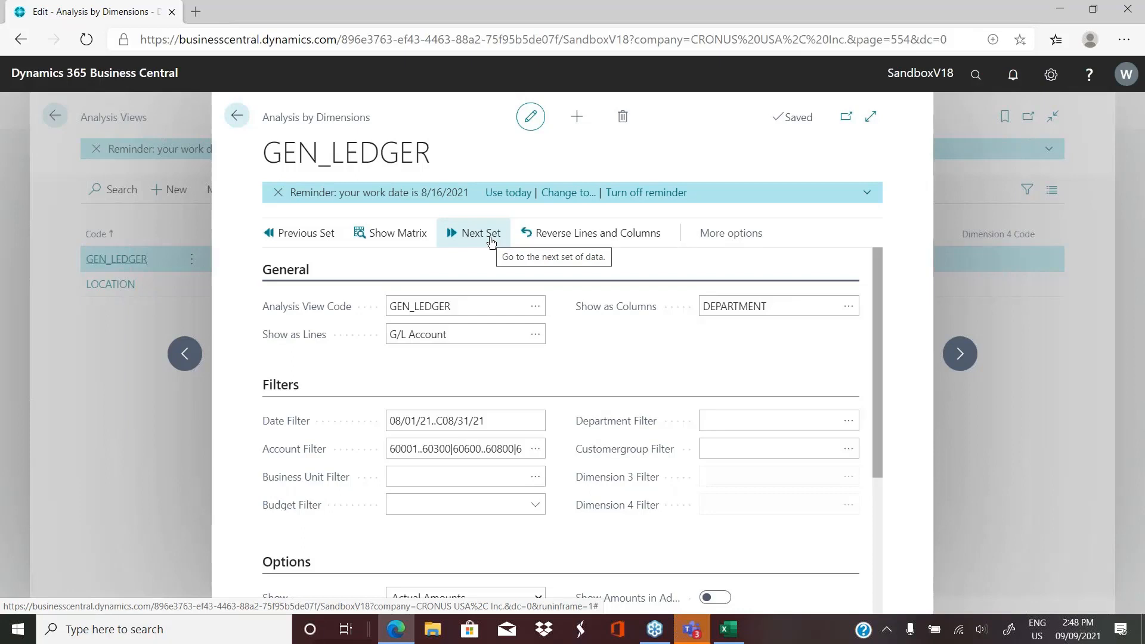
{"action": "mouse_move", "coordinate": [583, 243]}
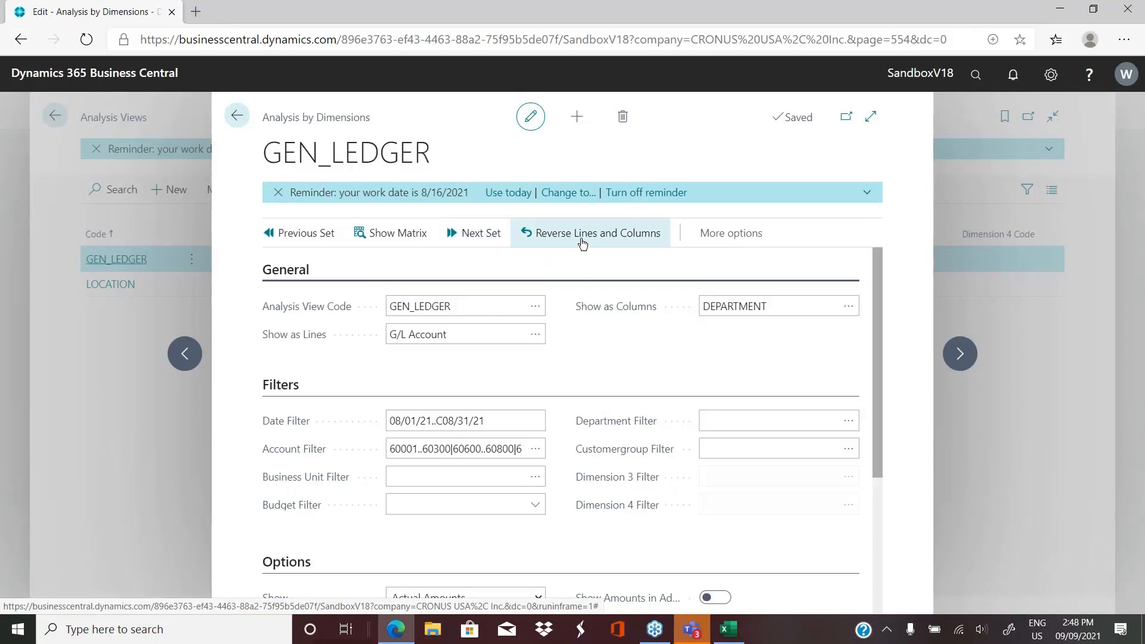
{"action": "mouse_move", "coordinate": [539, 187]}
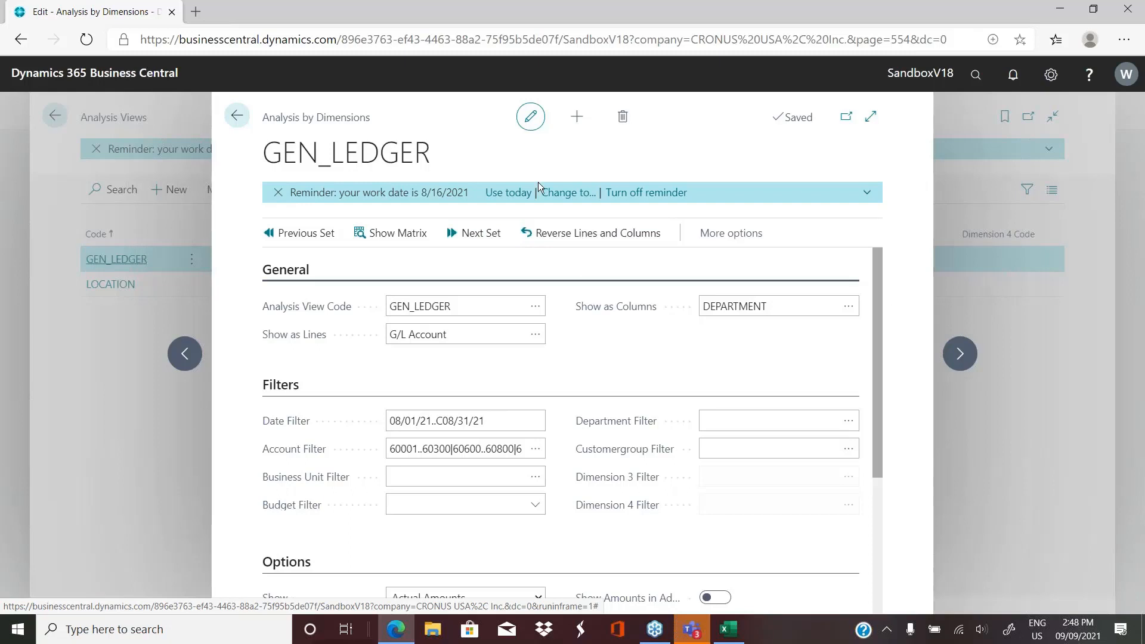
{"action": "mouse_move", "coordinate": [573, 395]}
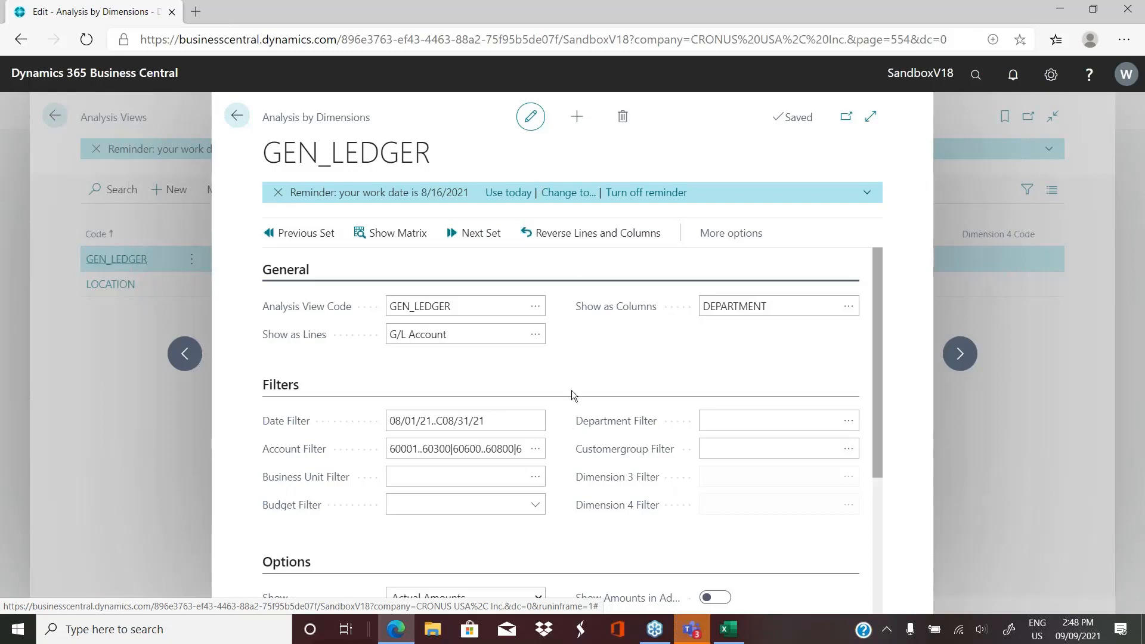
{"action": "mouse_move", "coordinate": [583, 362]}
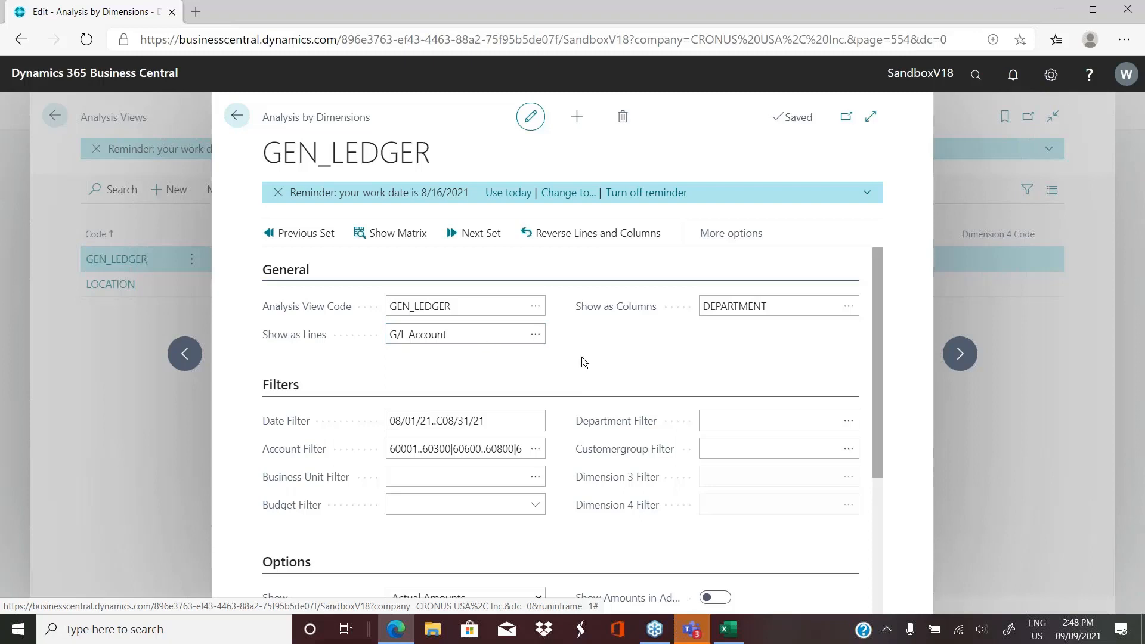
{"action": "mouse_move", "coordinate": [579, 241]}
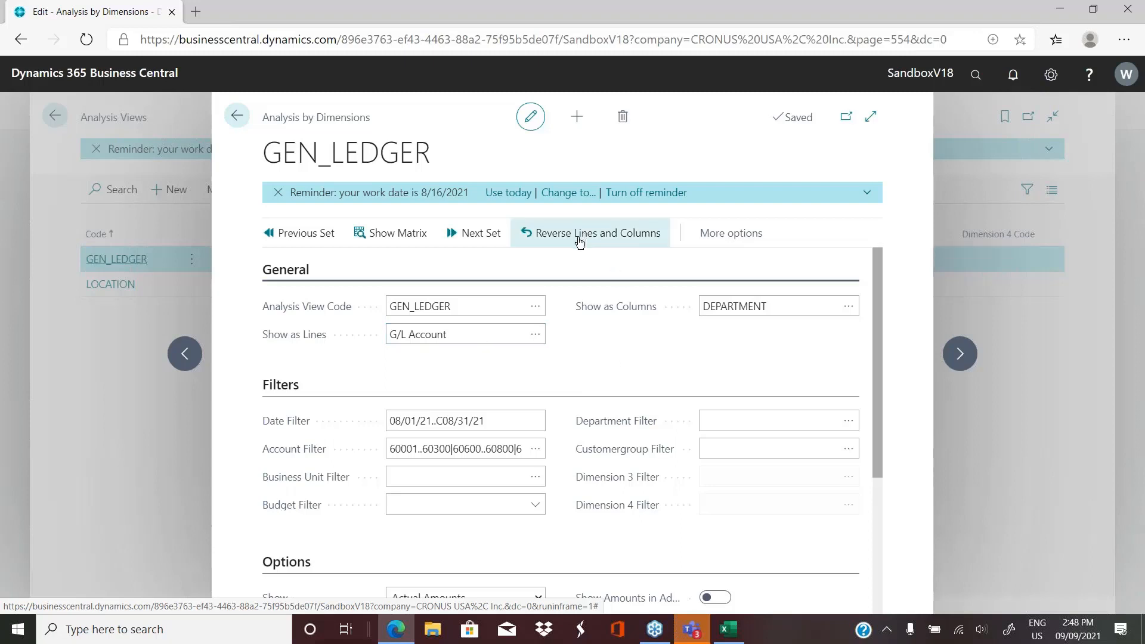
Reverse lines and columns and show the matrix with departments ADM, PROD, SALES as rows.
{"action": "left_click", "coordinate": [590, 232]}
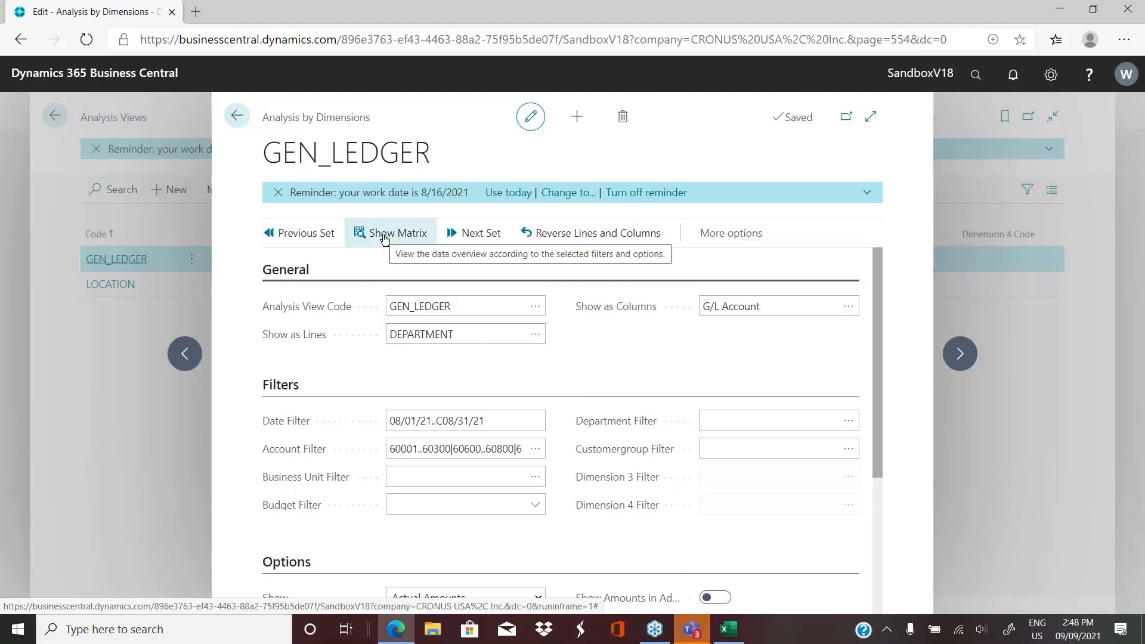
{"action": "left_click", "coordinate": [397, 232]}
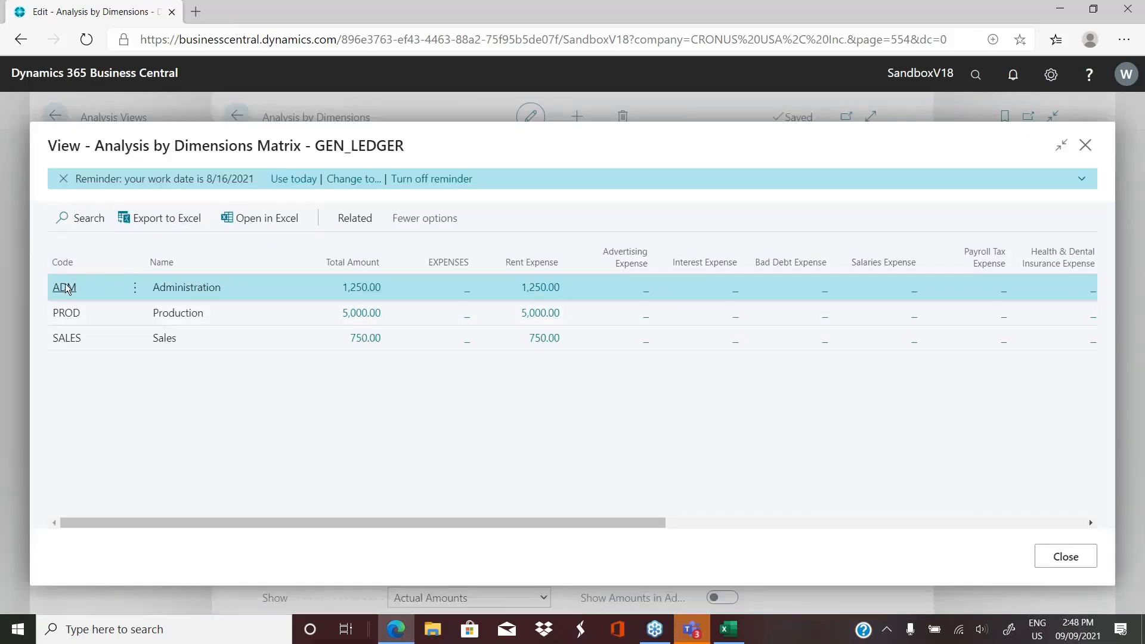
{"action": "mouse_move", "coordinate": [625, 257]}
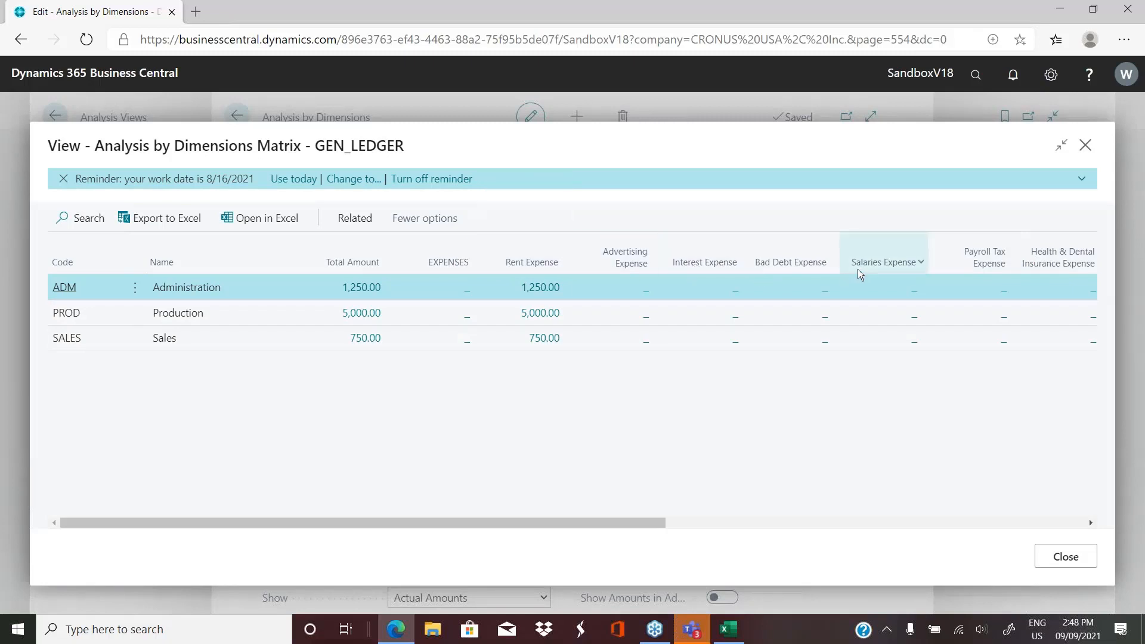
{"action": "mouse_move", "coordinate": [448, 274]}
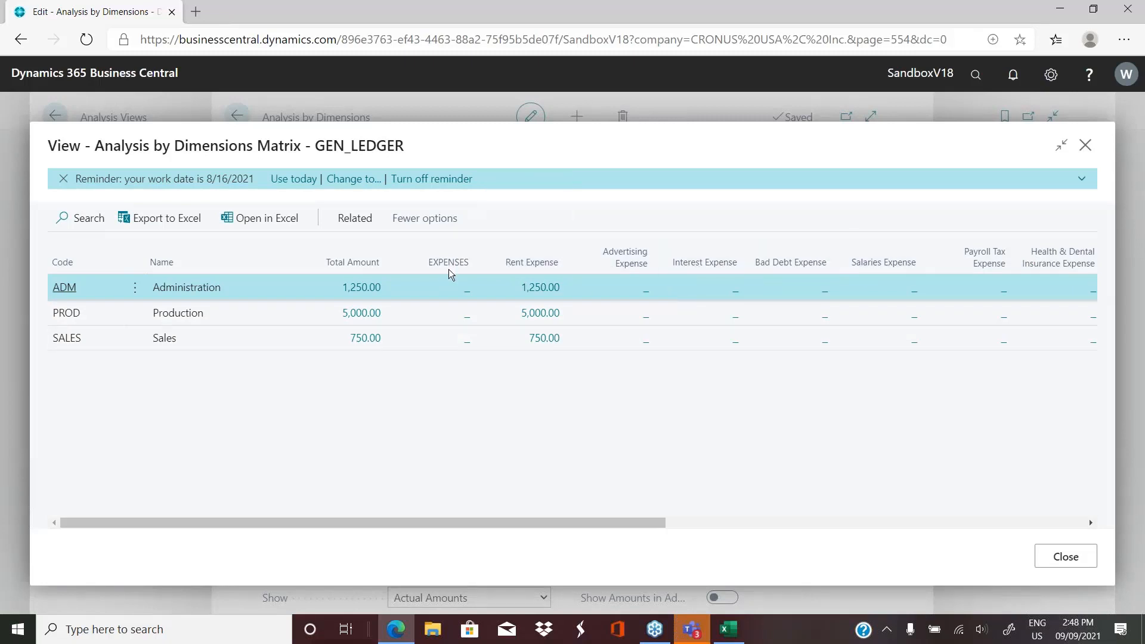
{"action": "mouse_move", "coordinate": [1064, 555]}
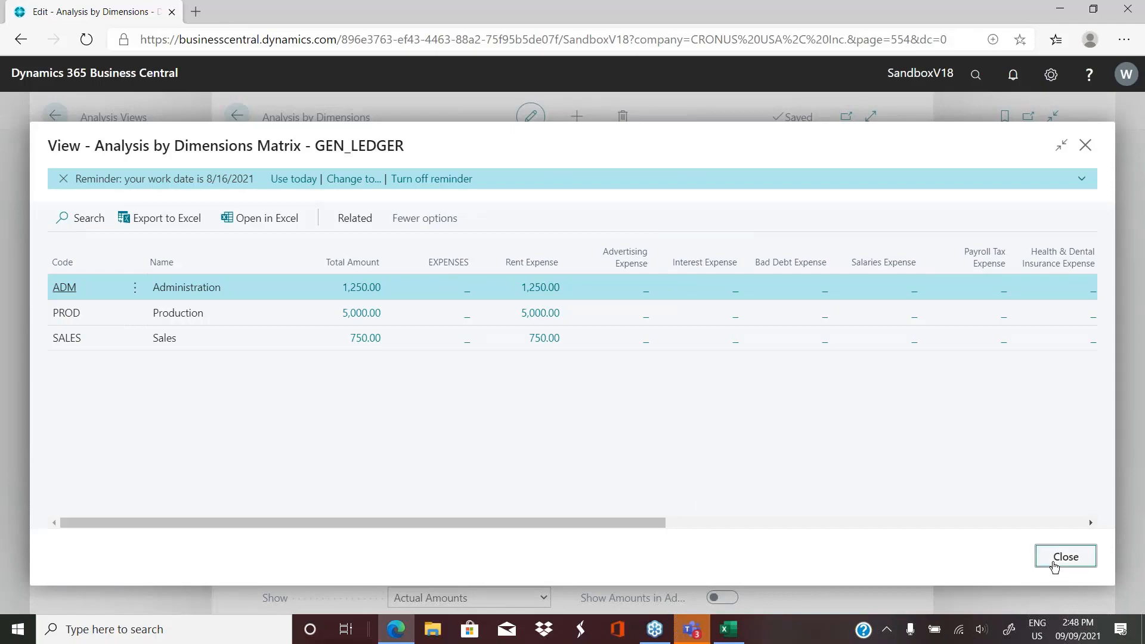